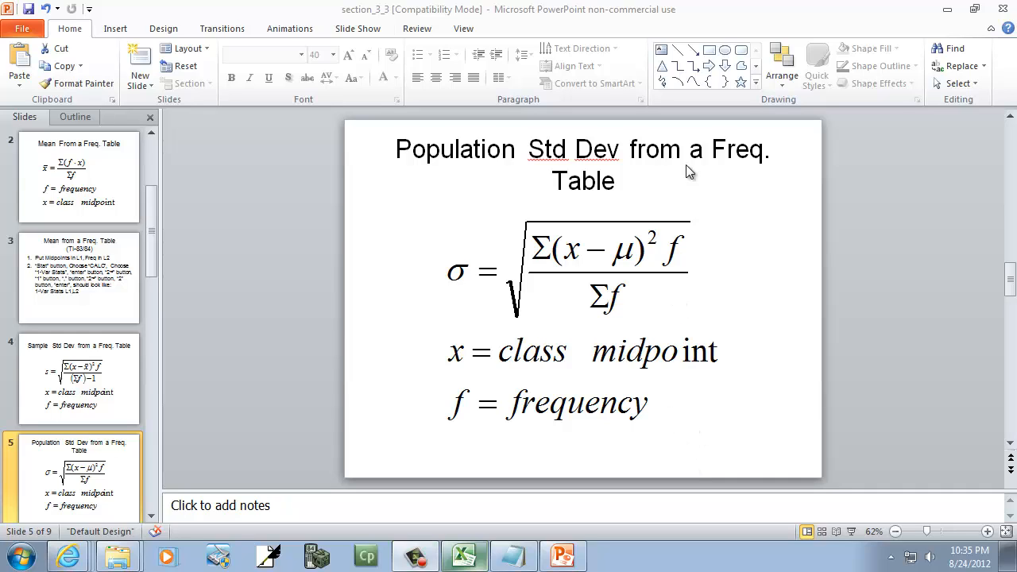
pyautogui.moveTo(674, 213)
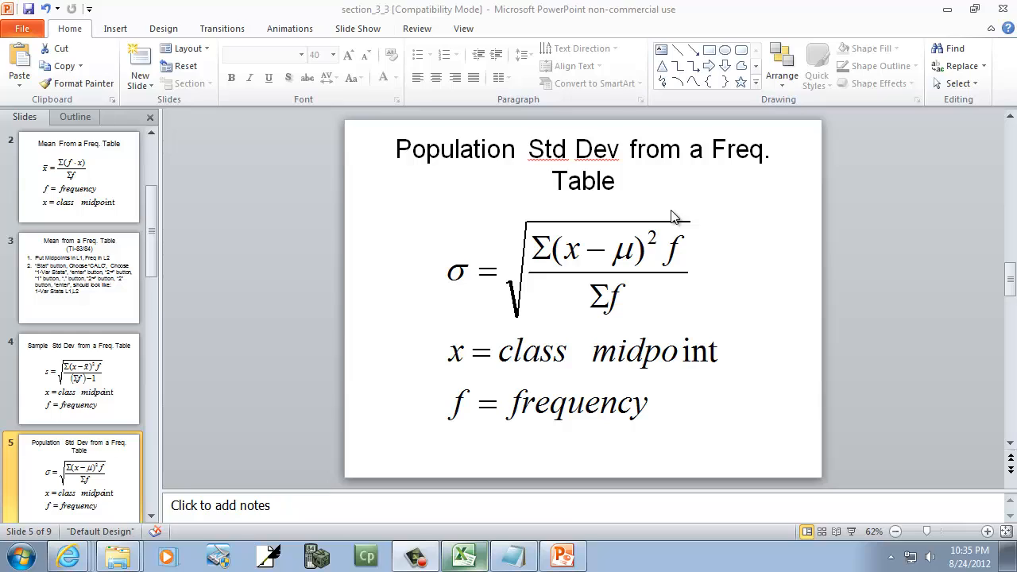
pyautogui.moveTo(660, 232)
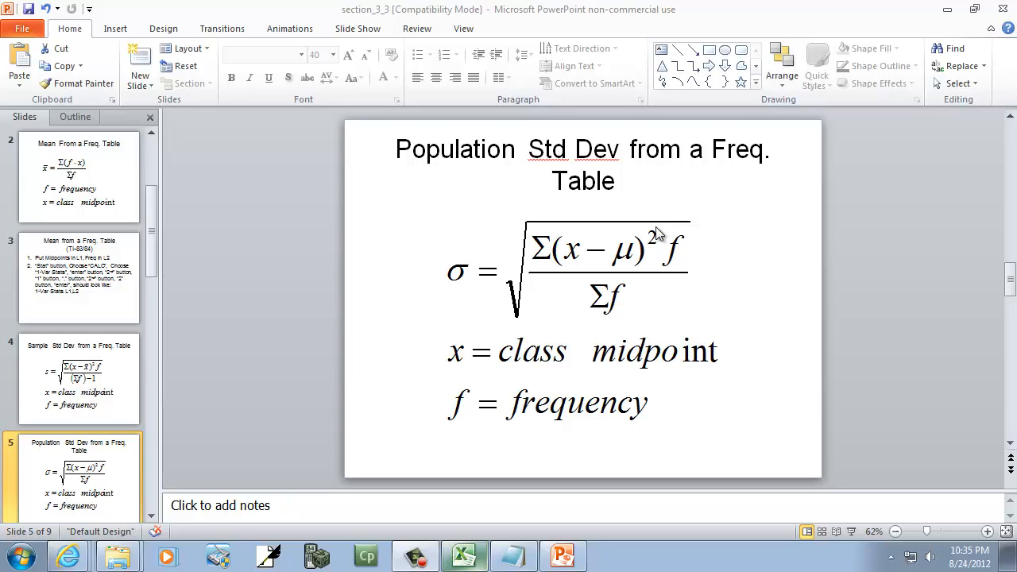
pyautogui.moveTo(642, 312)
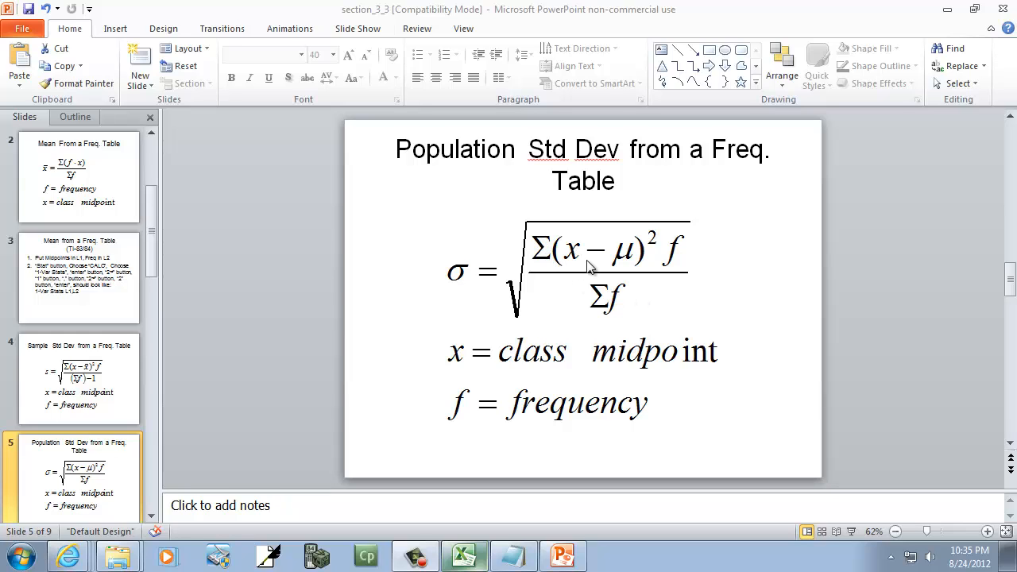
pyautogui.moveTo(585, 258)
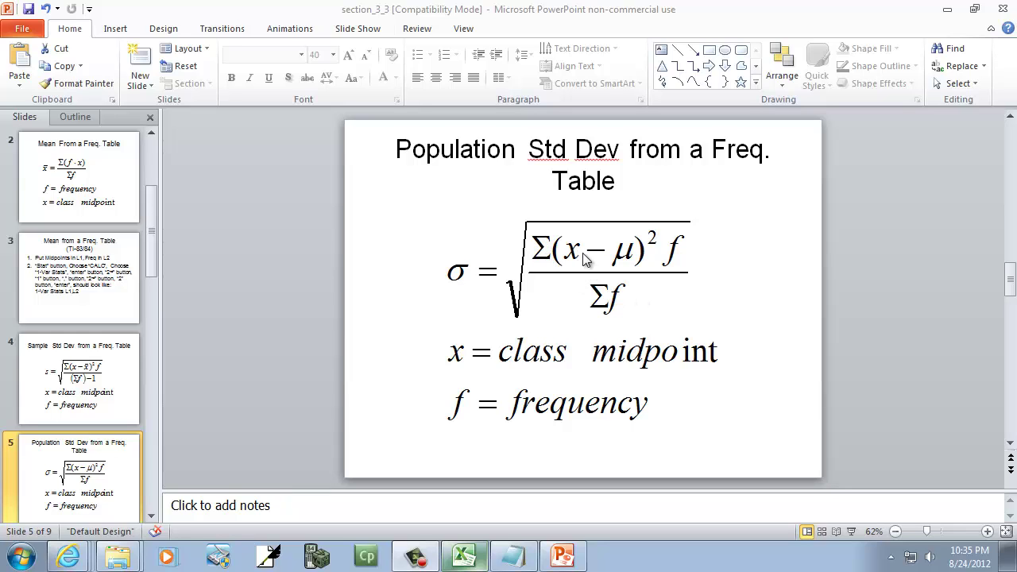
pyautogui.moveTo(648, 354)
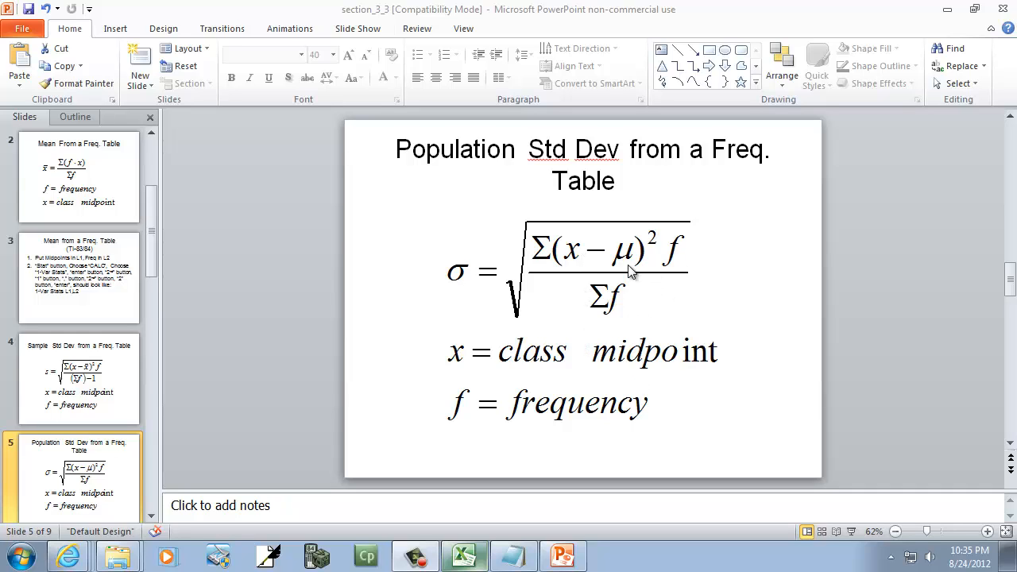
pyautogui.moveTo(633, 273)
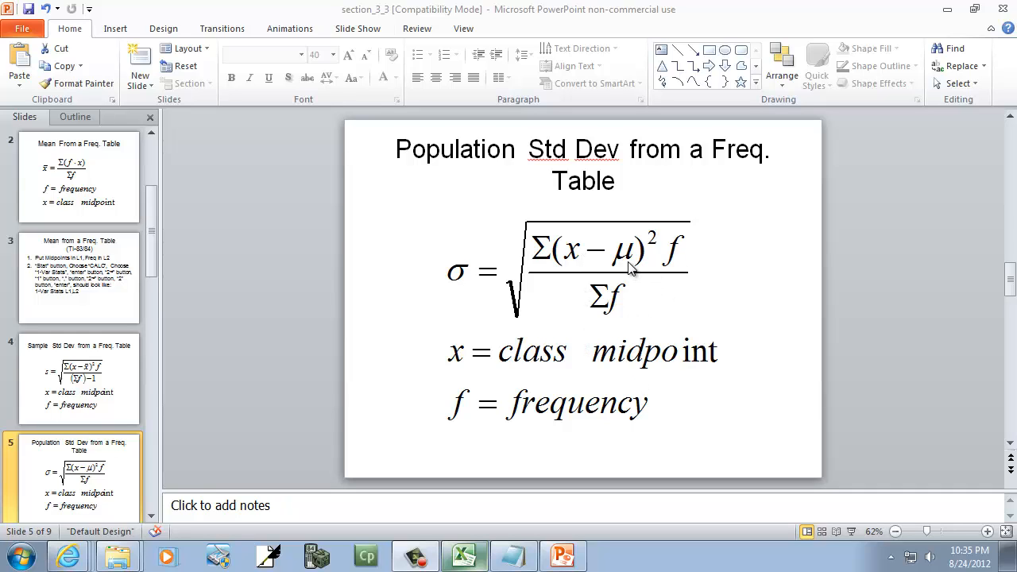
pyautogui.moveTo(115, 187)
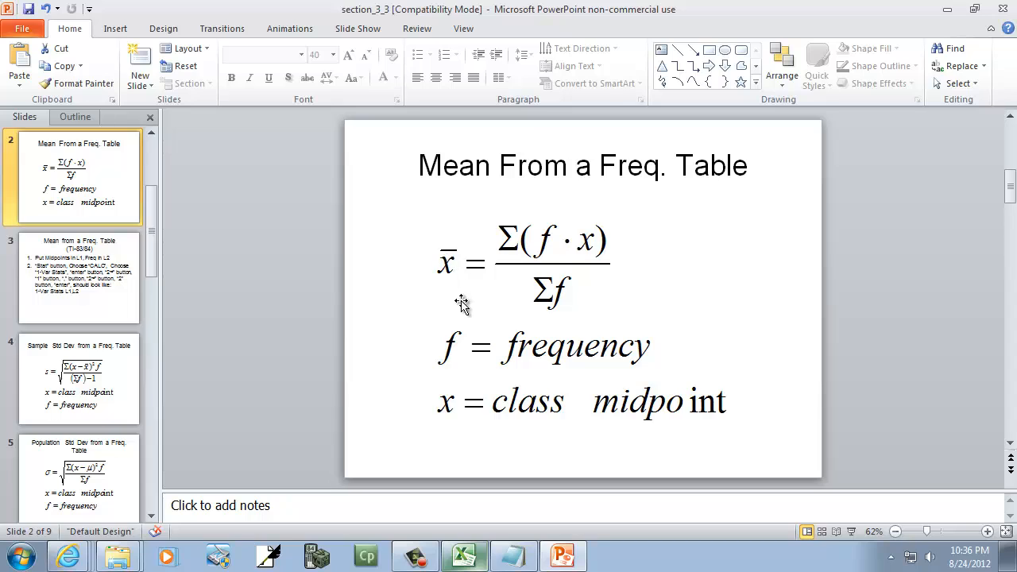
pyautogui.moveTo(480, 290)
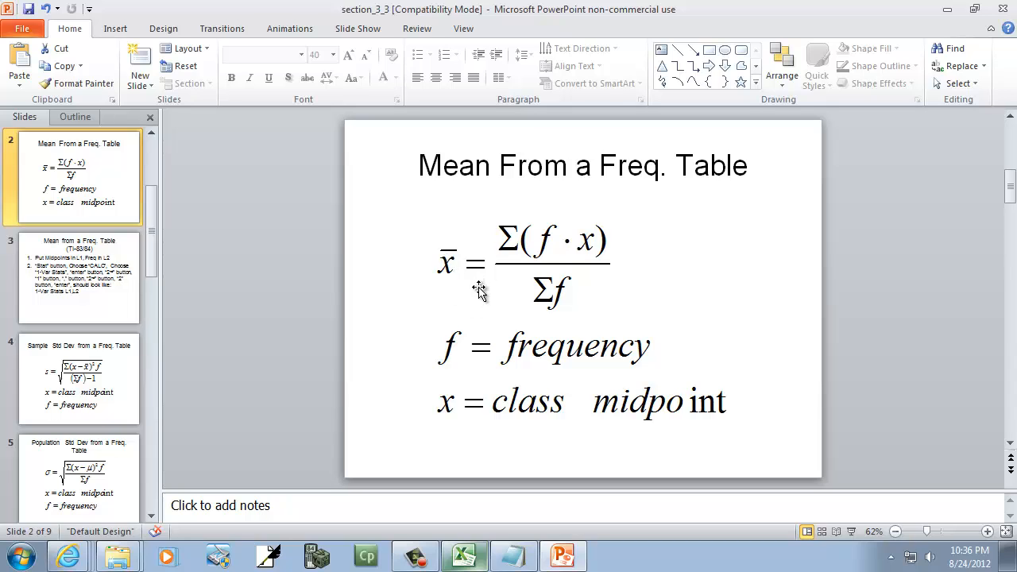
pyautogui.moveTo(471, 313)
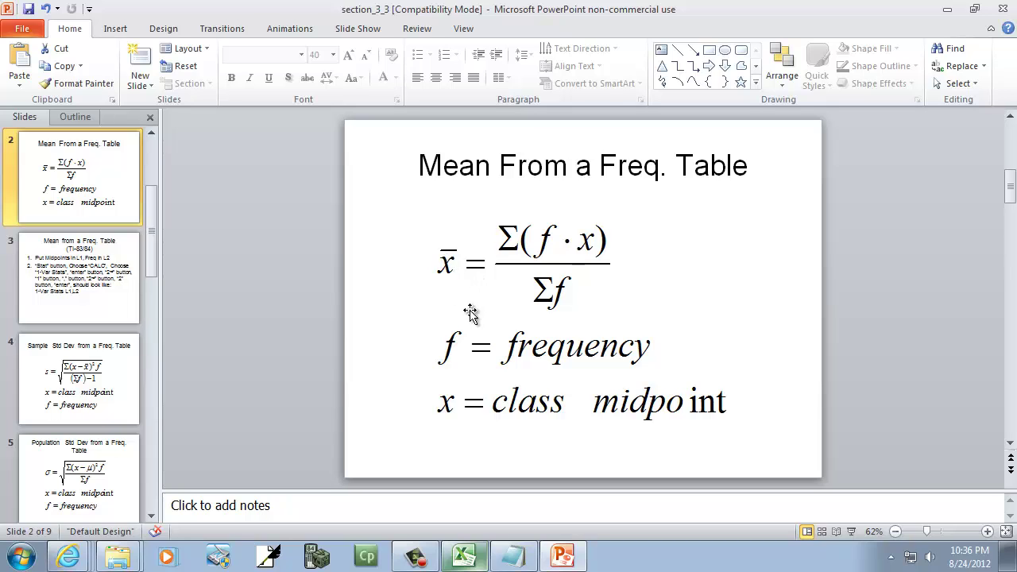
pyautogui.moveTo(464, 557)
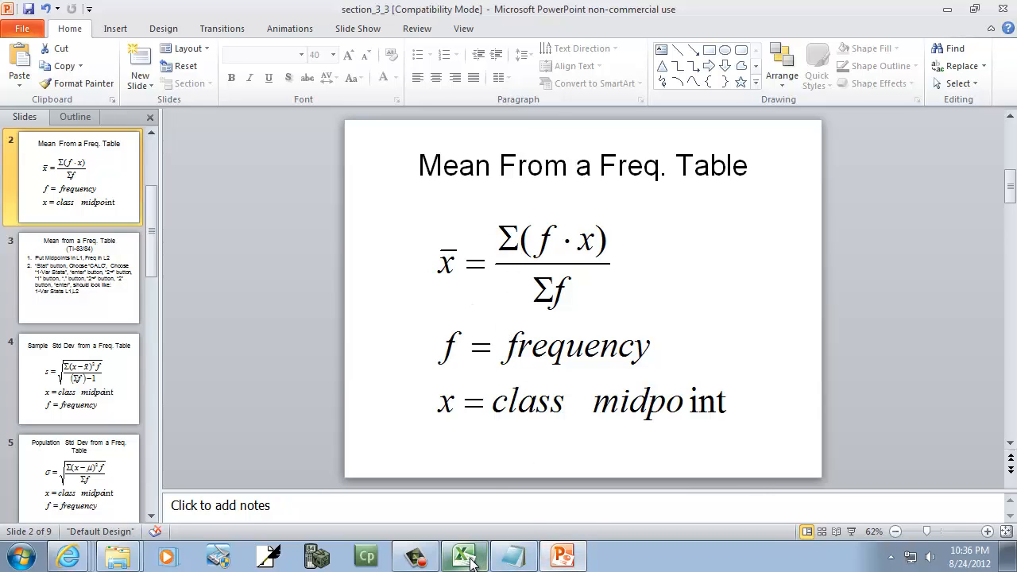
# - Switch to the workbook and add the LCL and UCL column headings
pyautogui.click(458, 556)
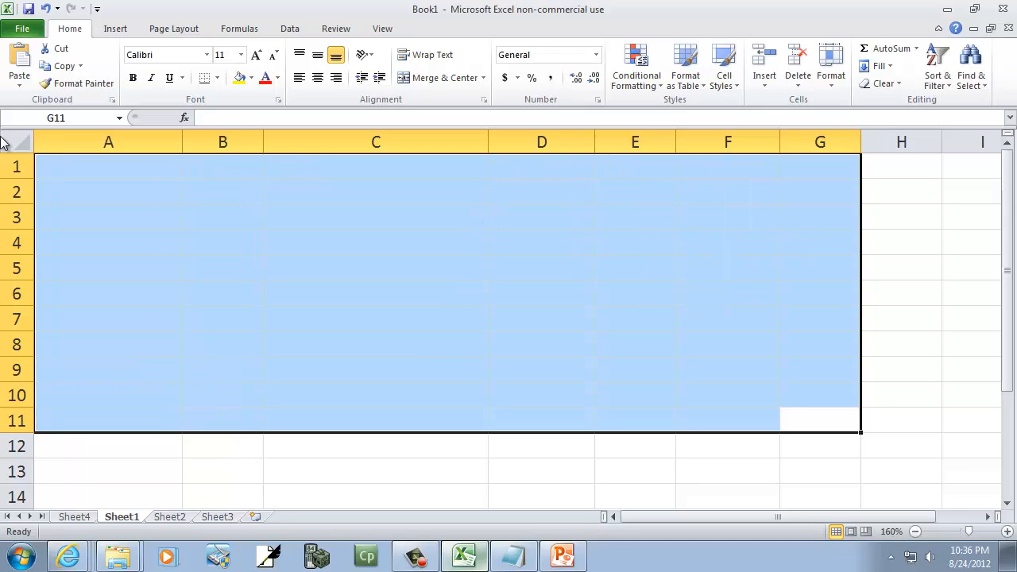
pyautogui.click(728, 165)
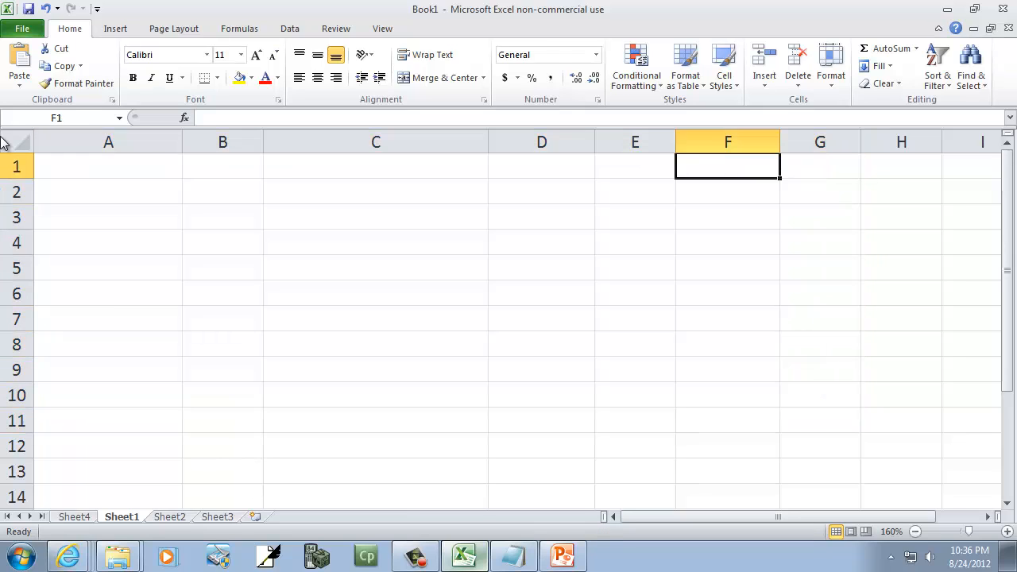
pyautogui.write('LC')
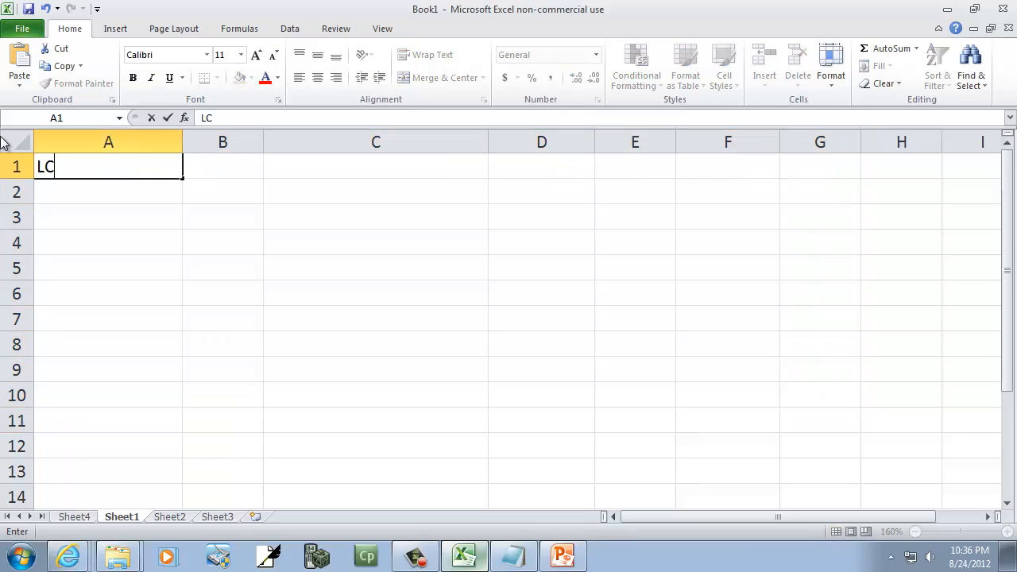
pyautogui.write('UCL')
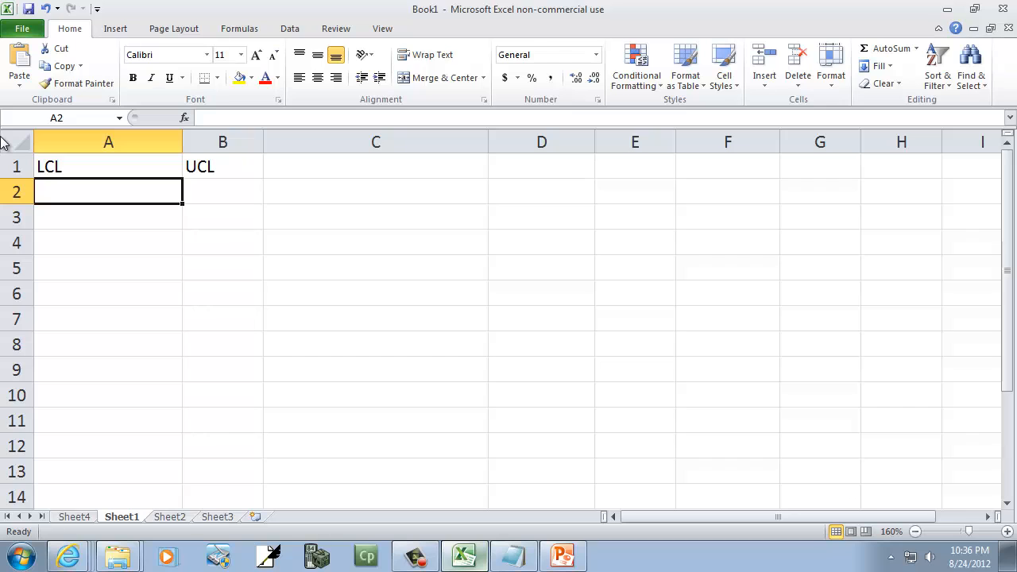
# - Enter lower limits 4, 8, 12, 16 under LCL and upper limits 7, 11, 15, 19 under UCL
pyautogui.write('4')
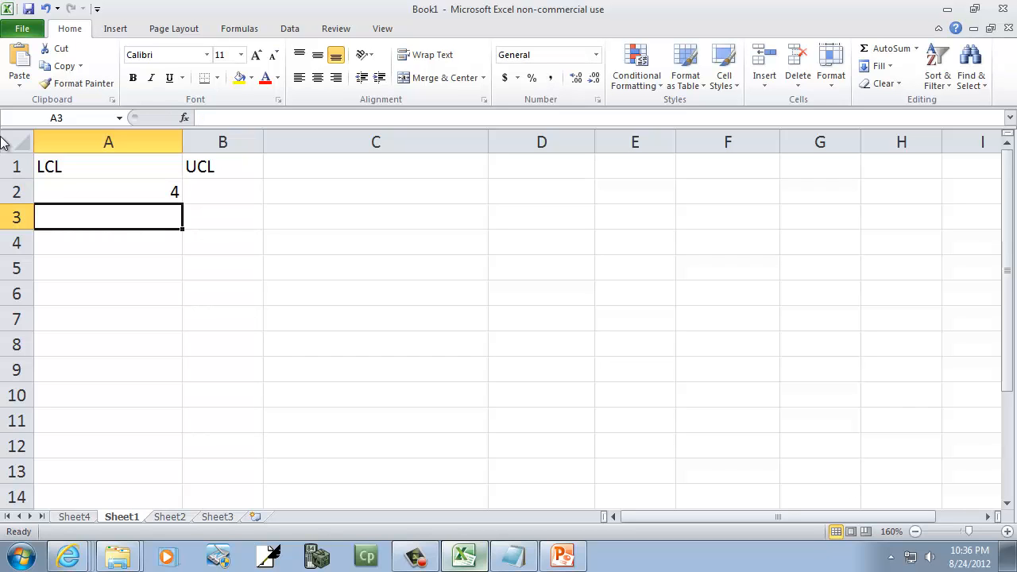
pyautogui.write('12')
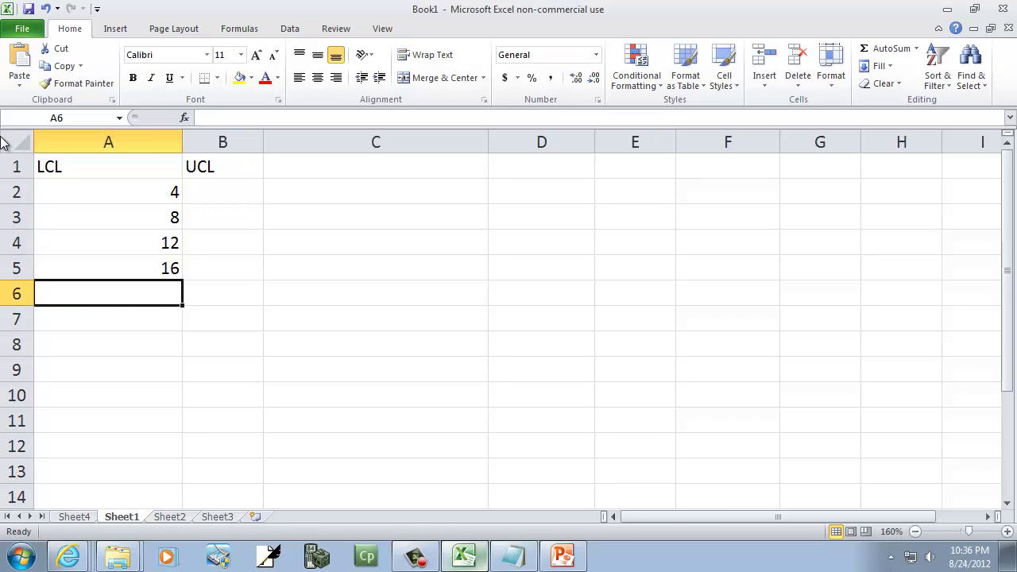
pyautogui.click(222, 191)
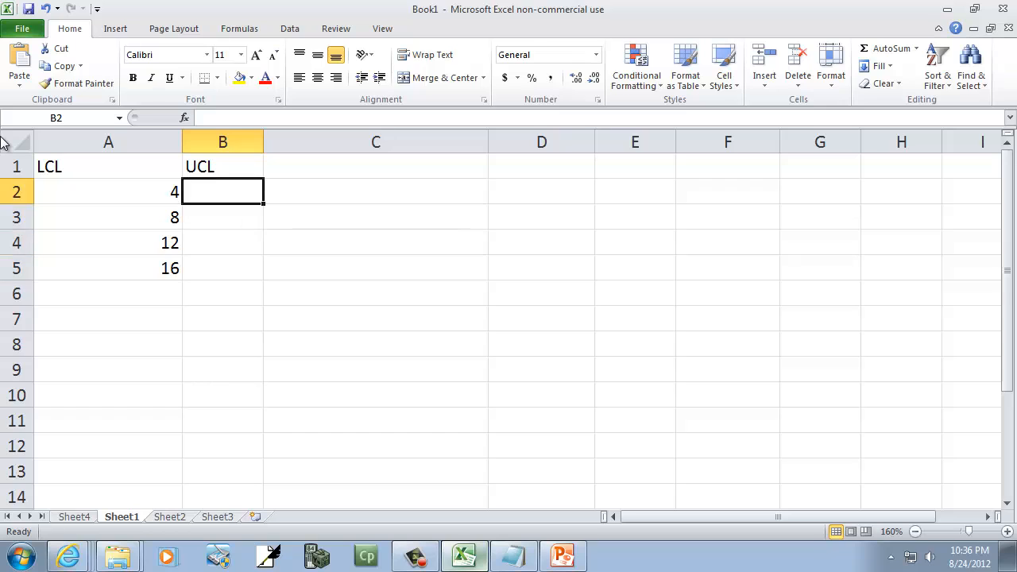
pyautogui.write('7')
pyautogui.click(223, 216)
pyautogui.write('1')
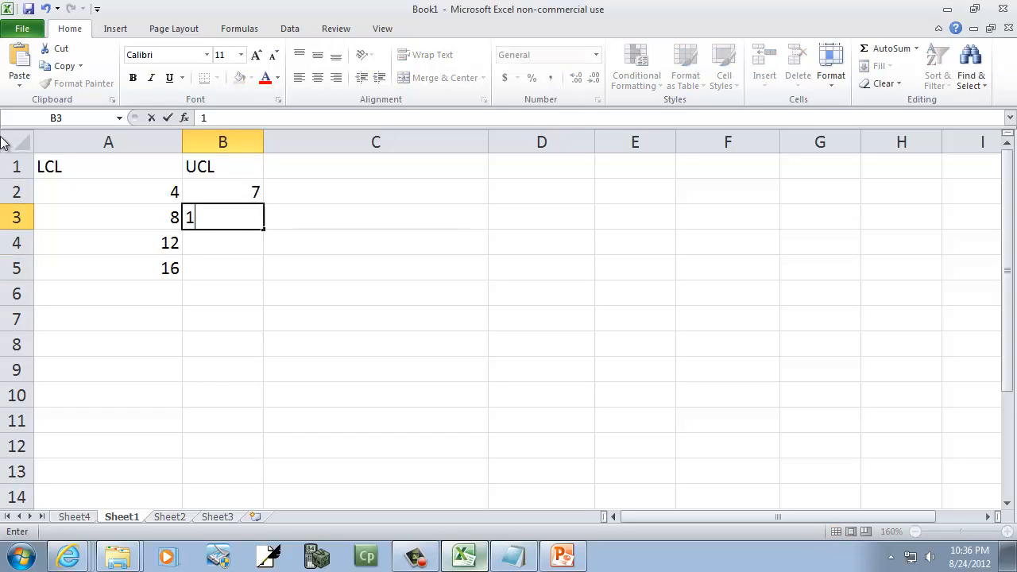
pyautogui.press('Enter')
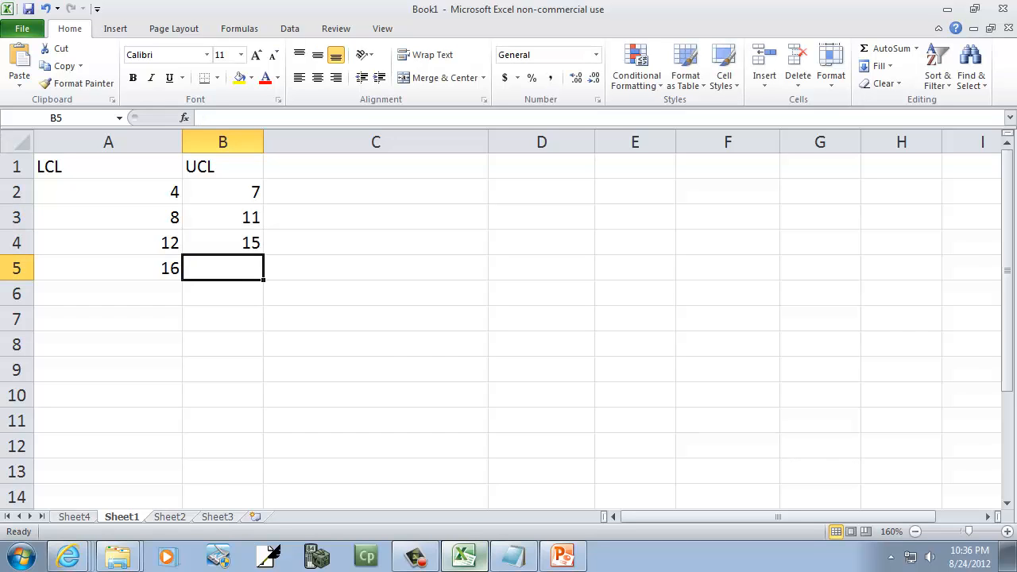
pyautogui.click(108, 267)
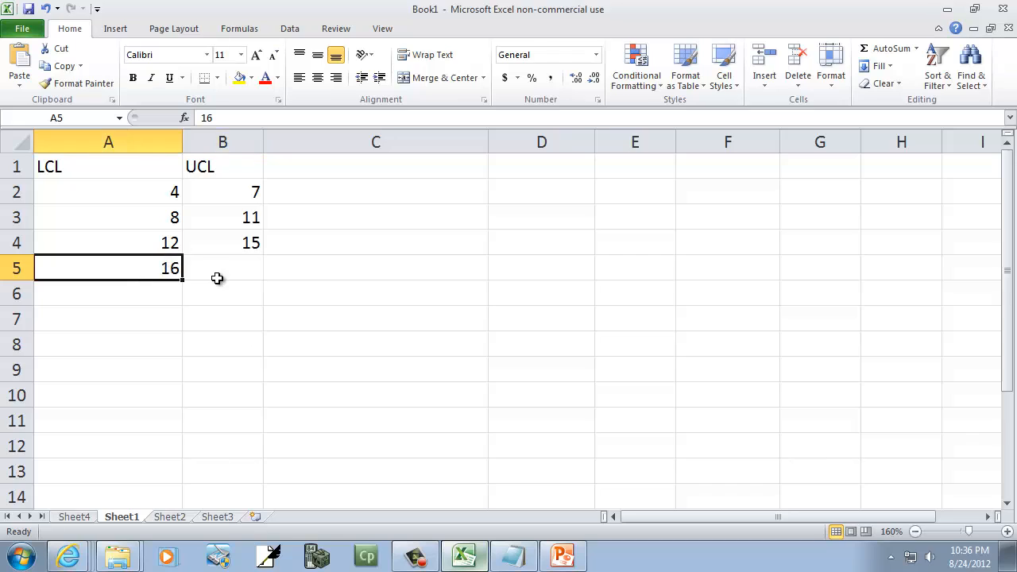
pyautogui.click(223, 241)
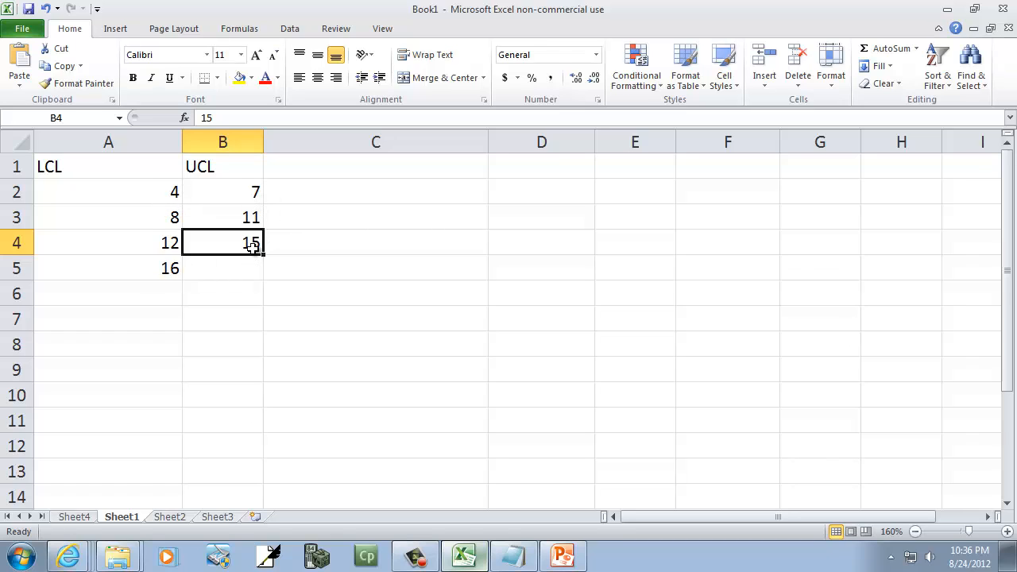
pyautogui.write('19')
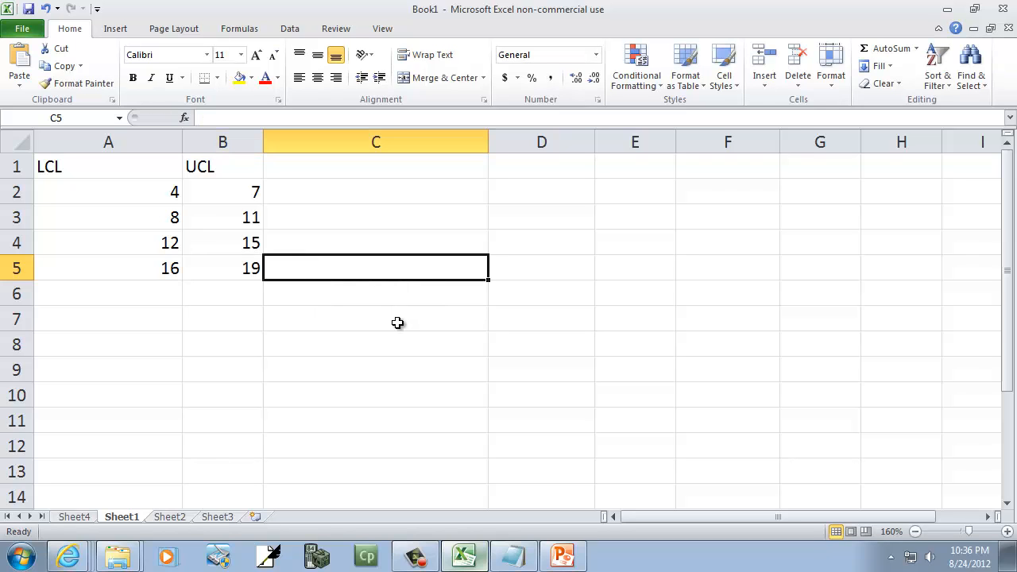
# - Add a freq (f) heading with frequencies 8, 12, 3, 4, glancing at the mean formula slide
pyautogui.write('freq (f')
pyautogui.click(377, 191)
pyautogui.write('8')
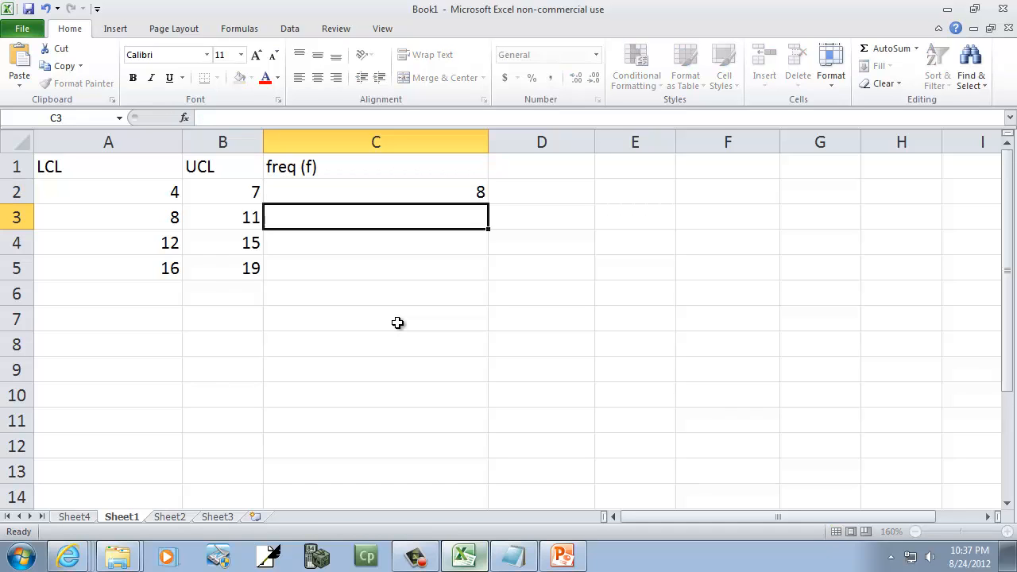
pyautogui.write('4')
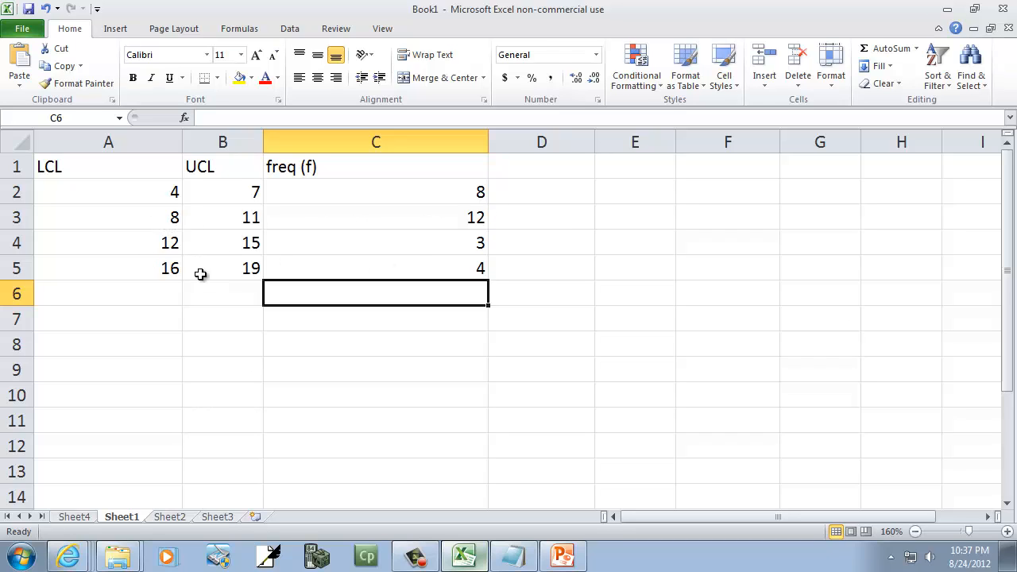
pyautogui.moveTo(393, 286)
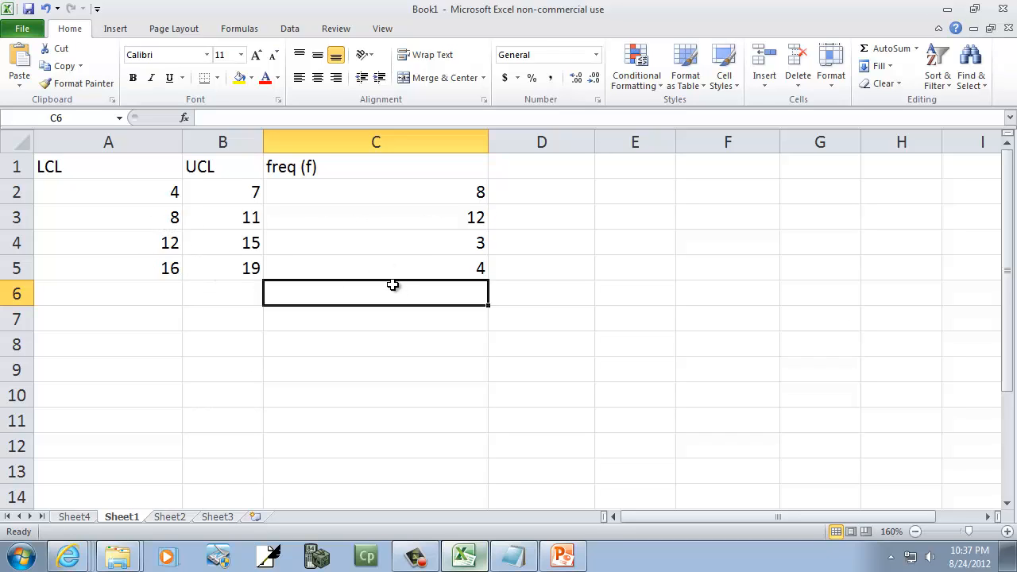
pyautogui.click(560, 557)
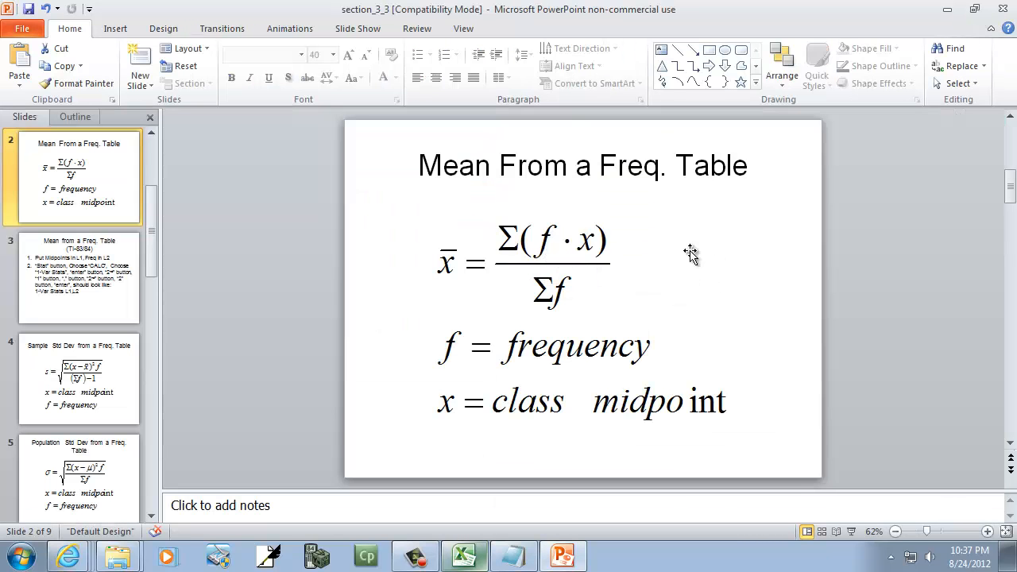
pyautogui.moveTo(573, 256)
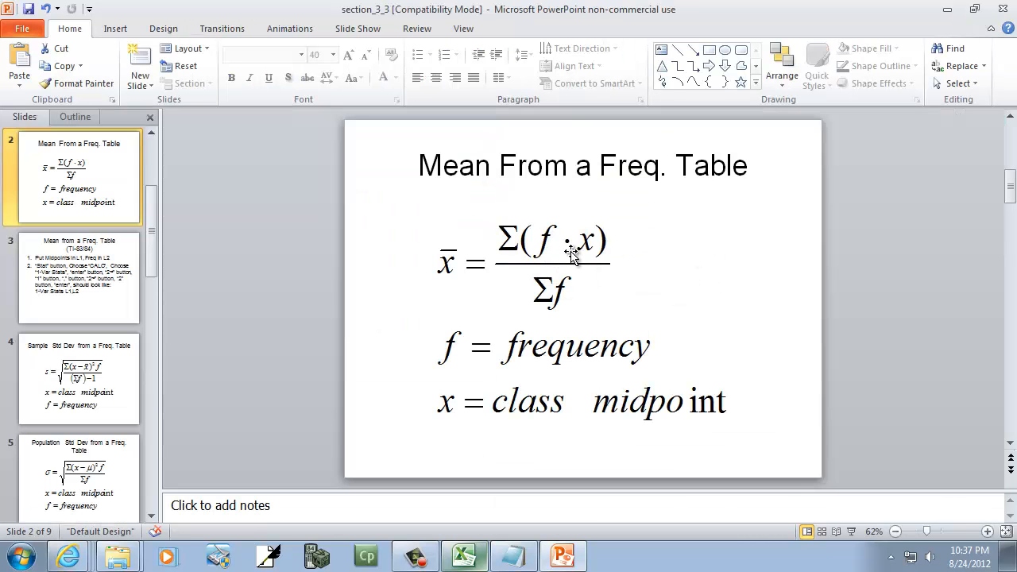
pyautogui.click(467, 554)
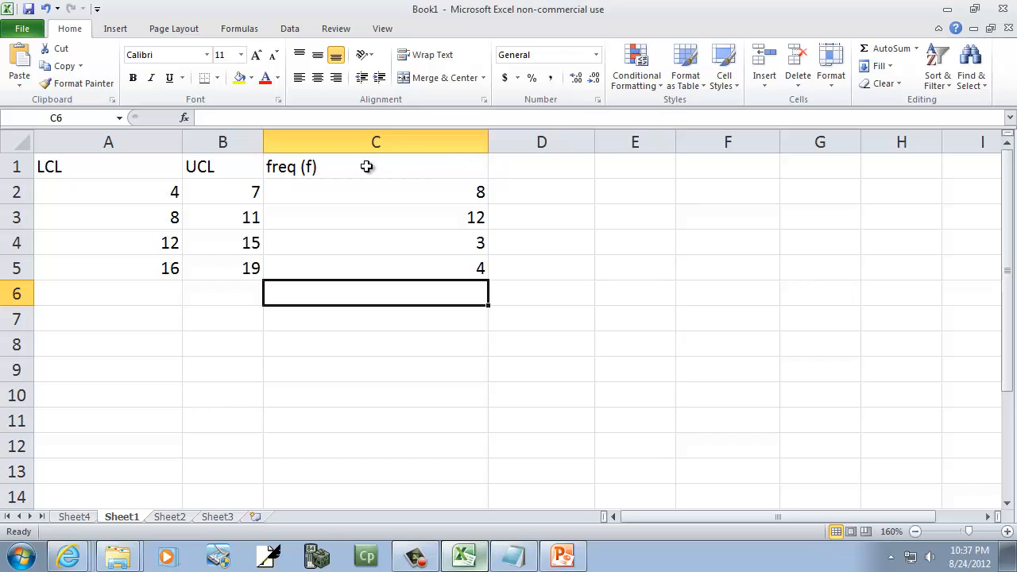
# - Add a 'midpoints (x)' heading in the next column
pyautogui.click(540, 167)
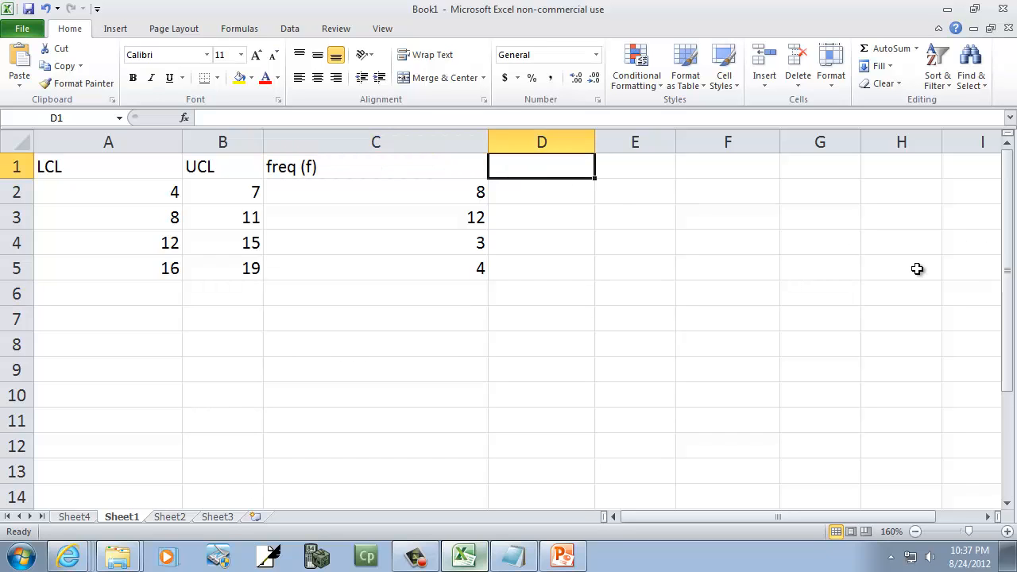
pyautogui.write('midpoin')
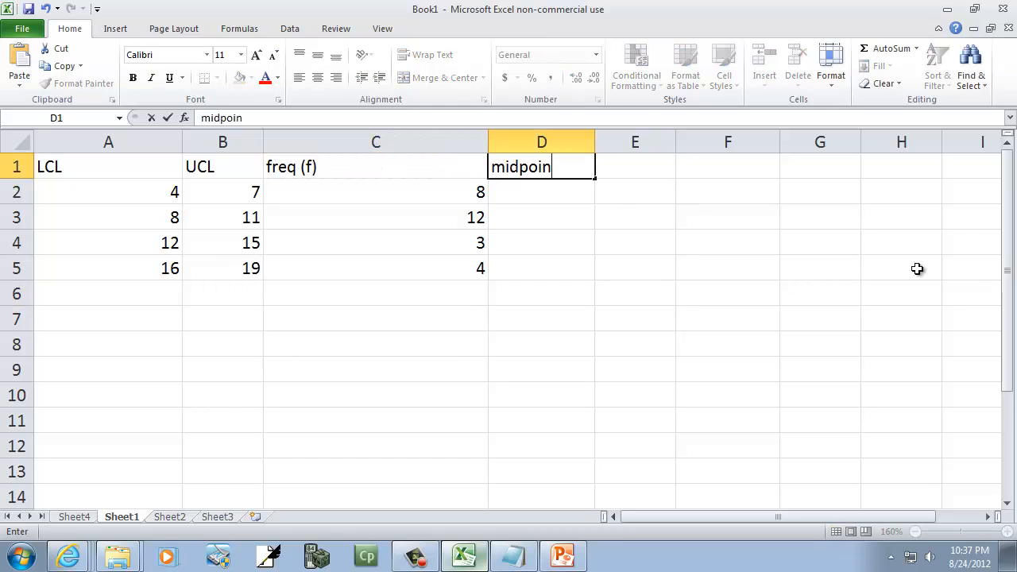
pyautogui.write('ts (x')
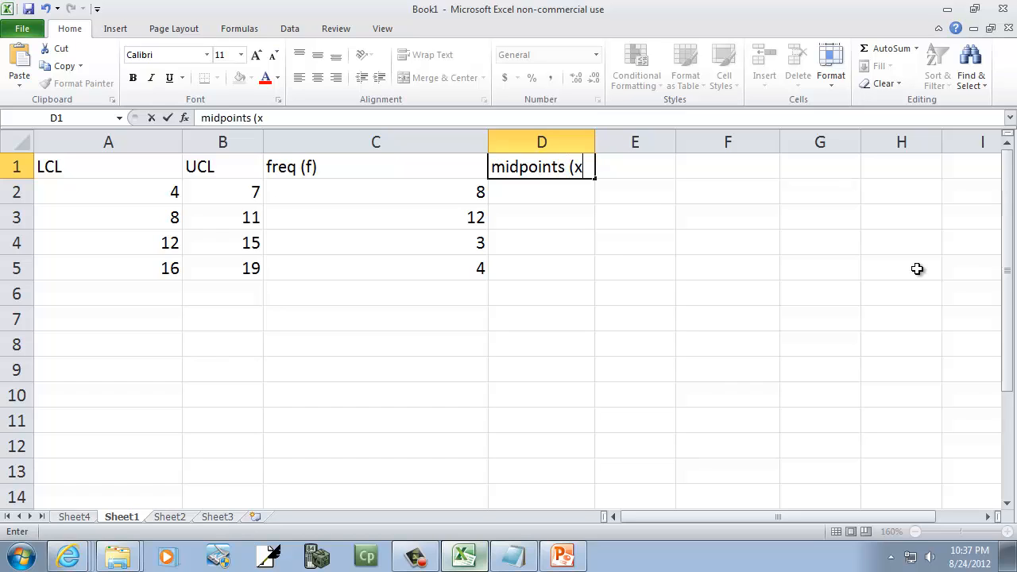
pyautogui.press('Enter')
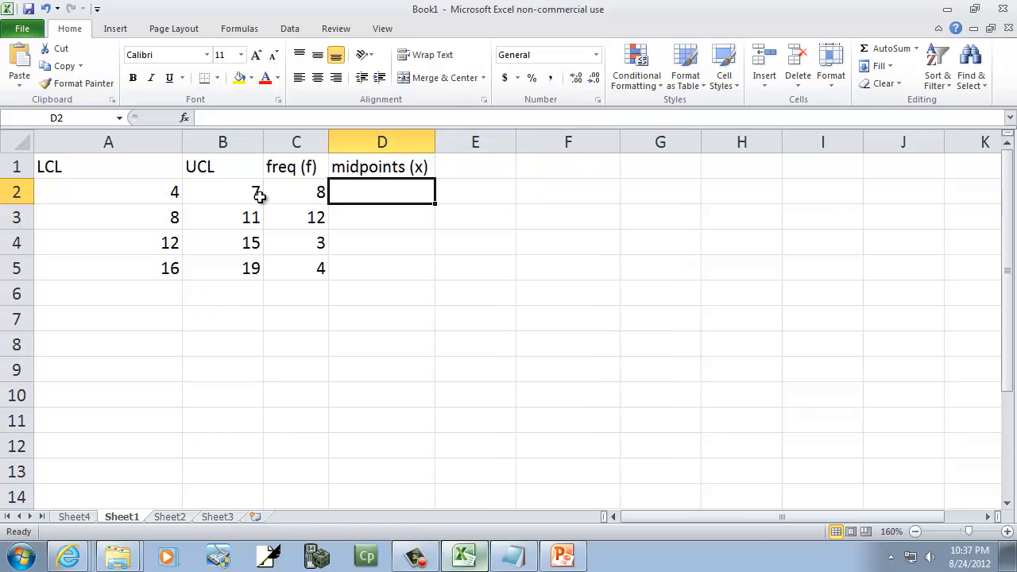
# - Enter the first midpoint as =(A2+A3)/2 in D2
pyautogui.click(108, 190)
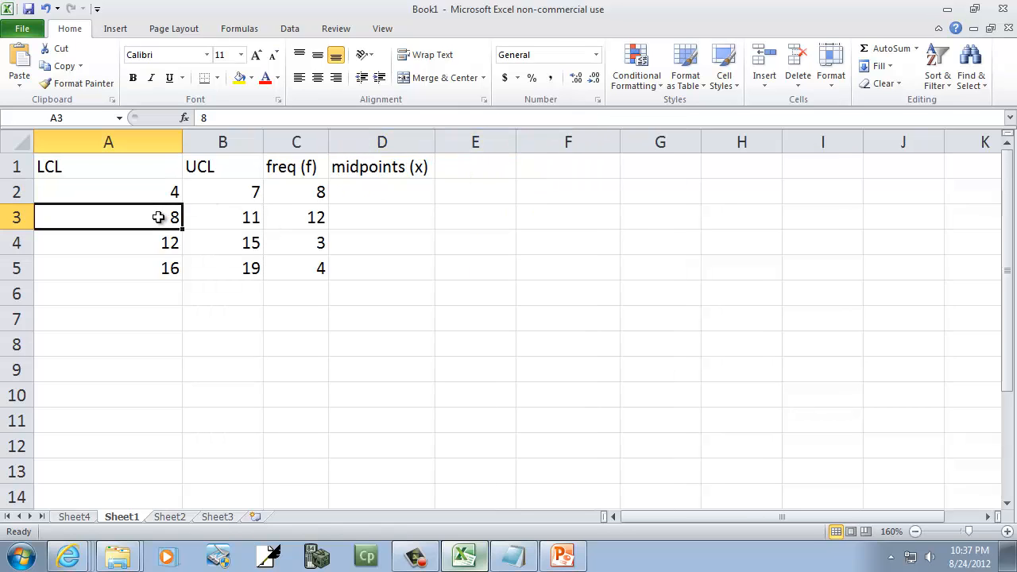
pyautogui.click(381, 191)
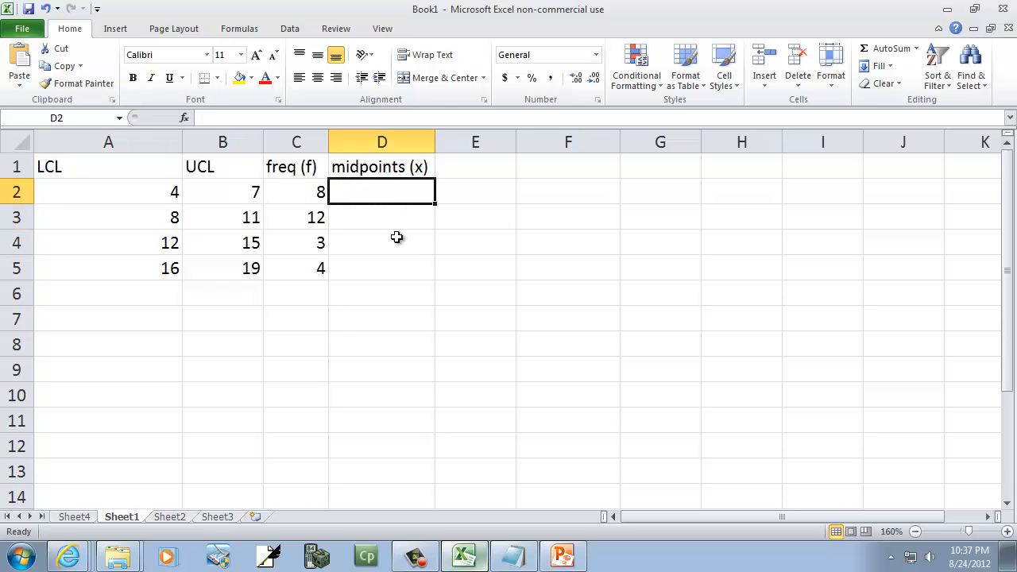
pyautogui.write('=(')
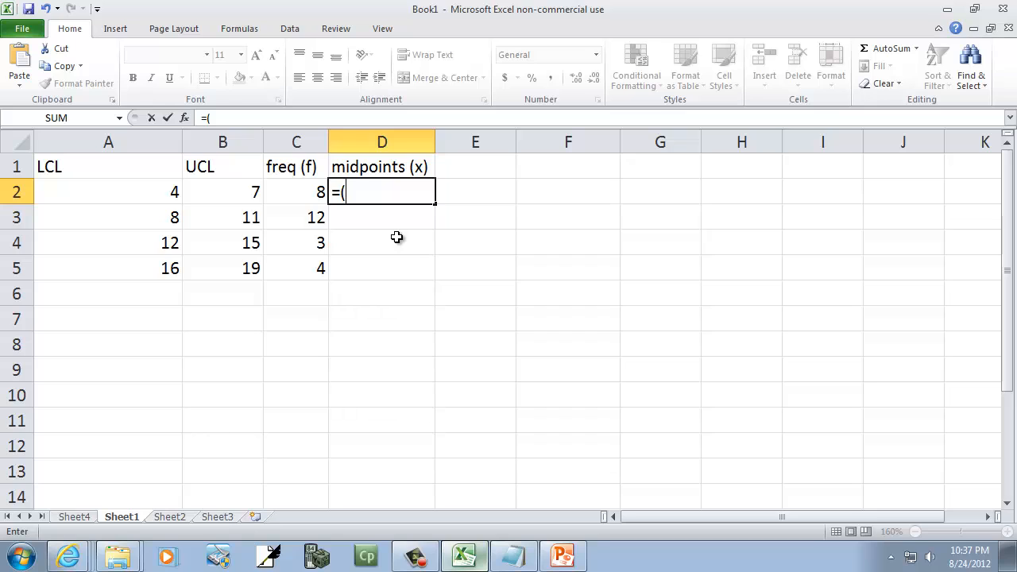
pyautogui.click(108, 190)
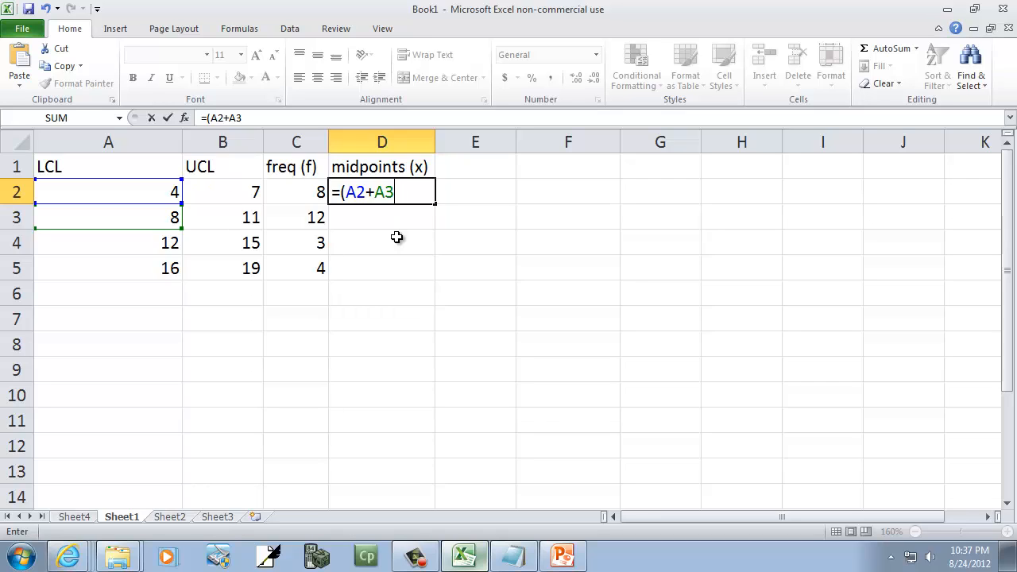
pyautogui.write(')')
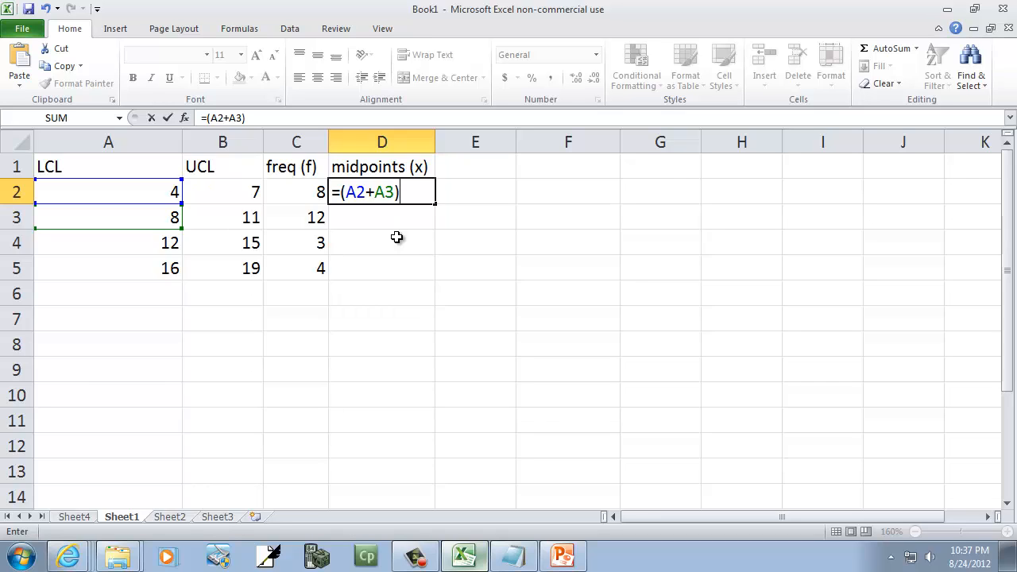
pyautogui.write('/2')
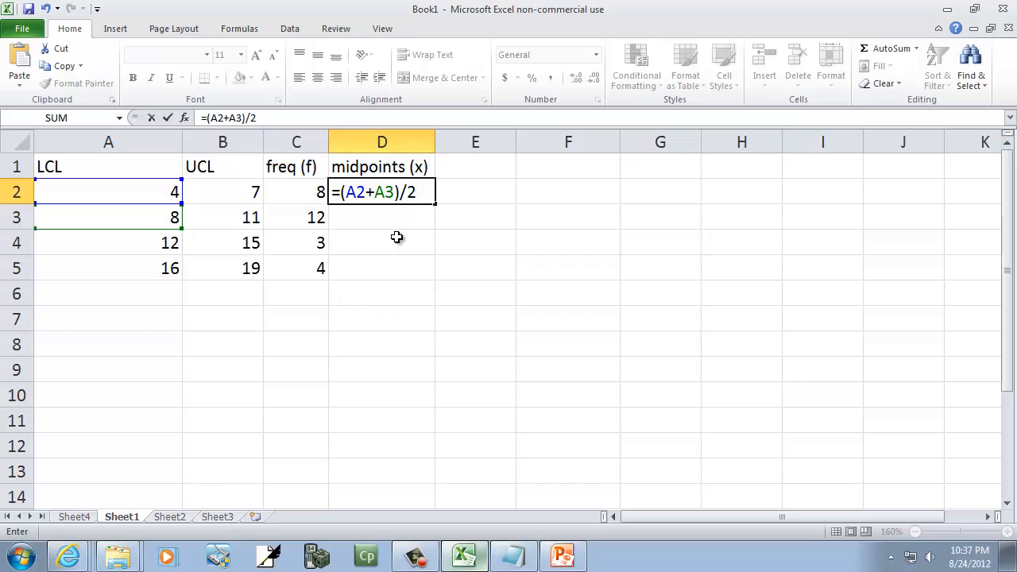
pyautogui.press('Enter')
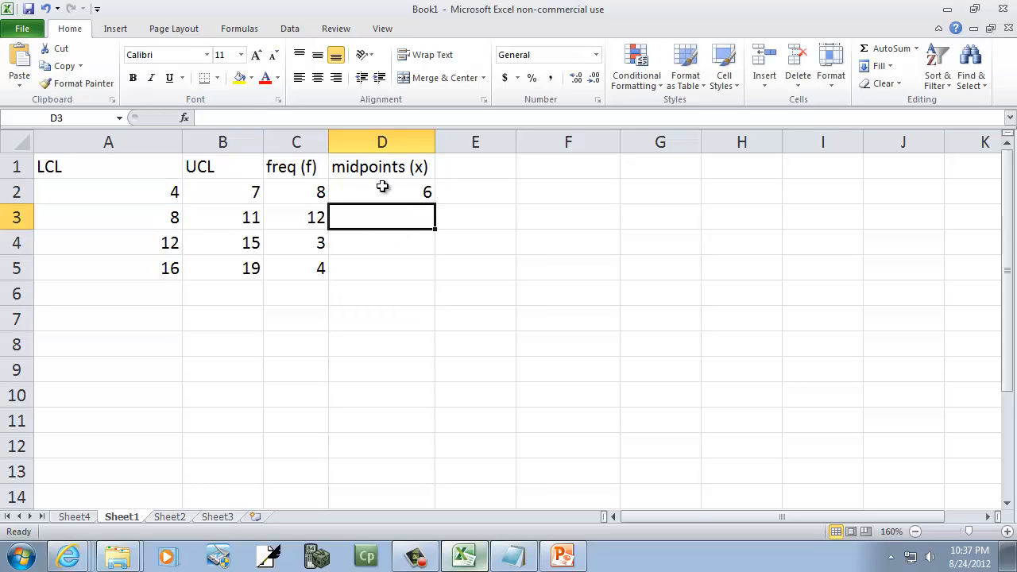
# - Copy the midpoint formula down and add 20 below the last lower limit so midpoints read 6, 10, 14, 18
pyautogui.click(382, 191)
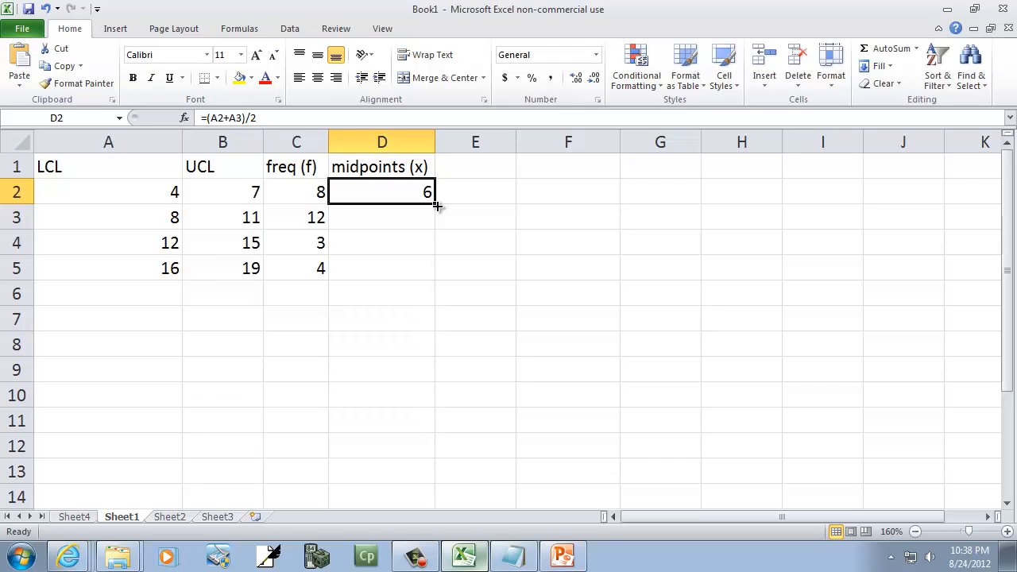
pyautogui.moveTo(421, 205)
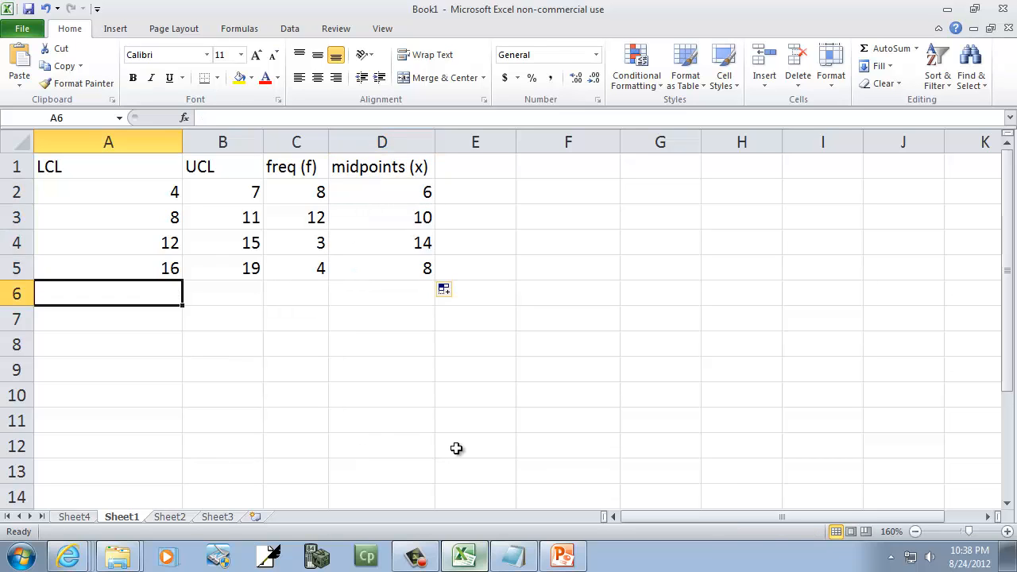
pyautogui.write('20')
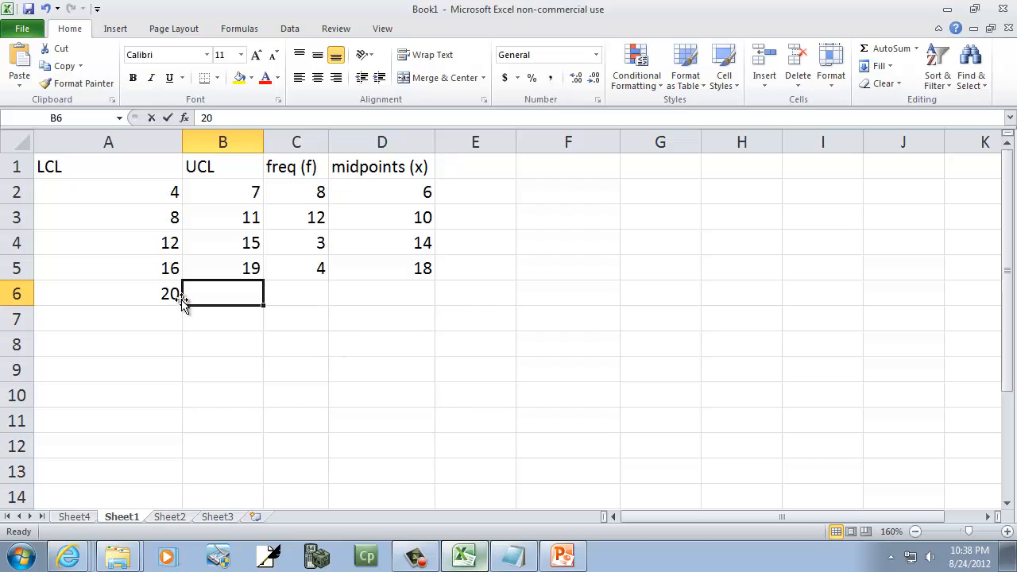
pyautogui.moveTo(400, 221)
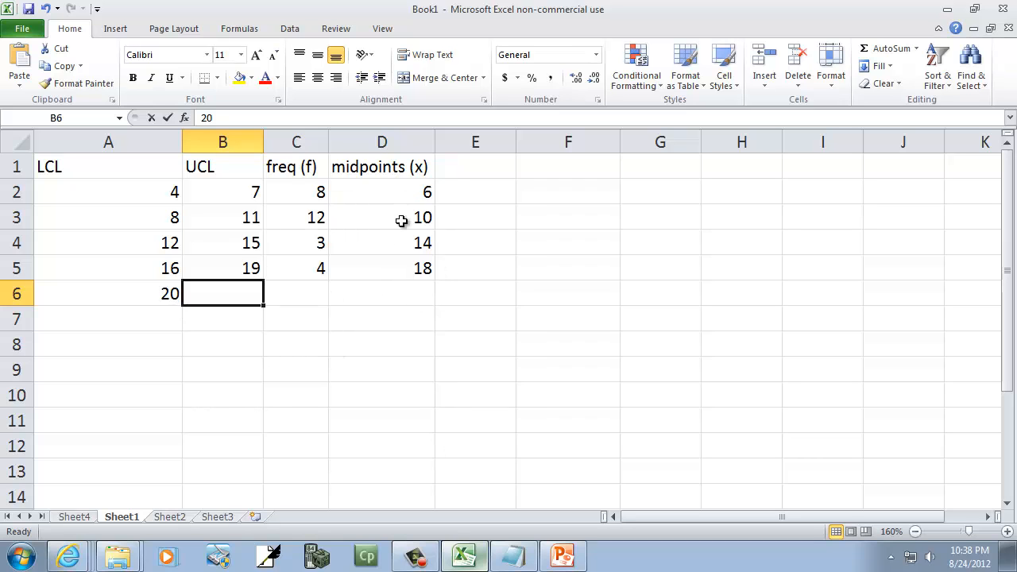
pyautogui.click(560, 557)
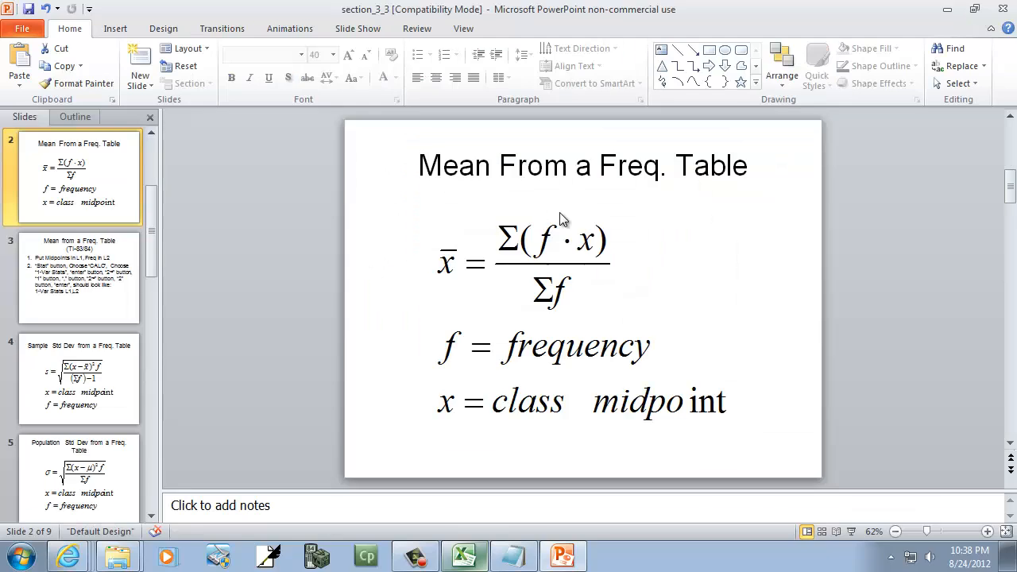
pyautogui.moveTo(596, 248)
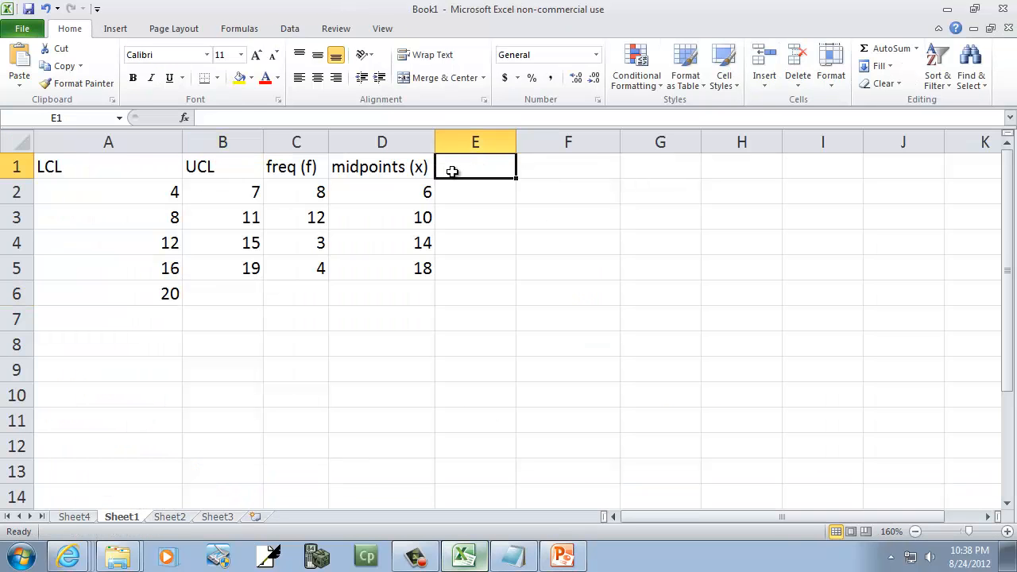
# - Add an (f)(x) heading and enter =C2*D2 for the first product
pyautogui.write('(f)(x)')
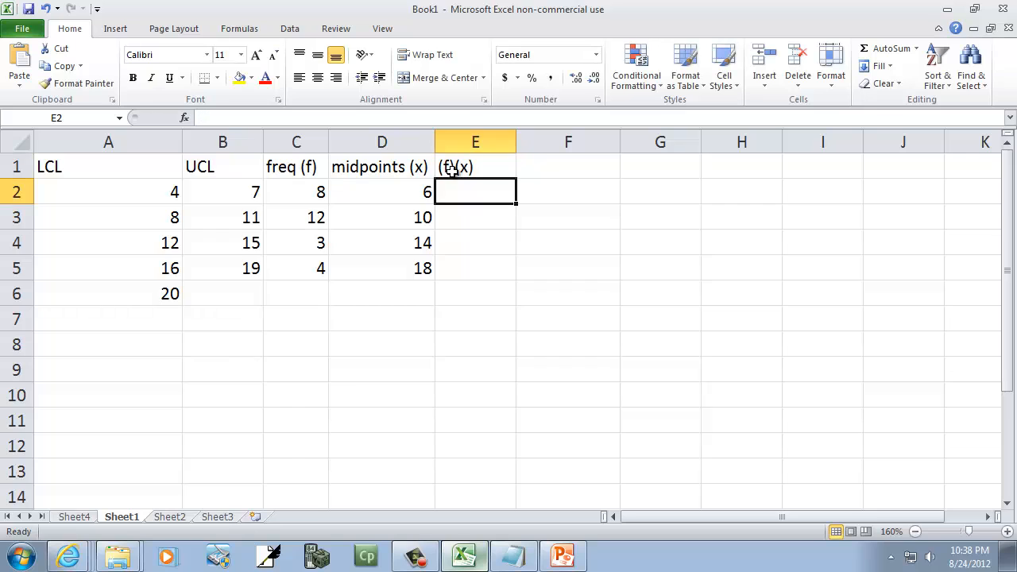
pyautogui.write('=C2*')
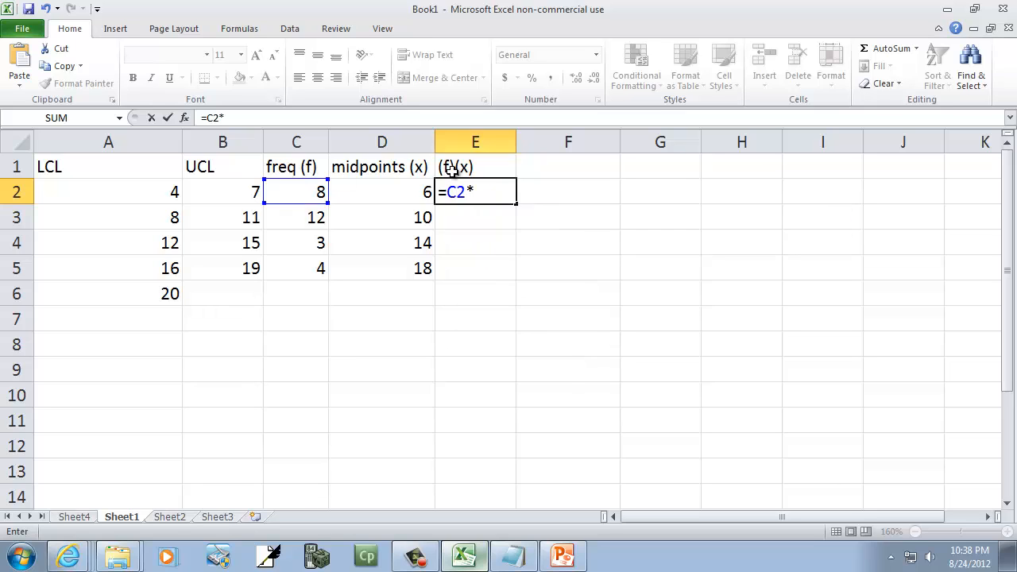
pyautogui.click(380, 191)
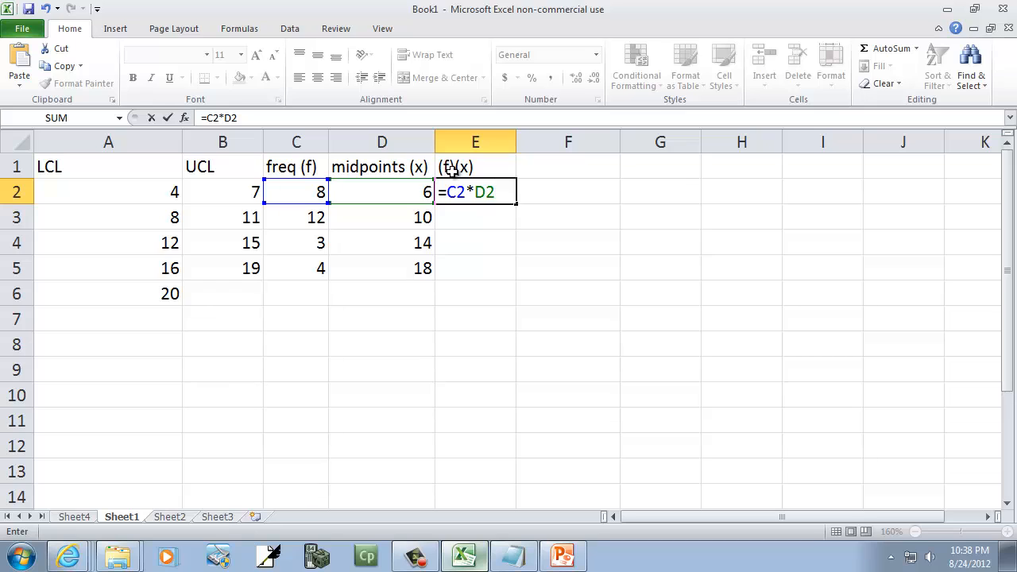
pyautogui.press('Enter')
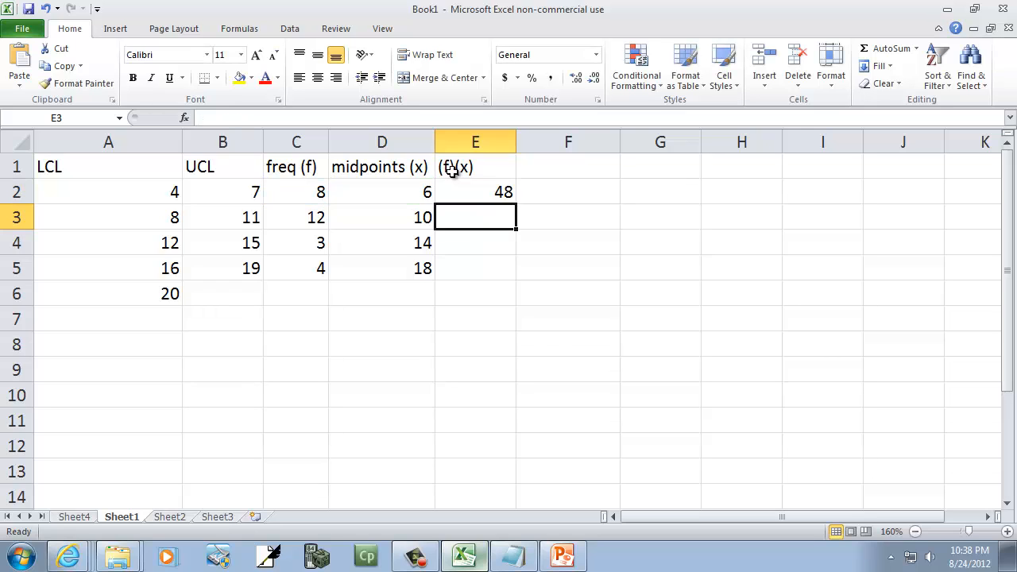
pyautogui.moveTo(481, 196)
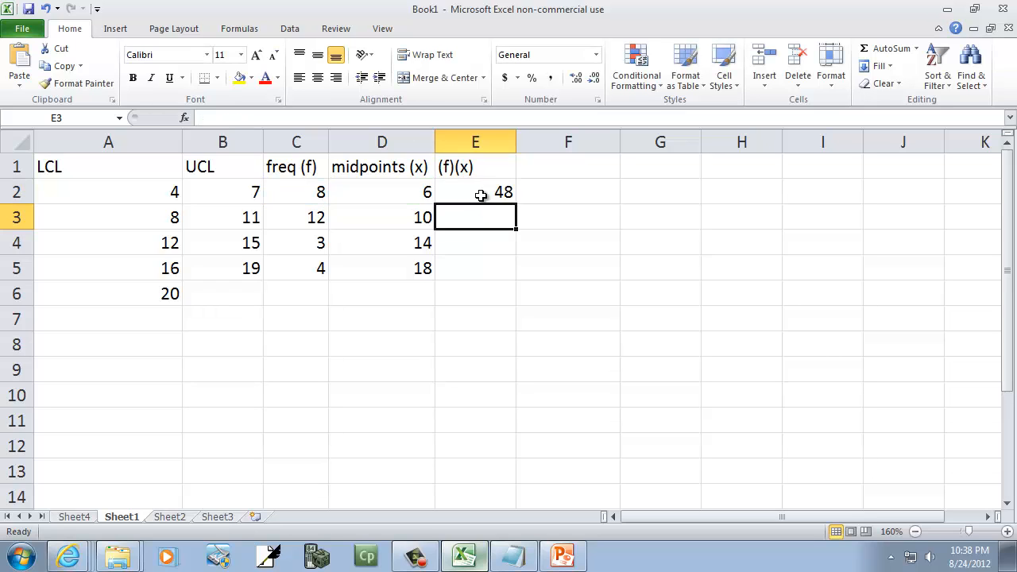
# - Fill the product formula down to row 5, giving 48, 120, 42 and 72
pyautogui.click(475, 191)
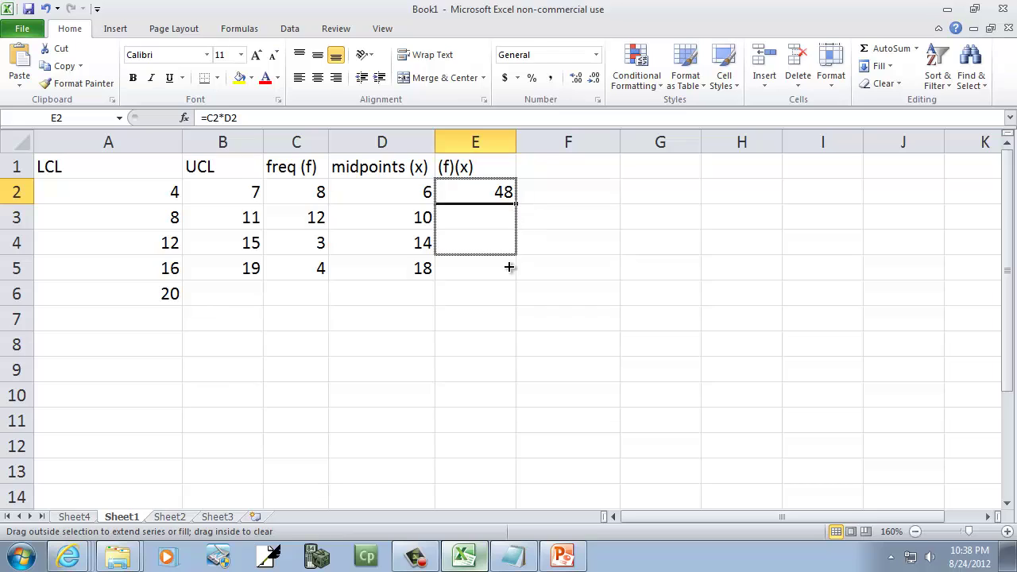
pyautogui.moveTo(509, 191); pyautogui.dragTo(508, 267)
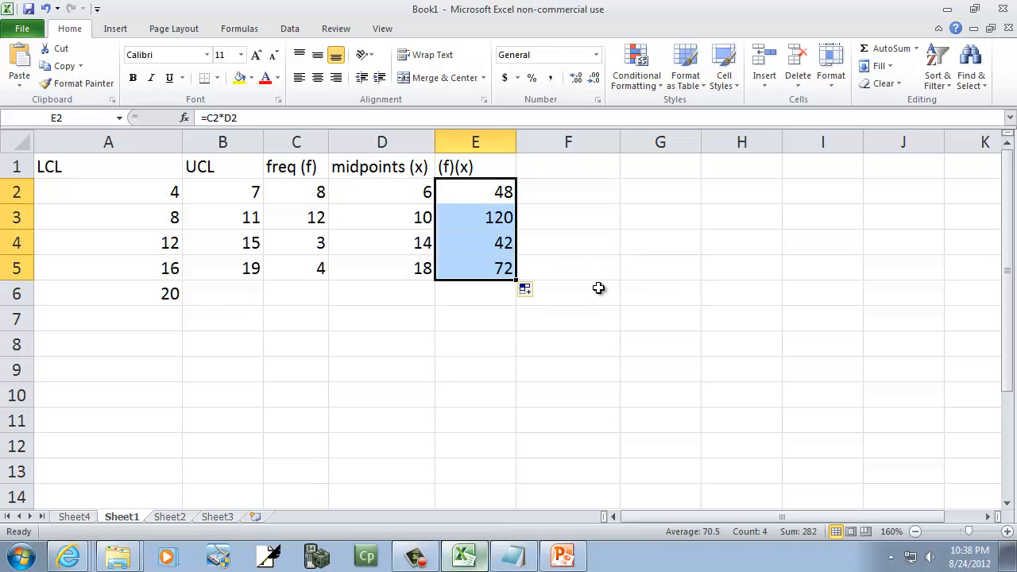
pyautogui.click(569, 292)
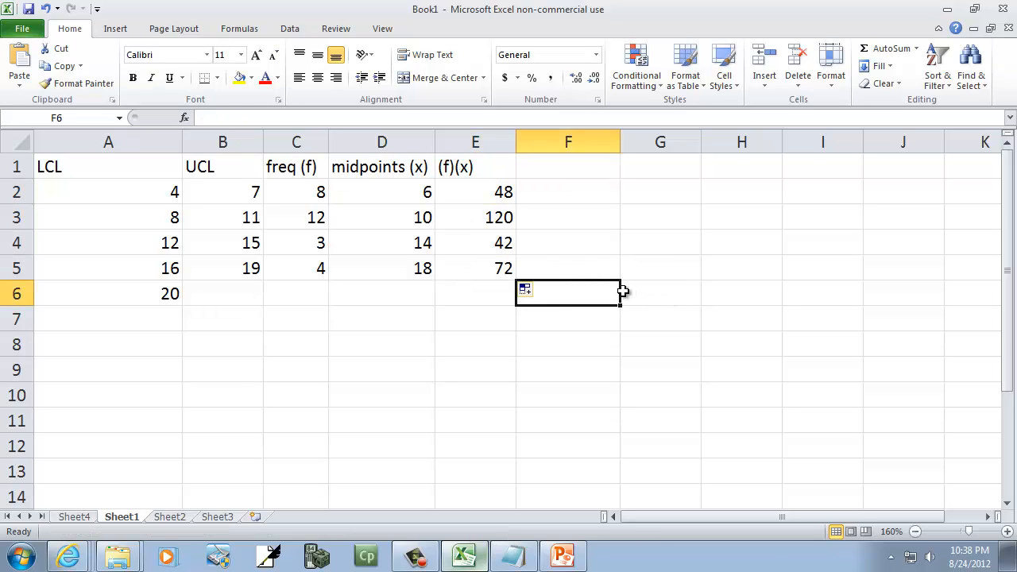
# - AutoSum the (f)(x) values into E6 for a total of 282, checking the mean slide
pyautogui.click(563, 556)
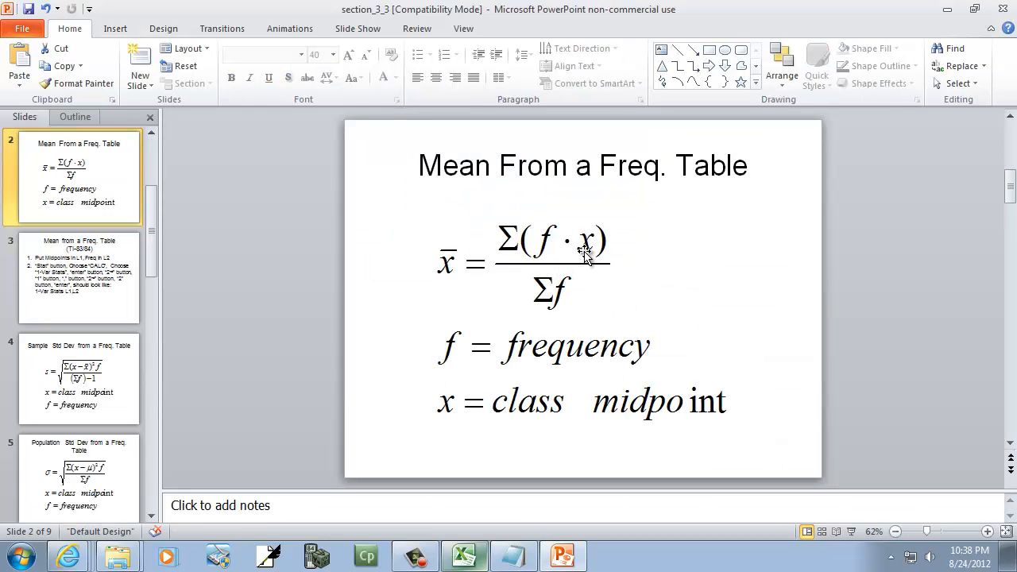
pyautogui.moveTo(512, 270)
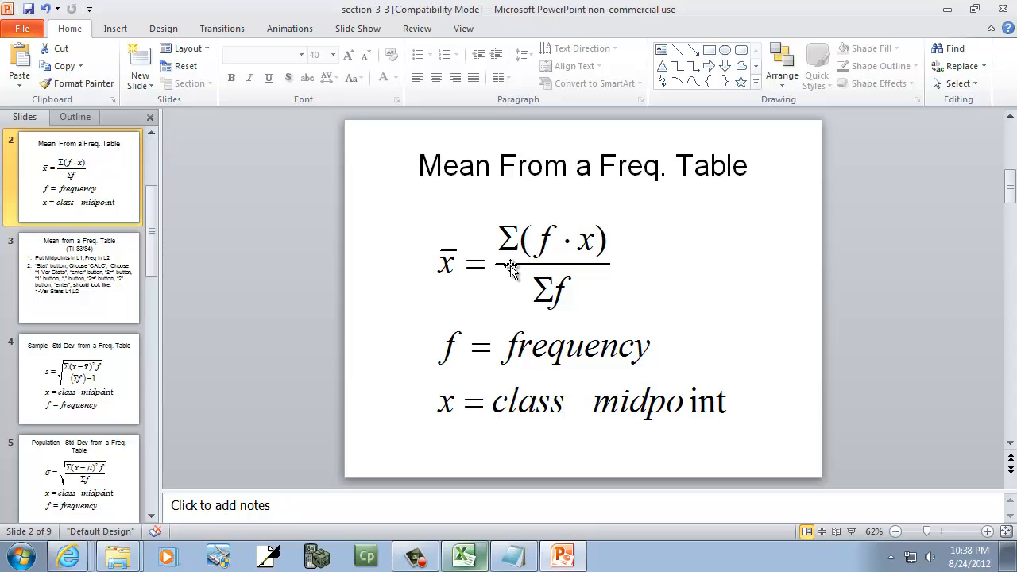
pyautogui.click(461, 556)
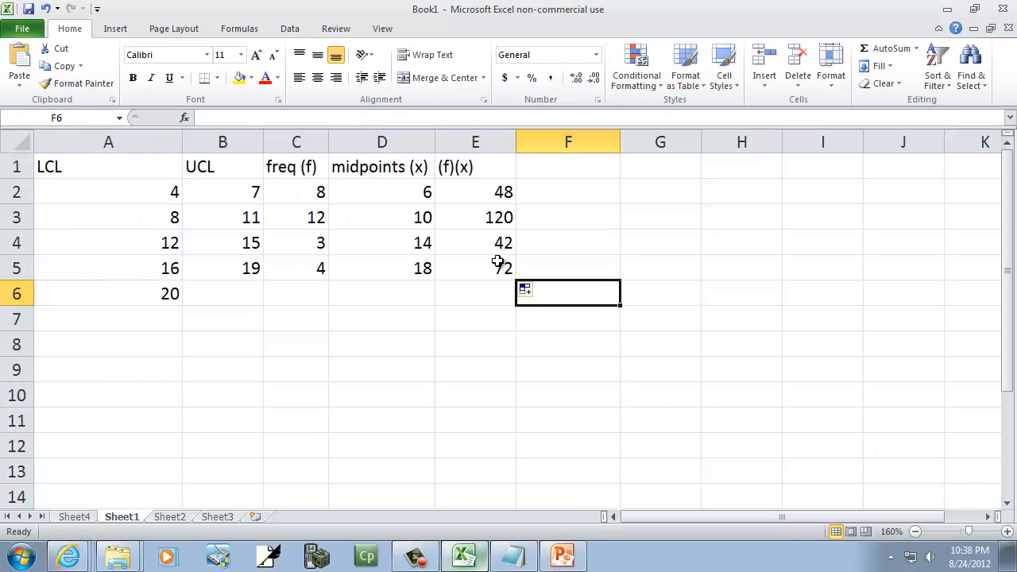
pyautogui.click(476, 292)
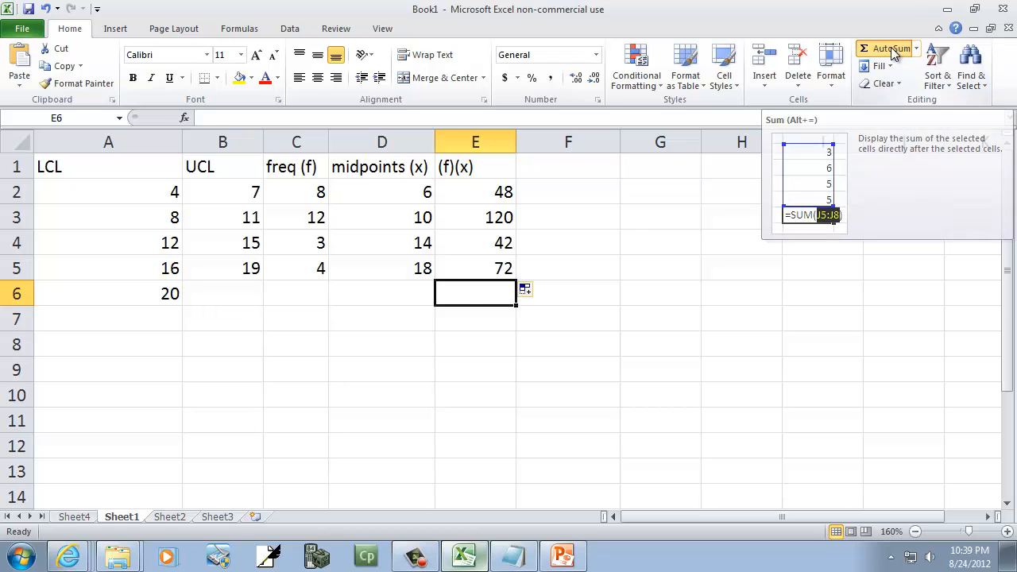
pyautogui.click(883, 47)
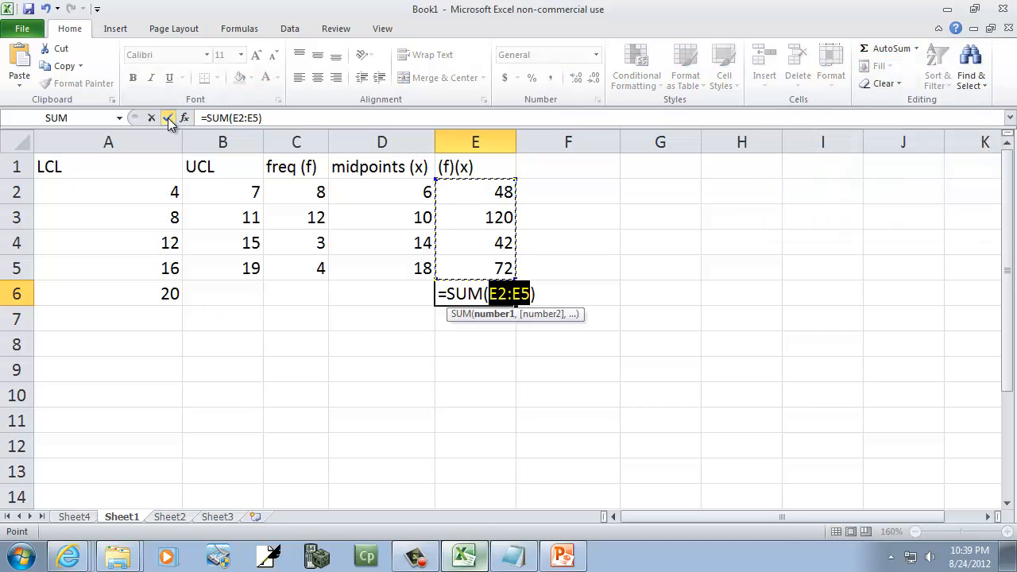
pyautogui.click(562, 556)
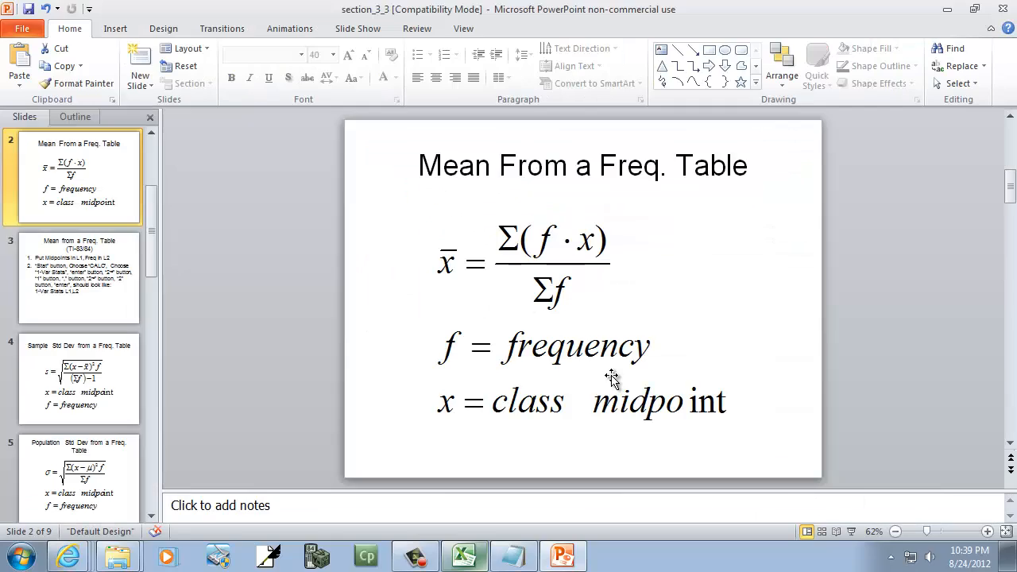
pyautogui.moveTo(559, 302)
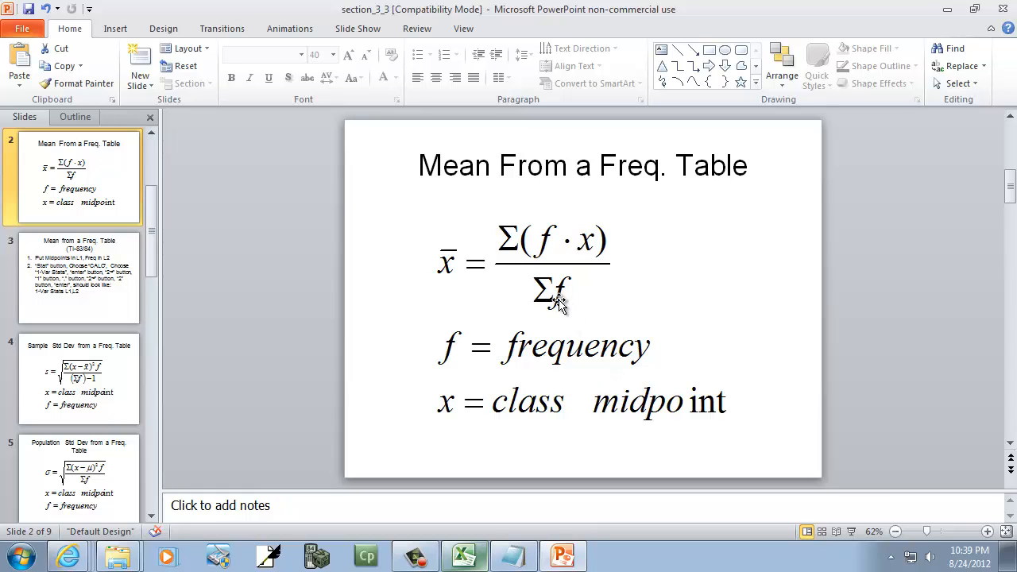
pyautogui.click(465, 557)
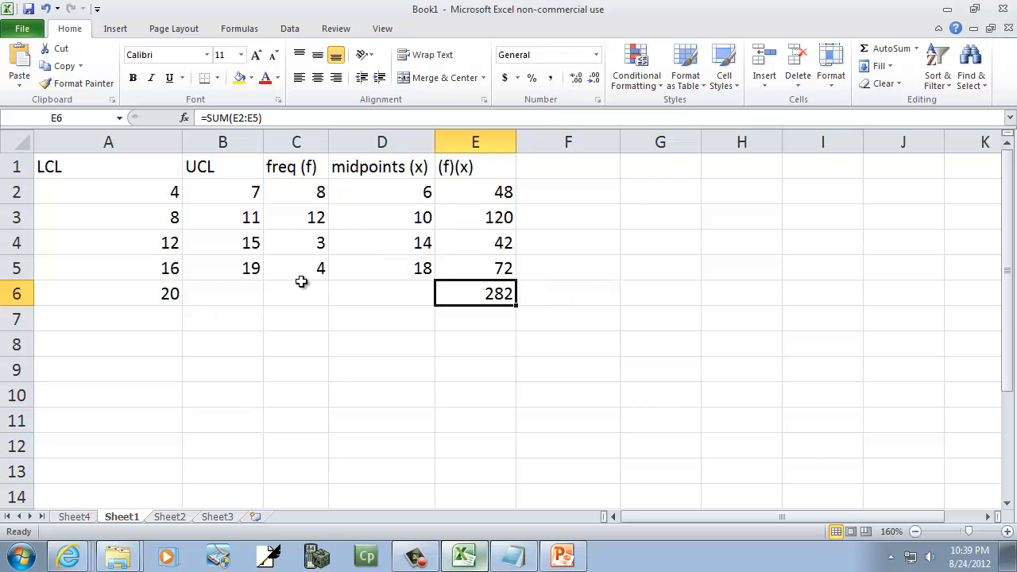
# - AutoSum the frequencies into C6 for a total of 27
pyautogui.click(294, 293)
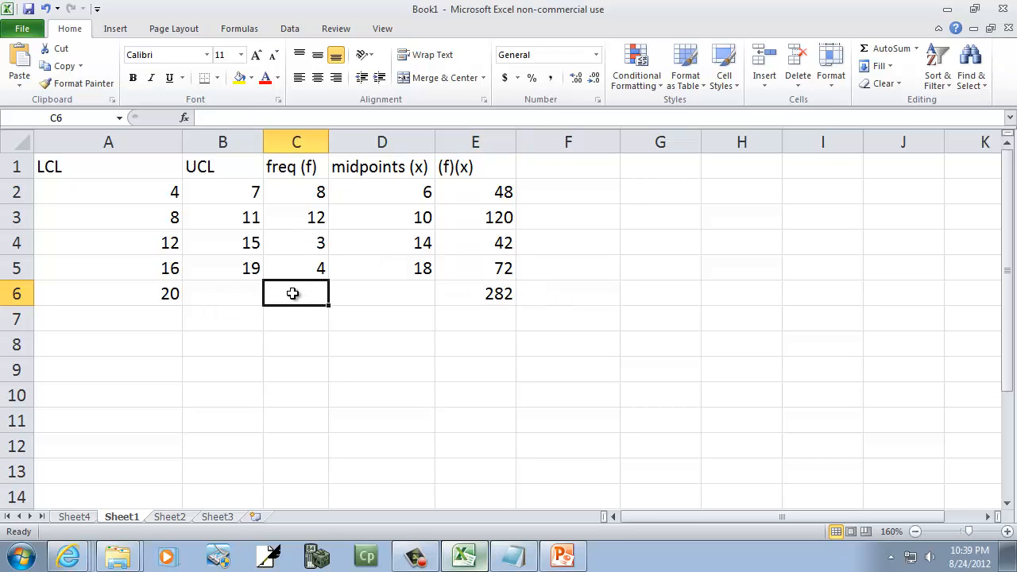
pyautogui.moveTo(887, 49)
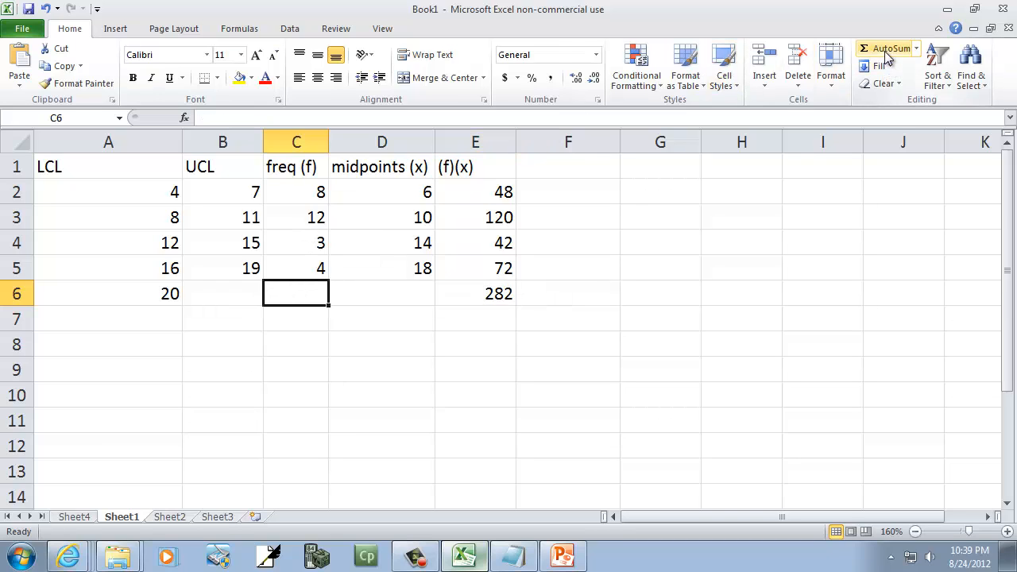
pyautogui.click(881, 48)
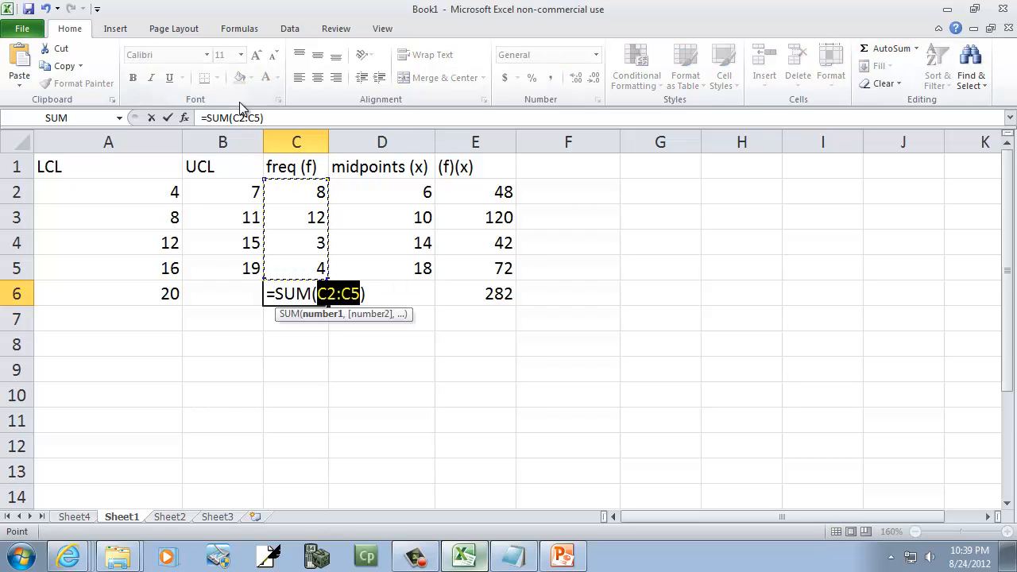
pyautogui.press('Enter')
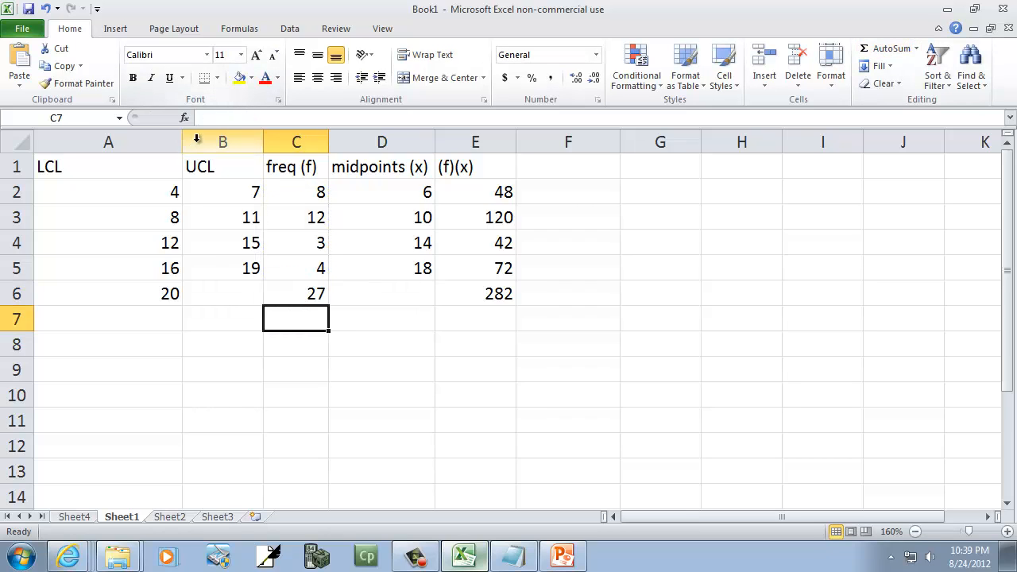
pyautogui.click(108, 343)
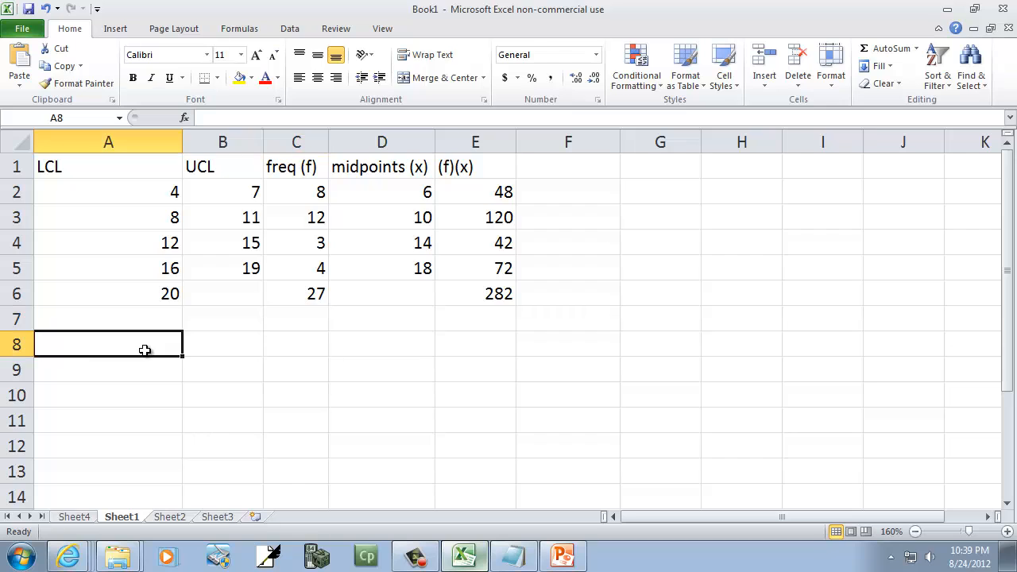
# - Label 'Mean =' in A8 and compute =E6/C6 in B8, giving 10.4444
pyautogui.write('Mean =')
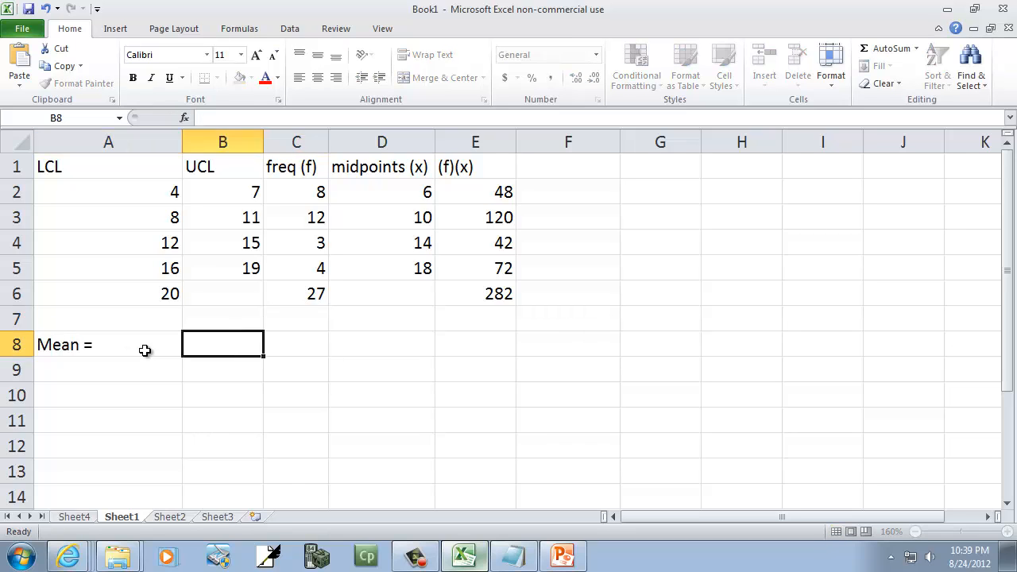
pyautogui.write('=')
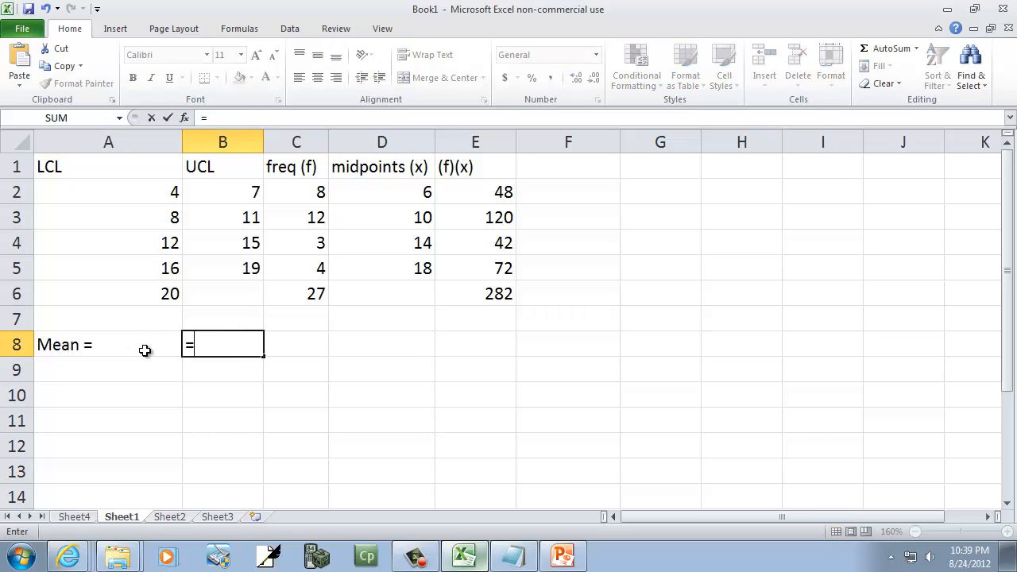
pyautogui.write('E6/F6')
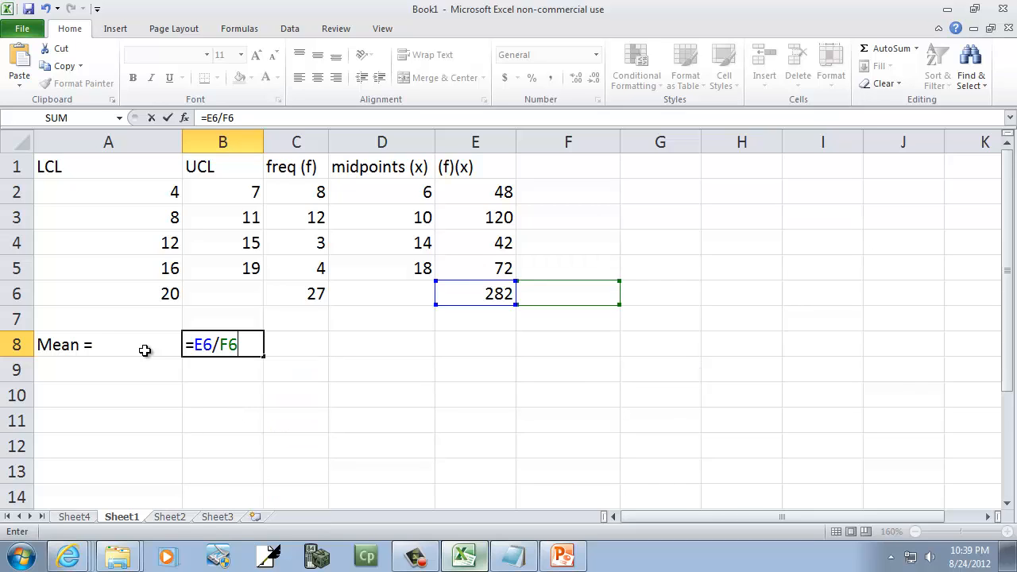
pyautogui.write('C')
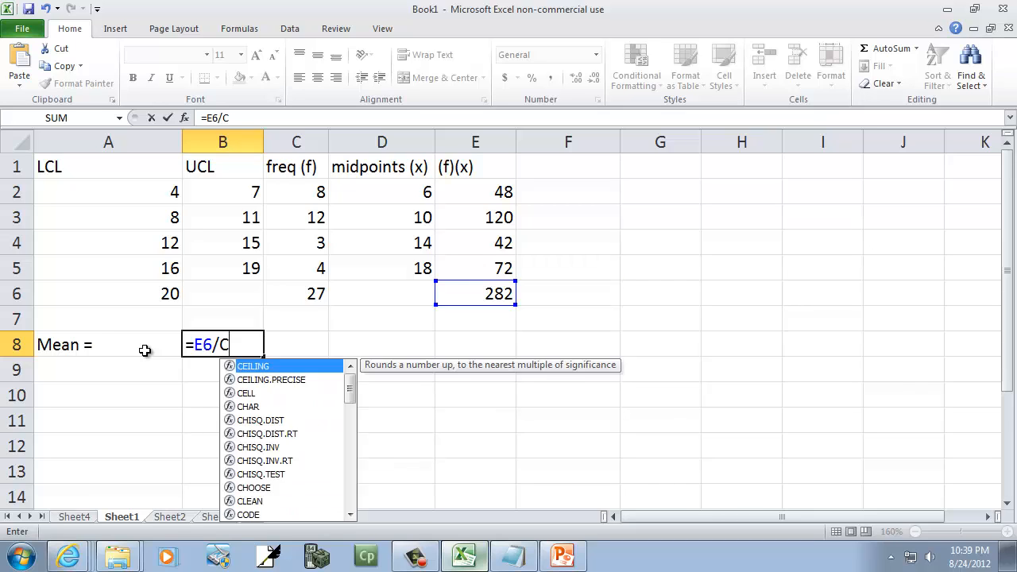
pyautogui.click(296, 293)
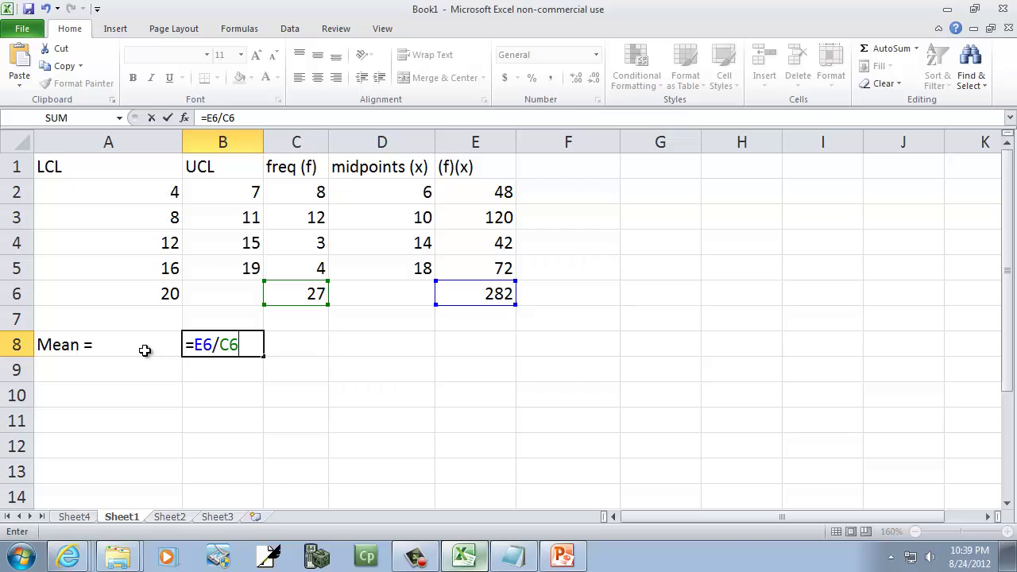
pyautogui.click(562, 557)
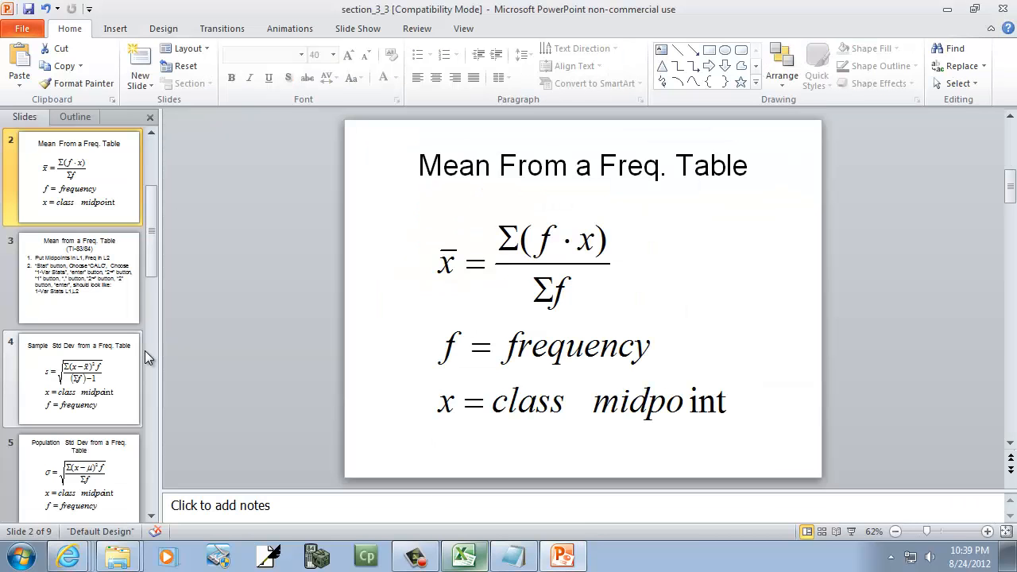
pyautogui.moveTo(567, 286)
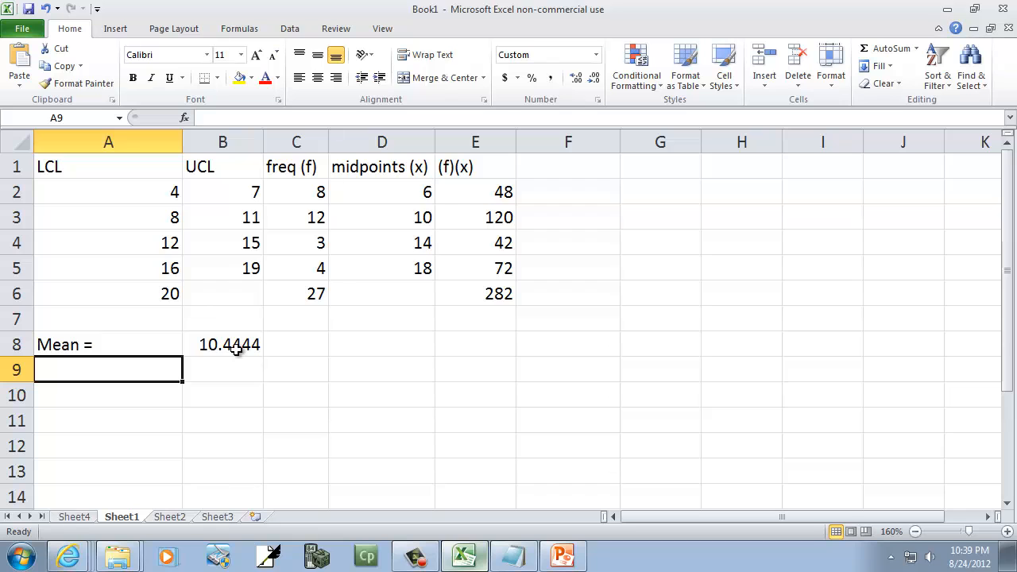
pyautogui.click(562, 557)
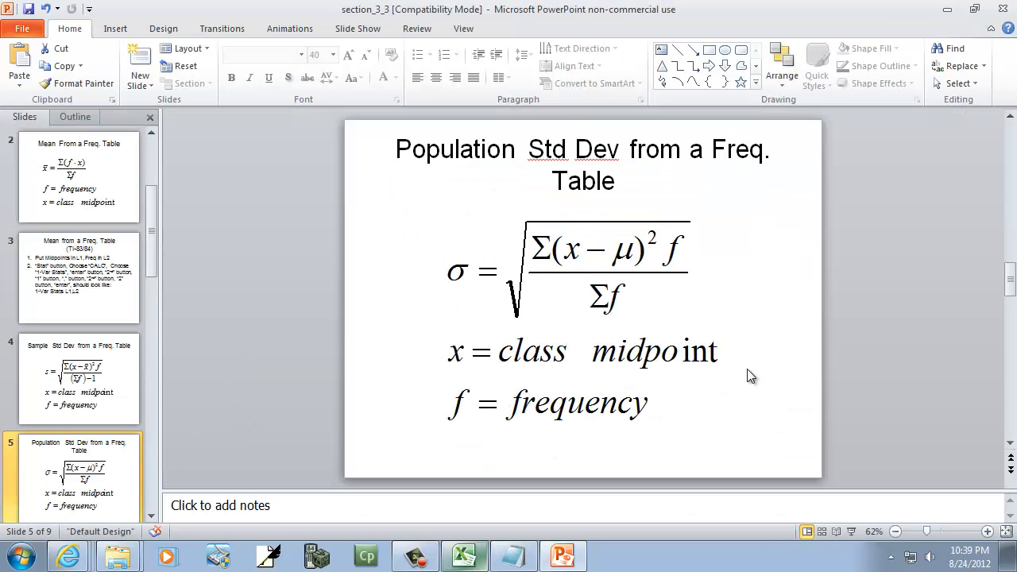
pyautogui.moveTo(574, 258)
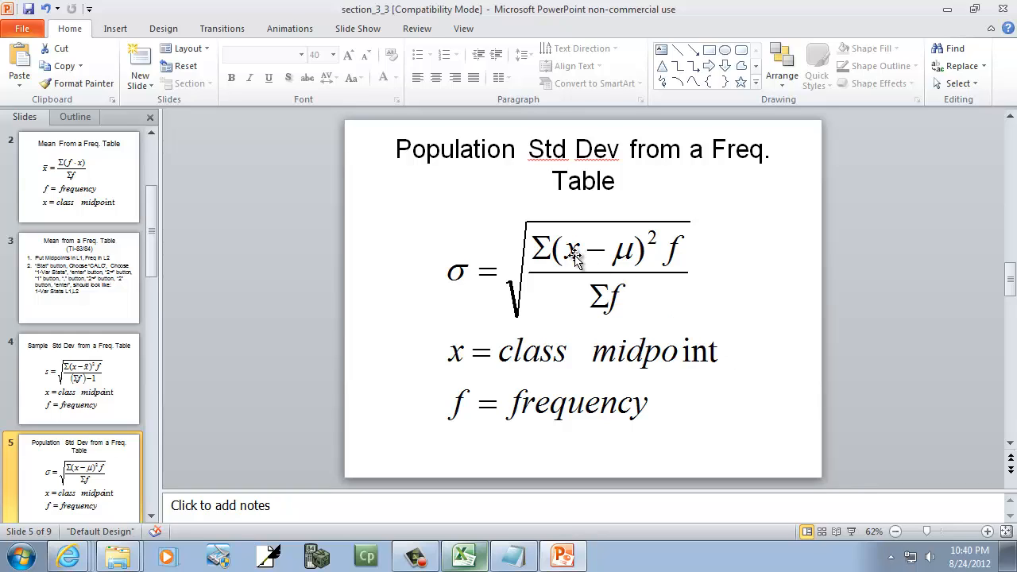
pyautogui.moveTo(628, 257)
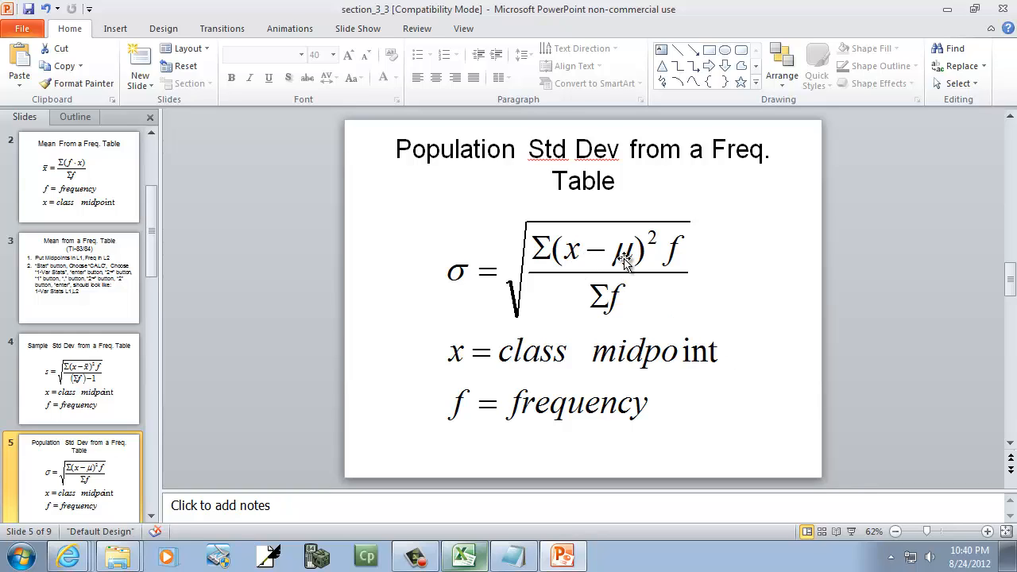
pyautogui.moveTo(589, 357)
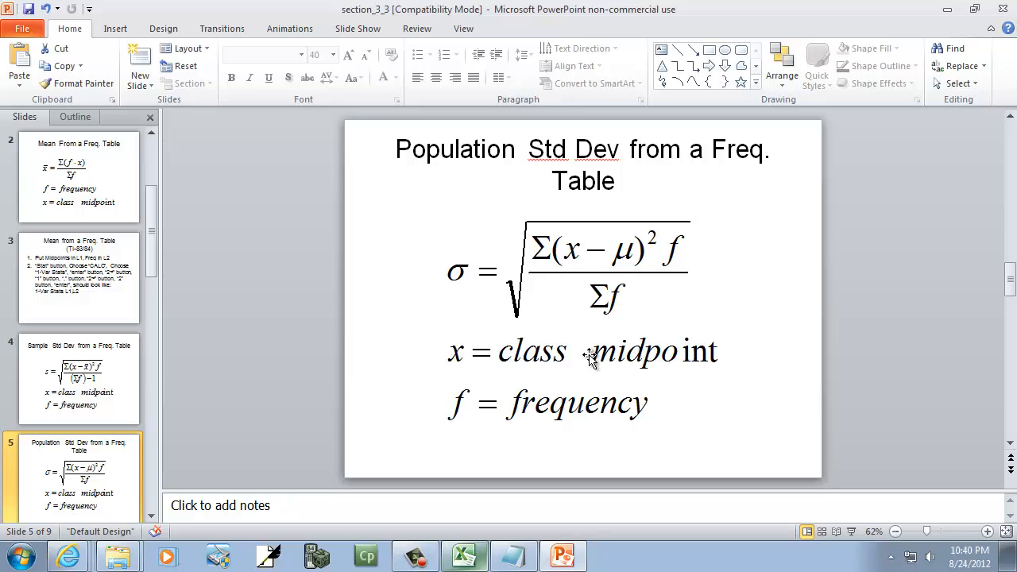
pyautogui.moveTo(642, 239)
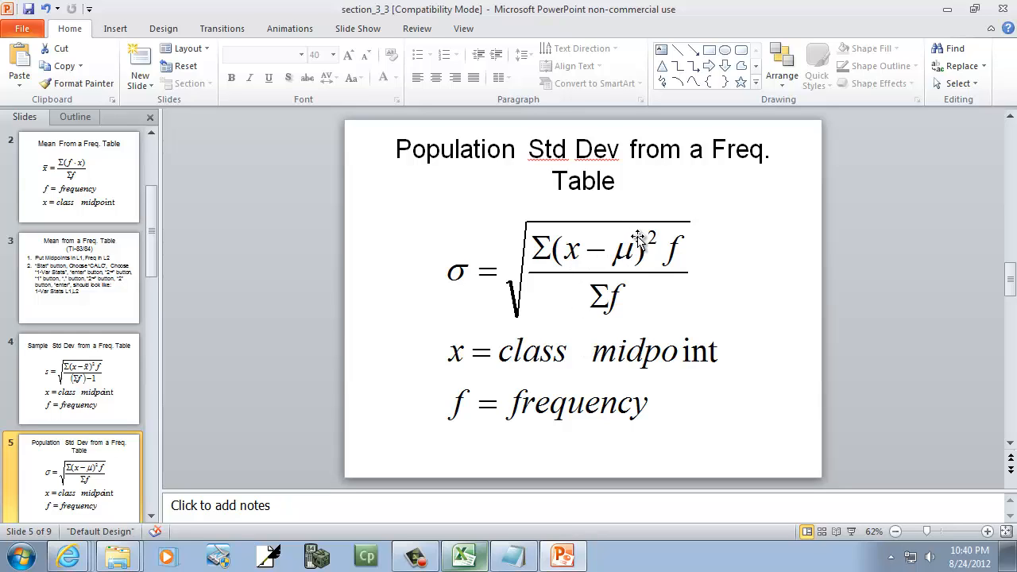
pyautogui.moveTo(686, 273)
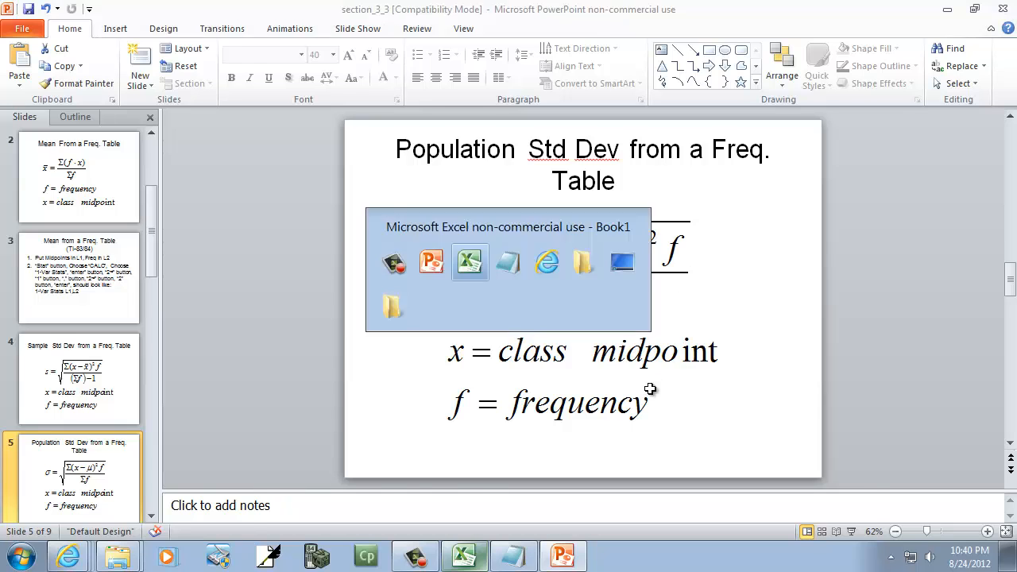
# - Add an '(x-mu)^2*f' heading in F1, checking the standard deviation slide
pyautogui.click(471, 262)
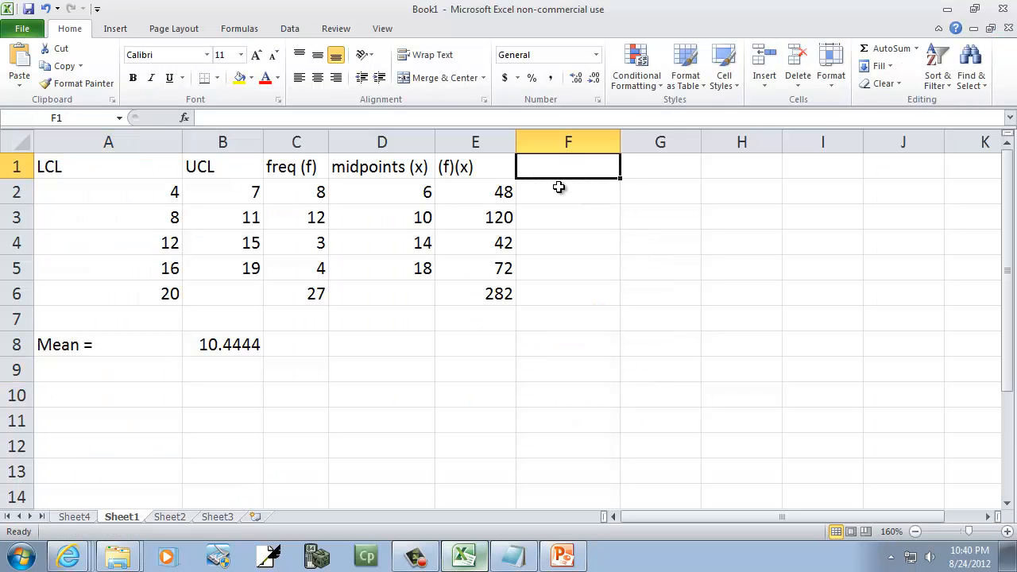
pyautogui.write('(x-mu)^2*')
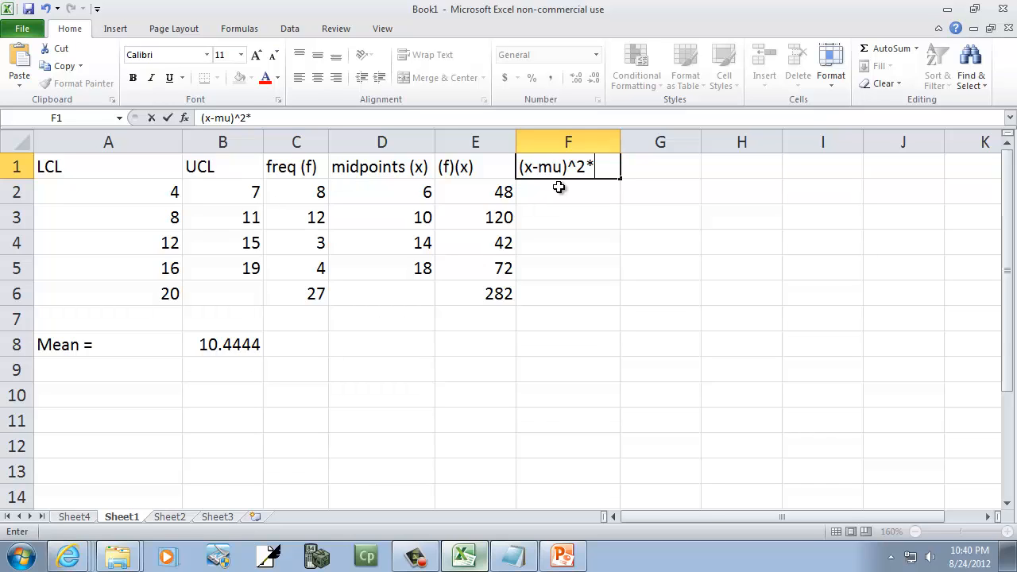
pyautogui.press('Return')
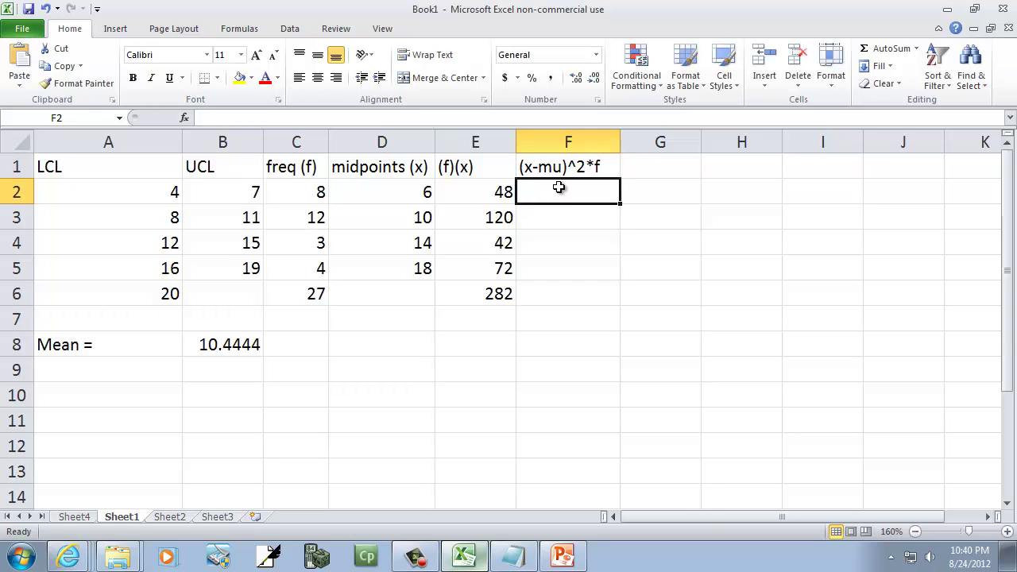
pyautogui.click(557, 554)
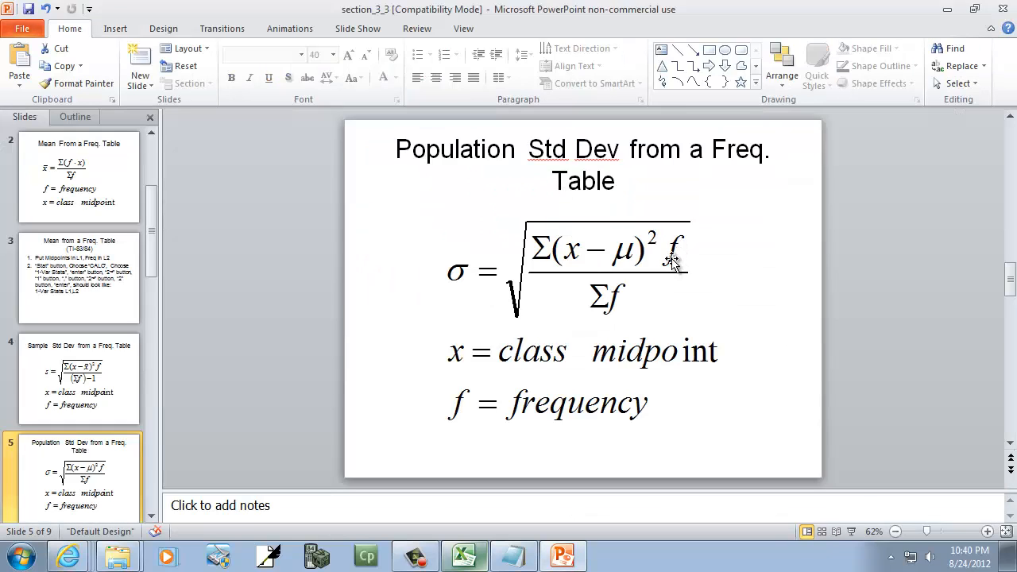
pyautogui.click(461, 557)
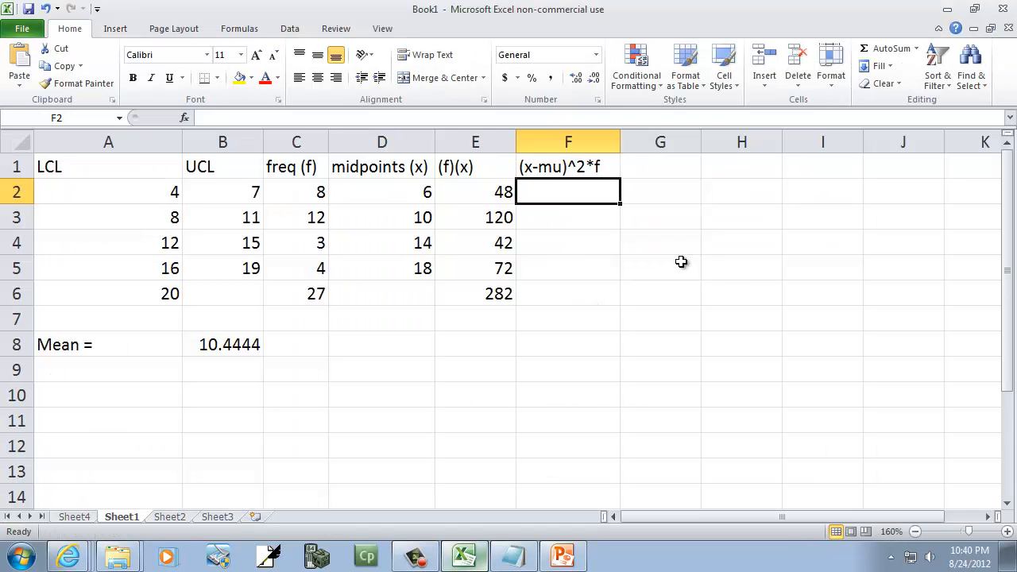
# - Enter =(D2-$B$8)^2*C2 in F2, giving 158.024691 for the first class
pyautogui.write('=(')
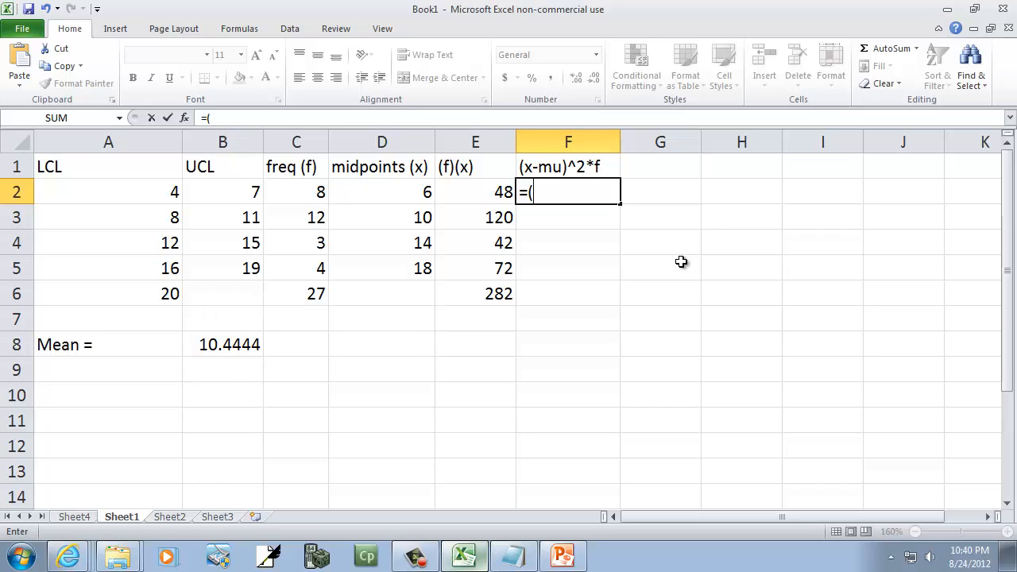
pyautogui.click(380, 190)
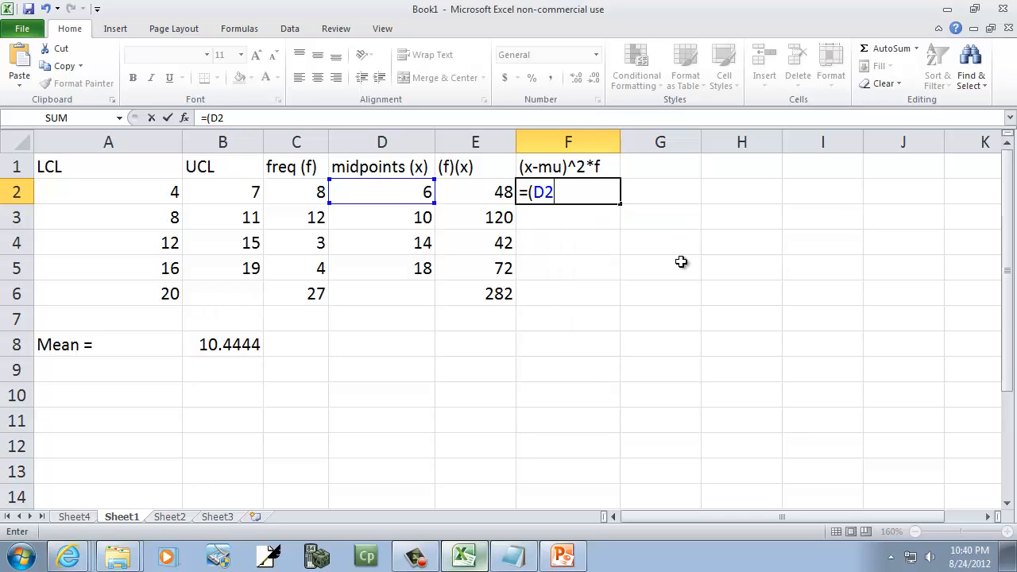
pyautogui.write('-')
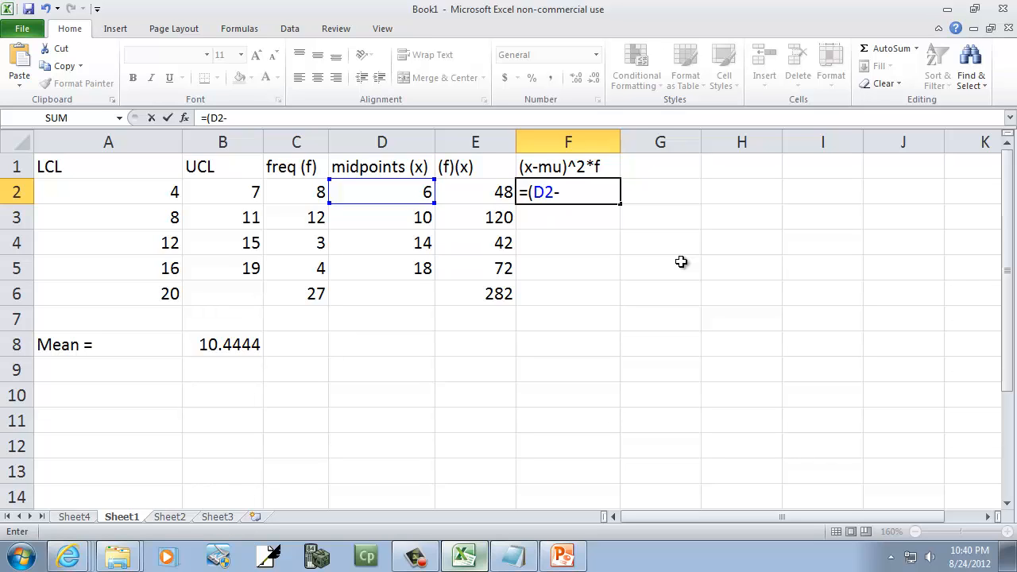
pyautogui.write('$')
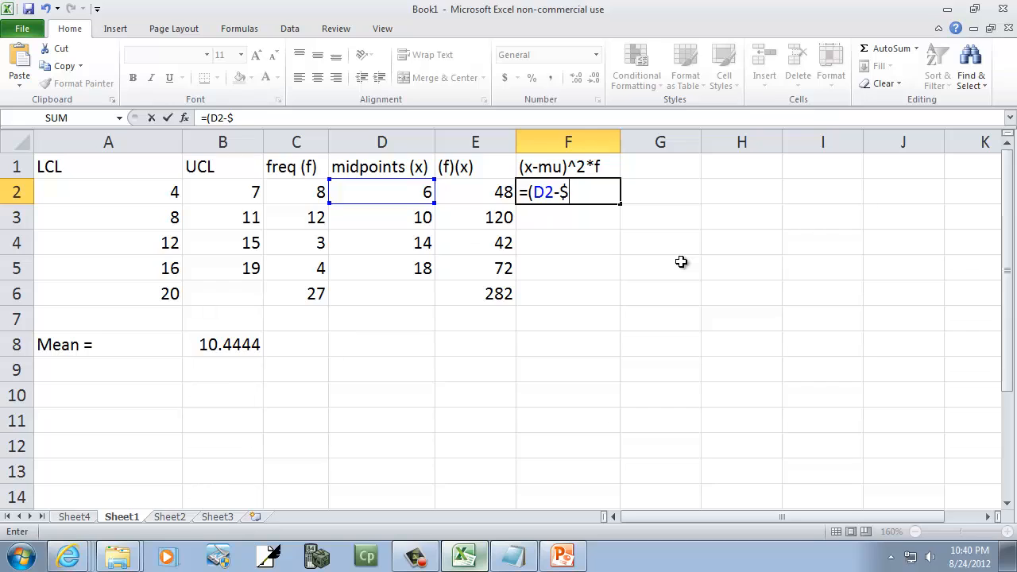
pyautogui.click(222, 343)
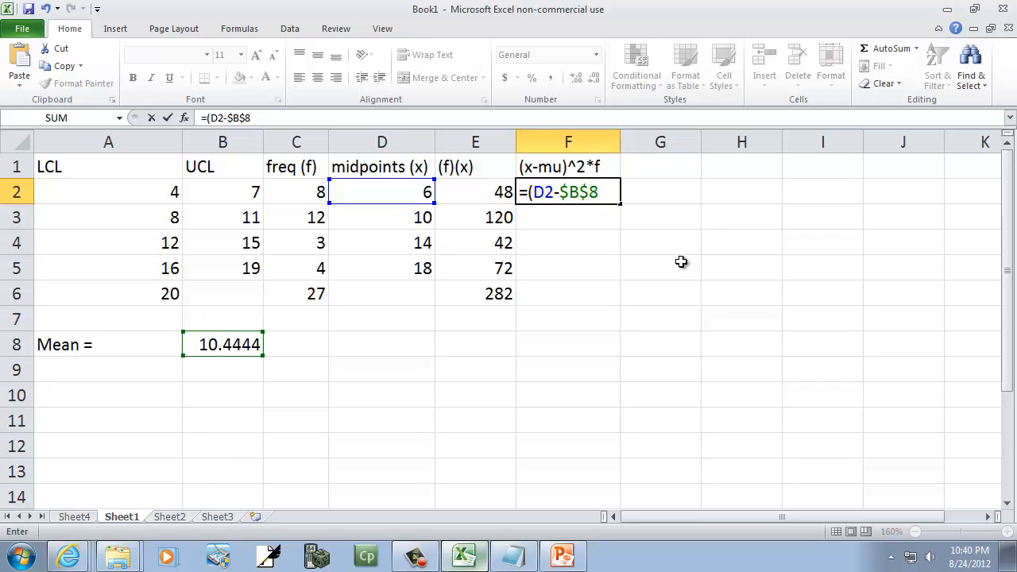
pyautogui.write(')')
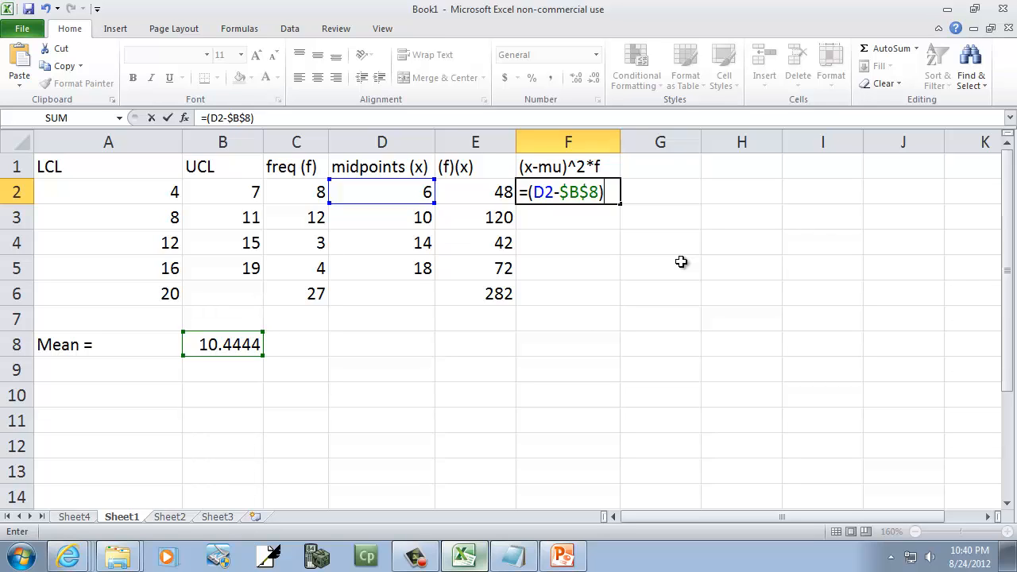
pyautogui.write('^2*')
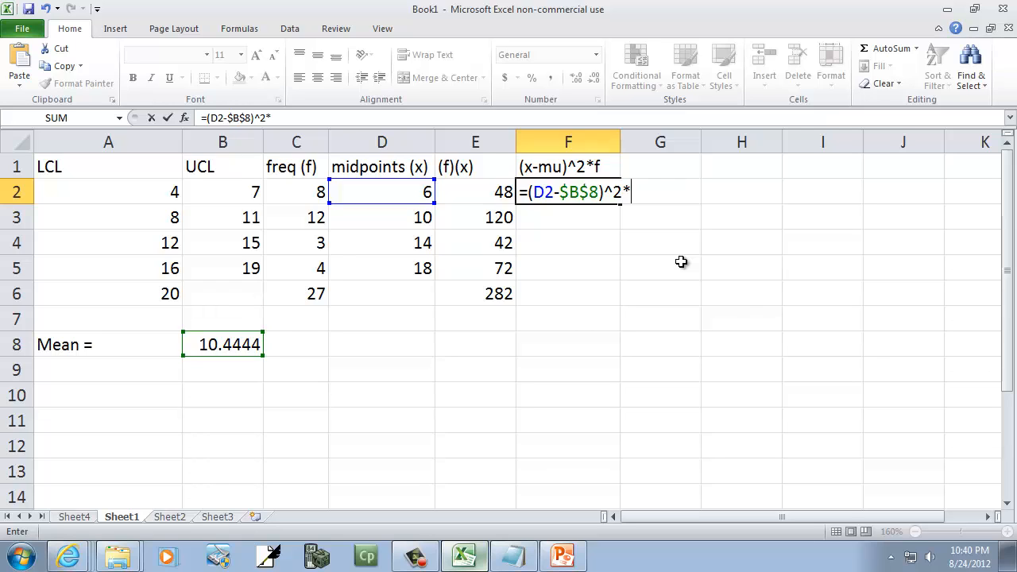
pyautogui.click(293, 191)
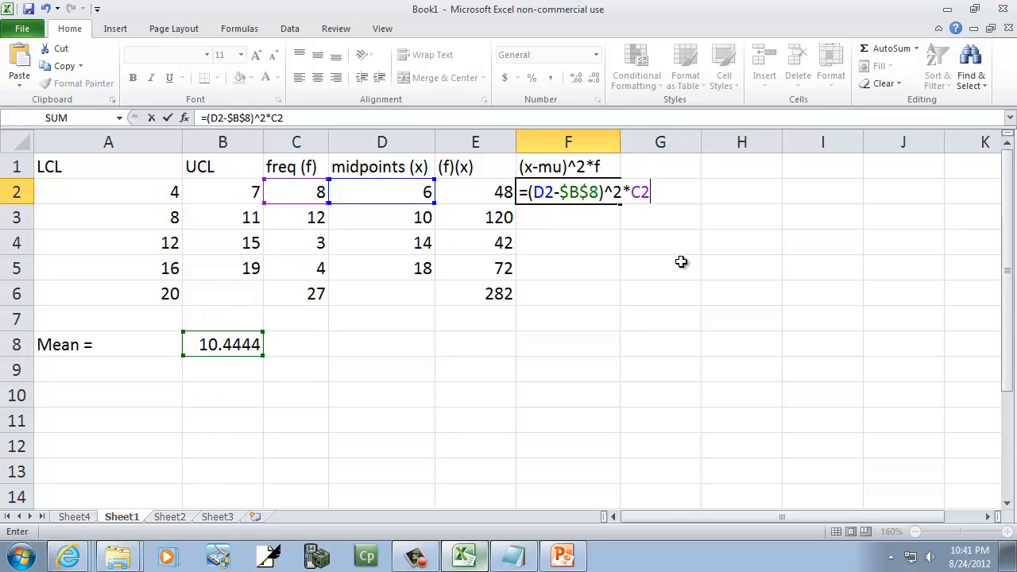
pyautogui.press('Enter')
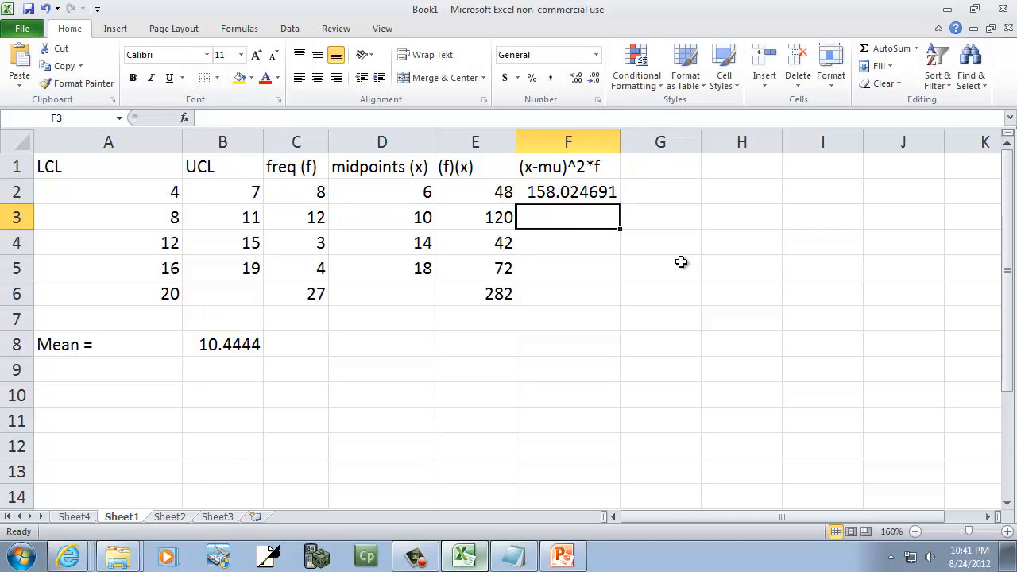
# - Copy the (x-mu)^2*f formula down to the remaining classes
pyautogui.click(567, 191)
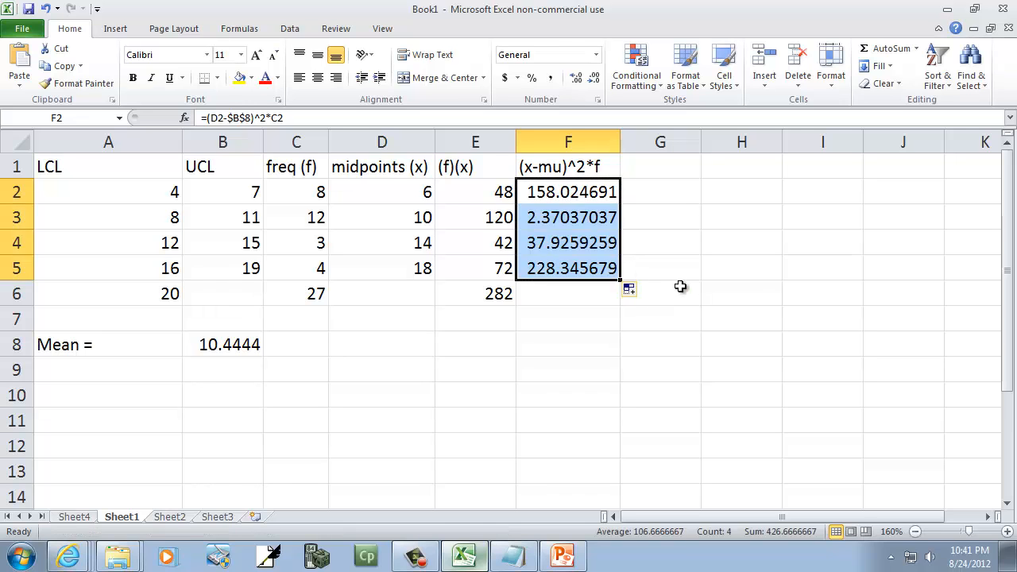
pyautogui.click(560, 553)
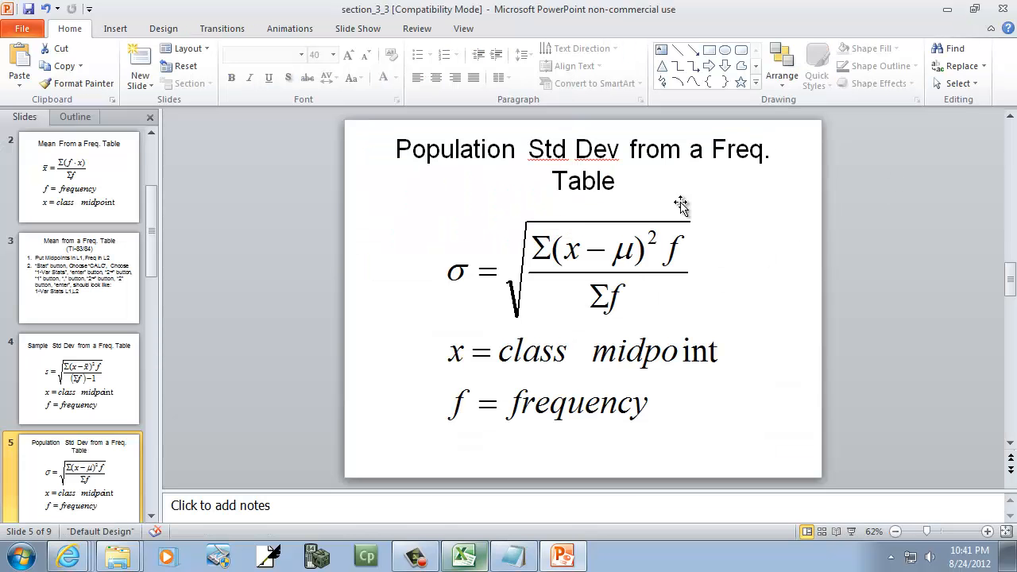
pyautogui.moveTo(543, 253)
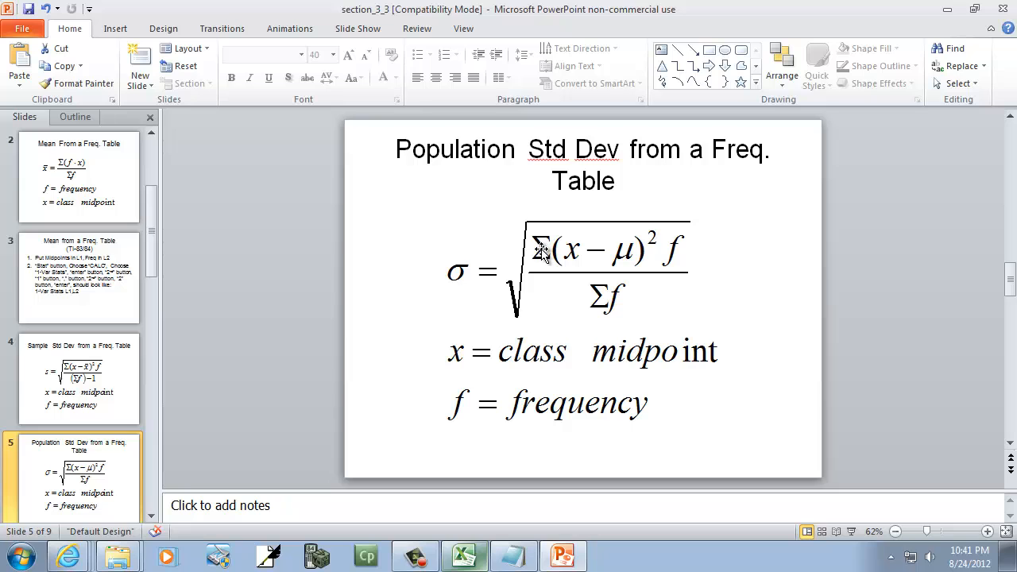
pyautogui.click(464, 556)
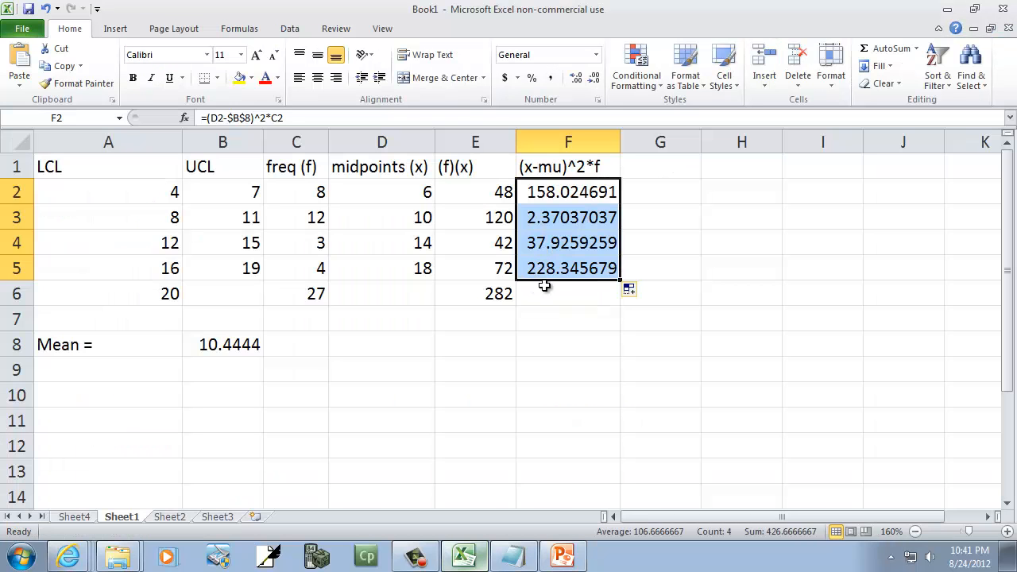
# - AutoSum F2:F5 into F6 for a total of 426.666667
pyautogui.click(567, 293)
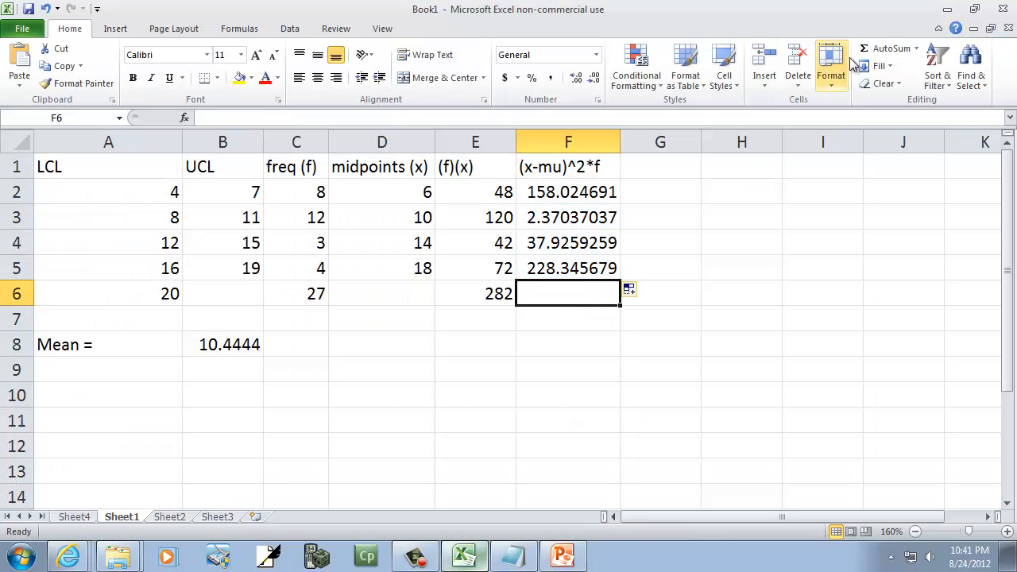
pyautogui.click(884, 48)
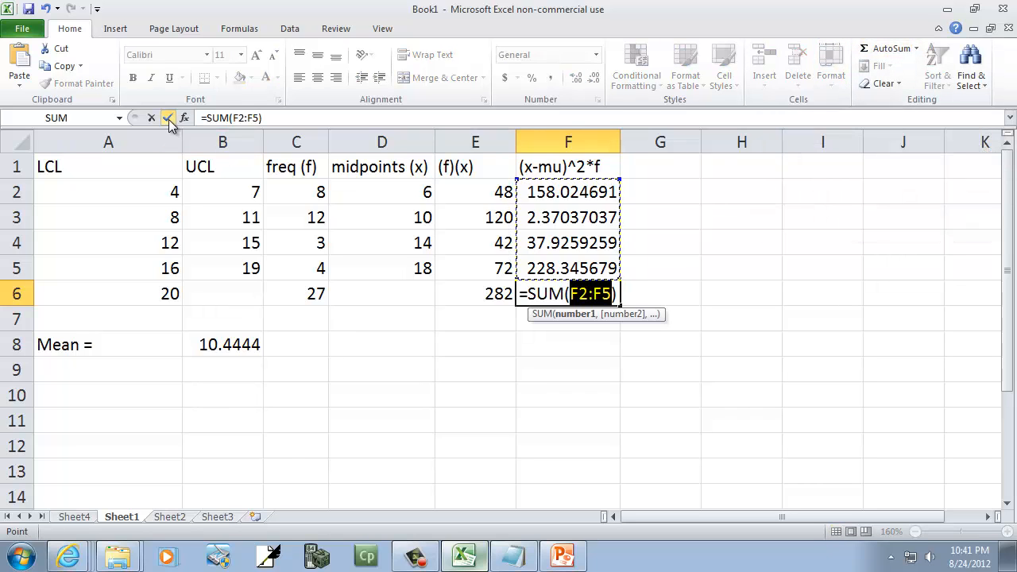
pyautogui.click(560, 557)
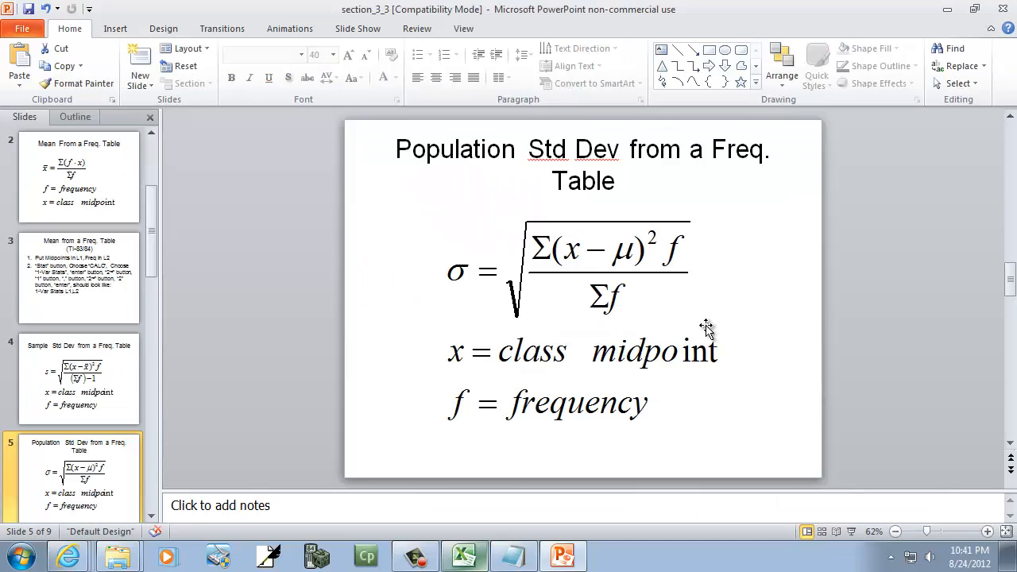
pyautogui.moveTo(620, 302)
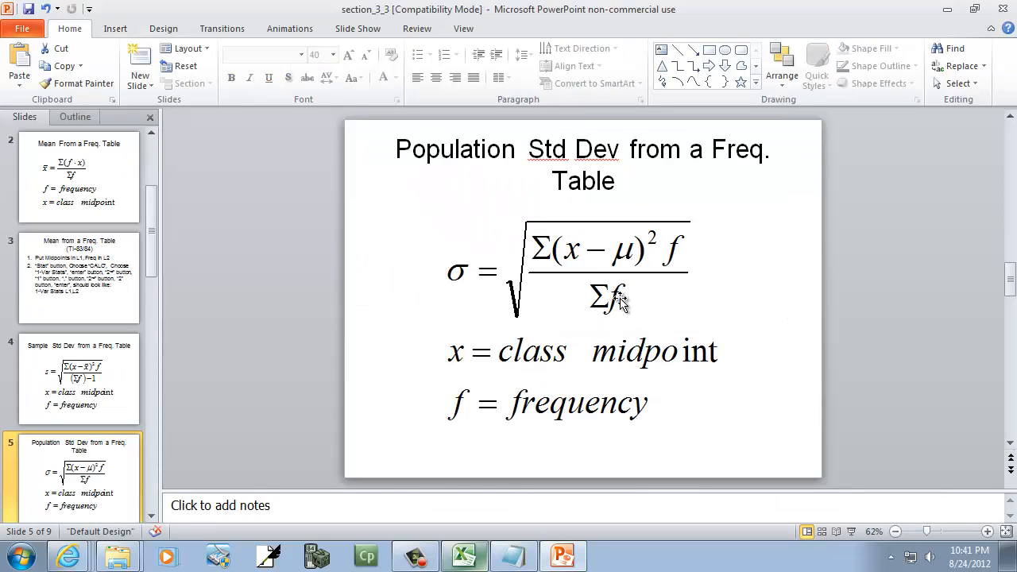
pyautogui.click(464, 557)
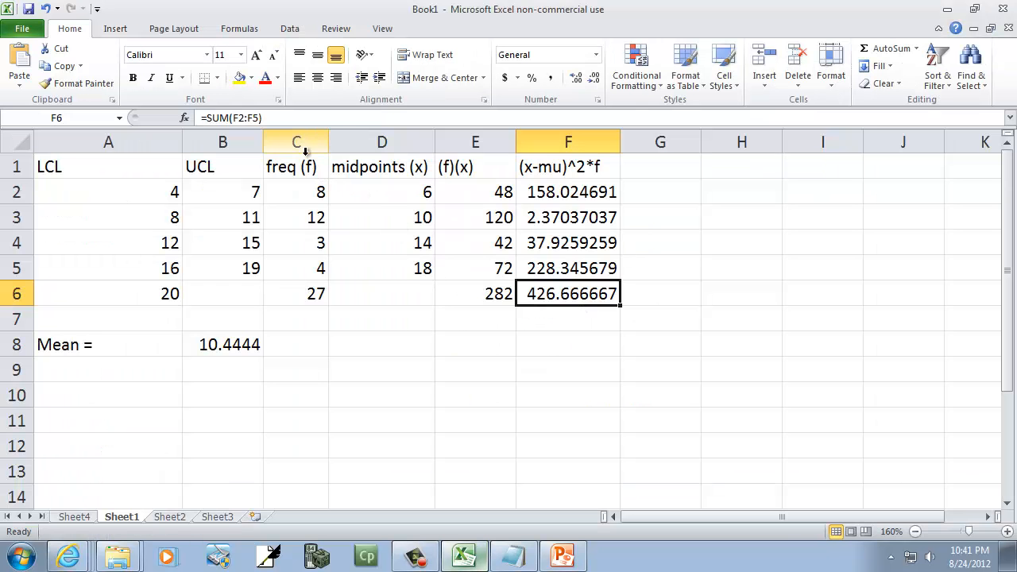
pyautogui.click(296, 293)
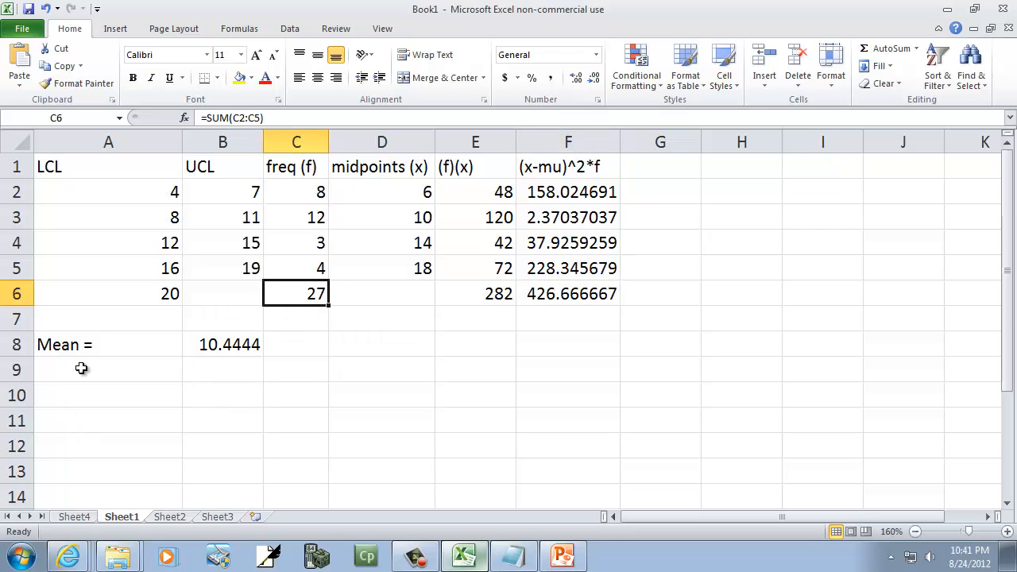
# - Label 'Population Std Dev =' in A9 and begin =sqrt( in B9
pyautogui.write('P')
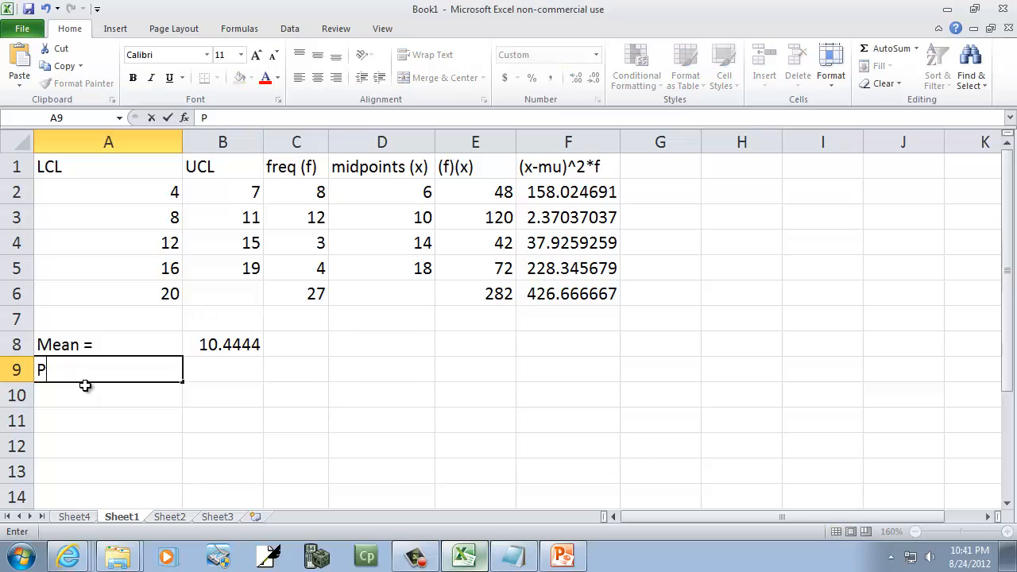
pyautogui.write('opulation Standa')
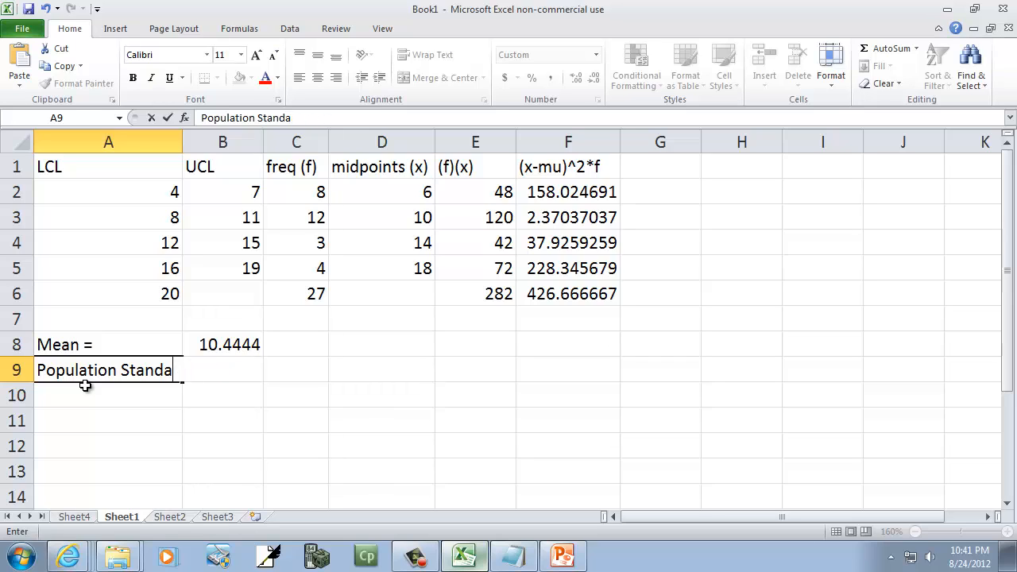
pyautogui.write('Std Dev =')
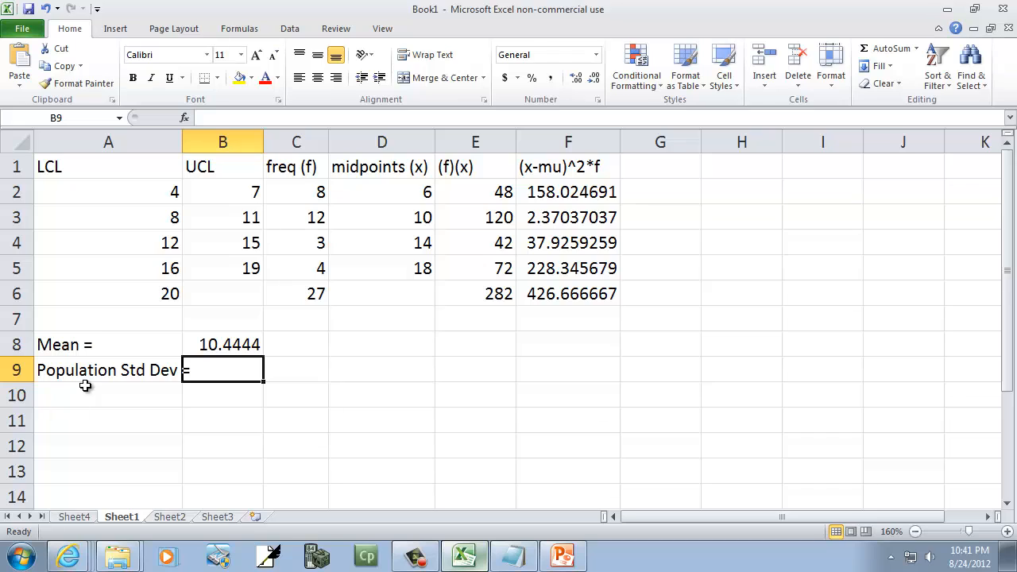
pyautogui.moveTo(184, 148)
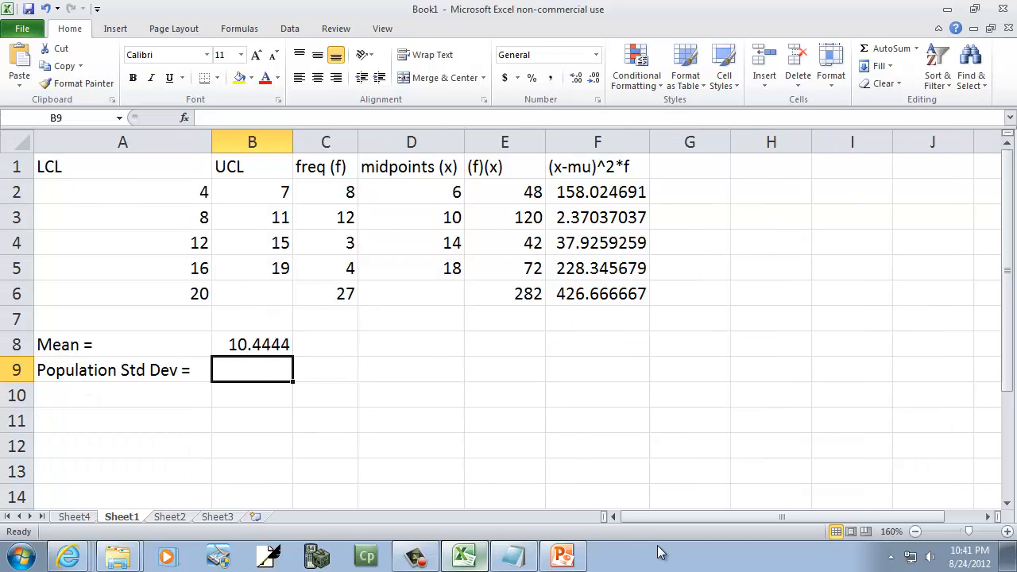
pyautogui.write('=sqrt(')
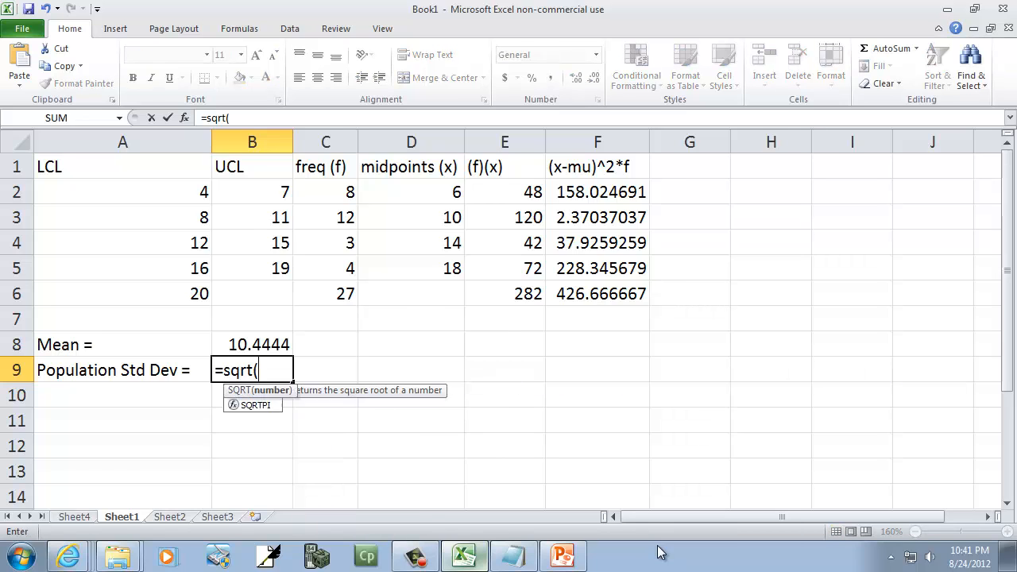
# - Complete =sqrt(F6/C6) for a population standard deviation of 3.97523, consulting the slide
pyautogui.click(562, 555)
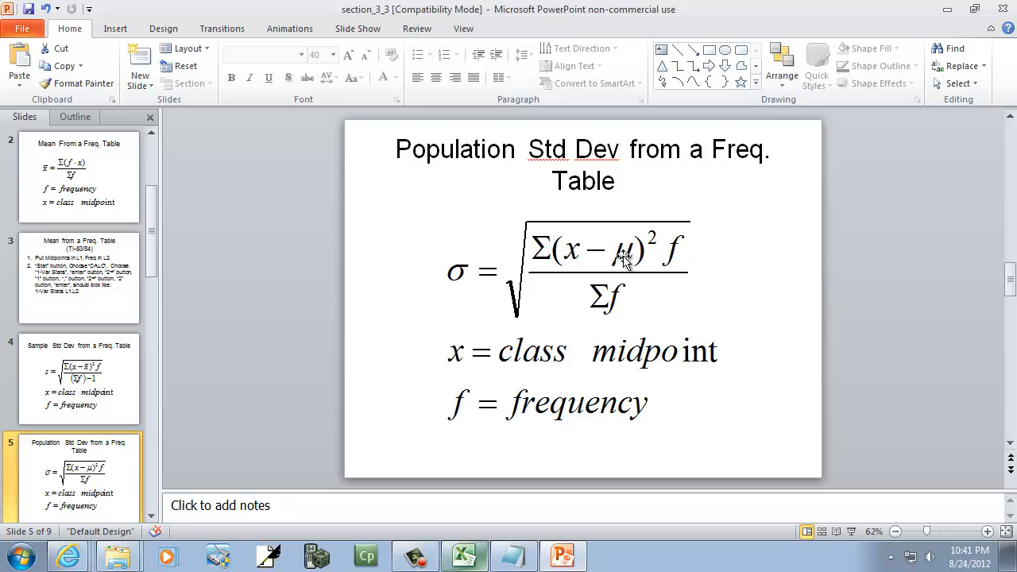
pyautogui.click(461, 556)
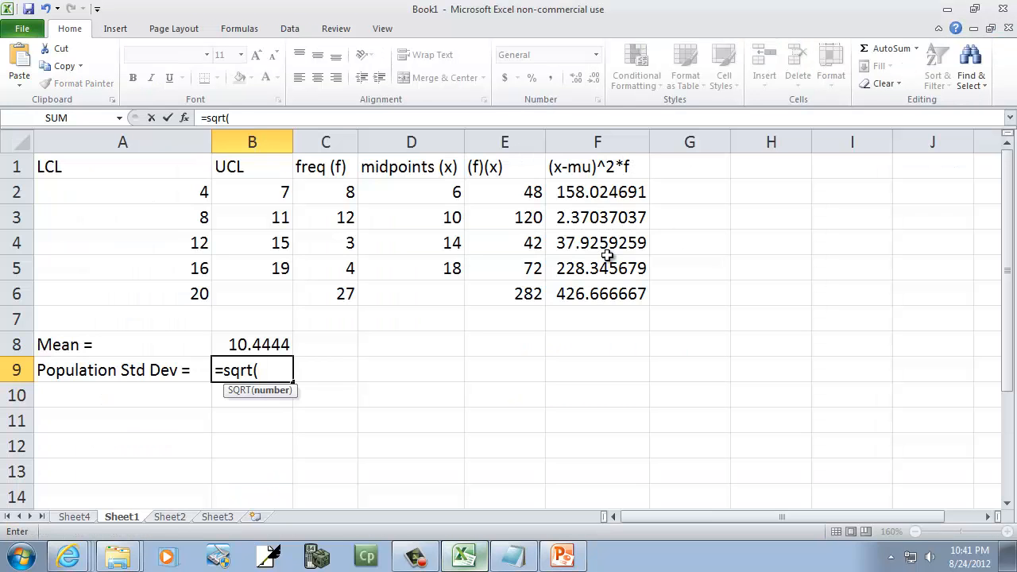
pyautogui.moveTo(922, 489)
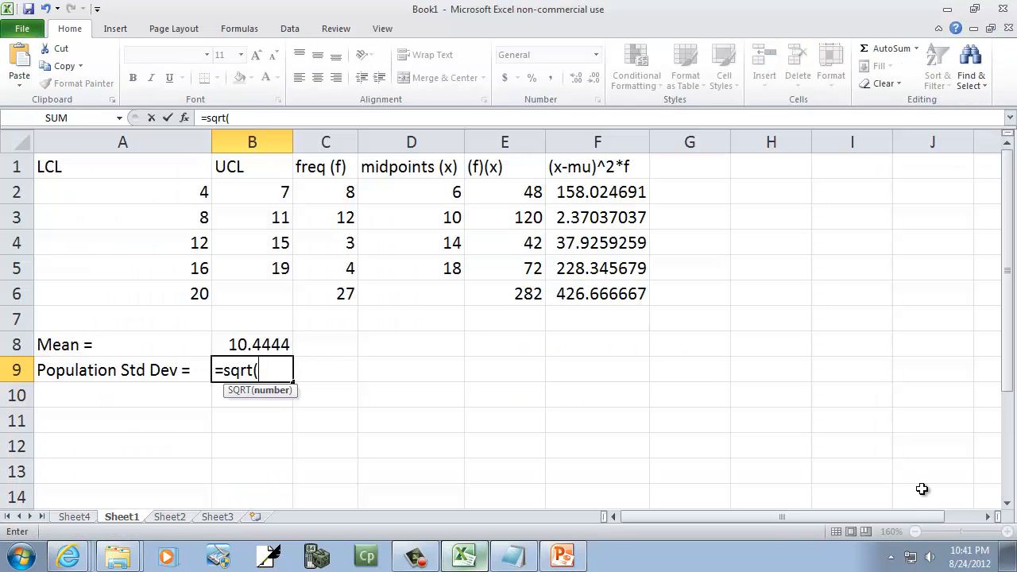
pyautogui.click(560, 556)
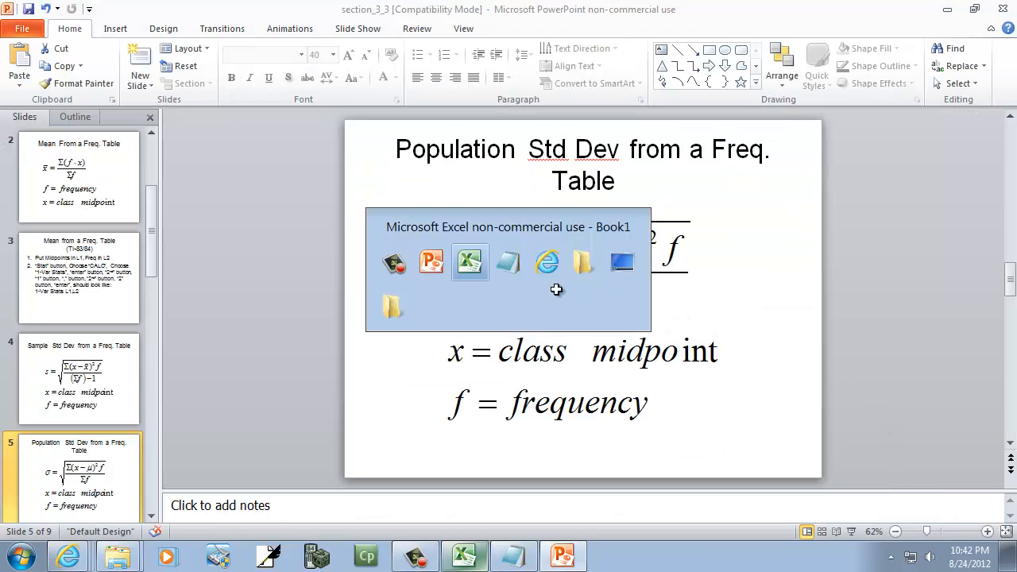
pyautogui.click(471, 262)
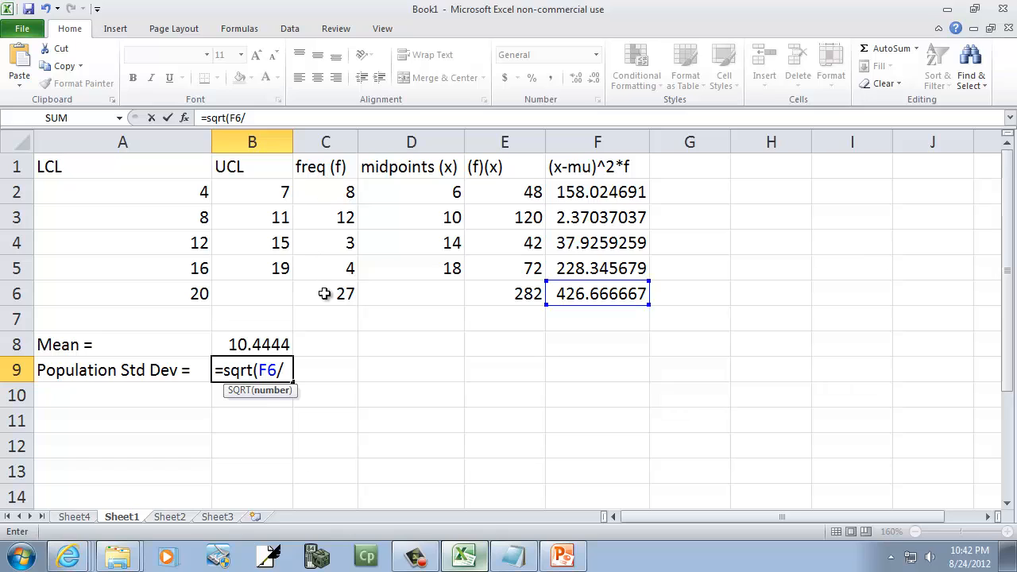
pyautogui.moveTo(757, 490)
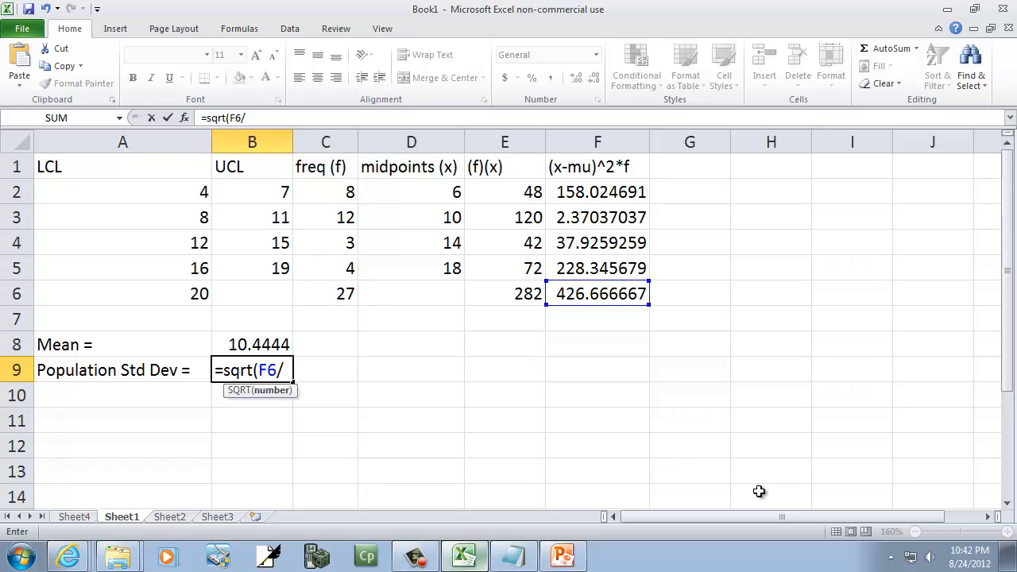
pyautogui.click(324, 292)
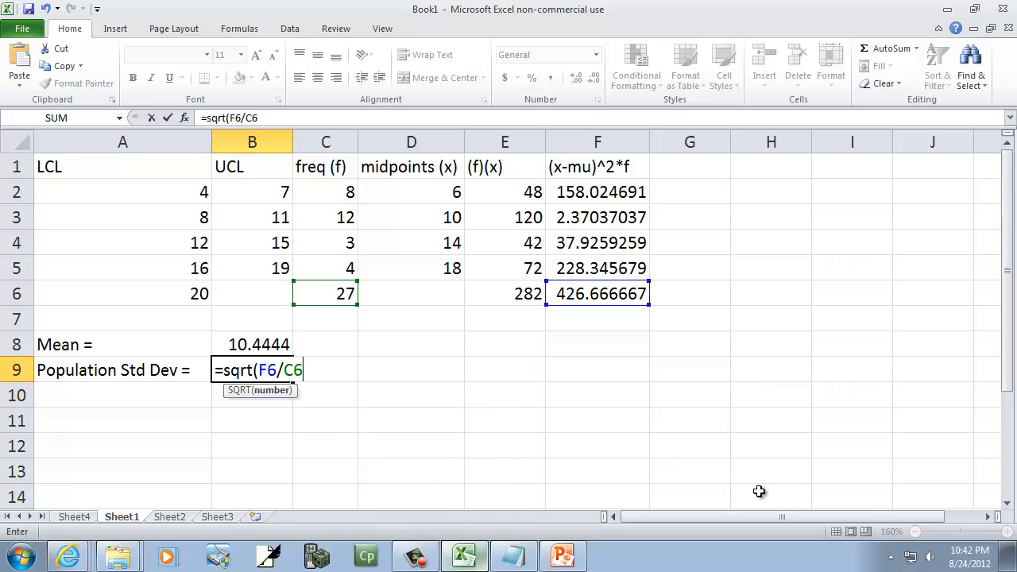
pyautogui.click(558, 555)
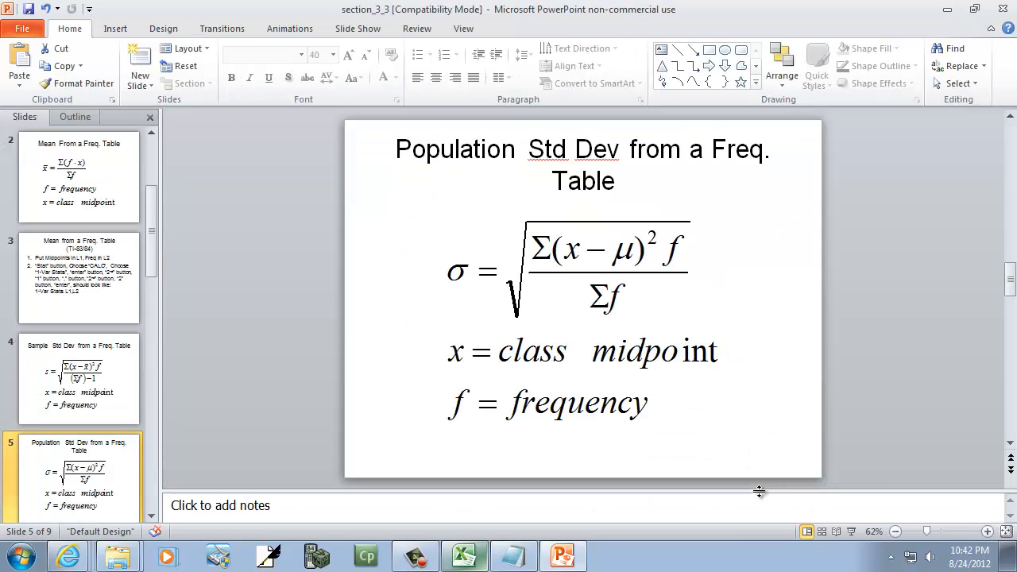
pyautogui.click(462, 557)
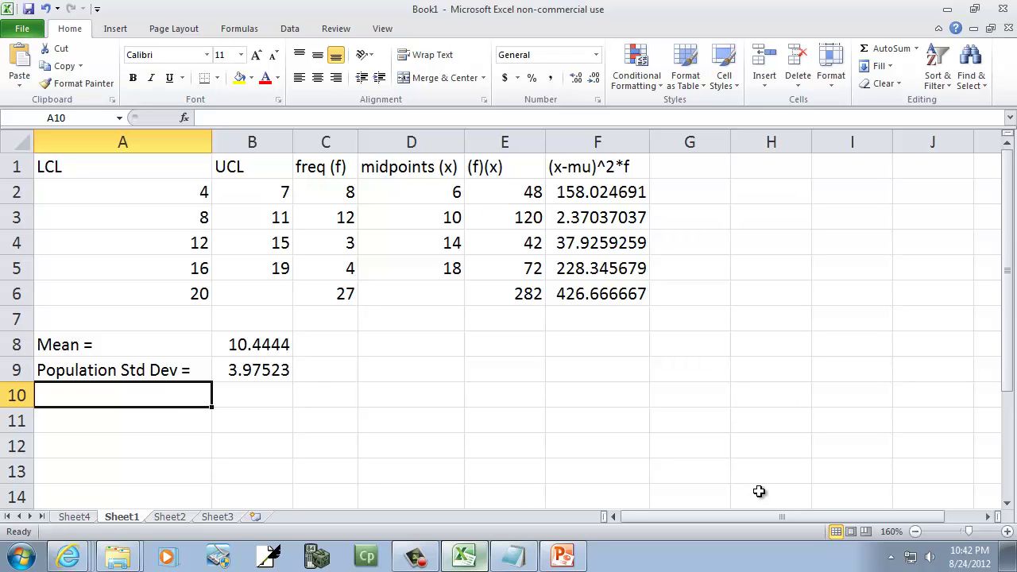
# - Label A10 'Population Variance =' and compute B10 as =B9^2, giving 15.8025
pyautogui.write('Population Std Dev =')
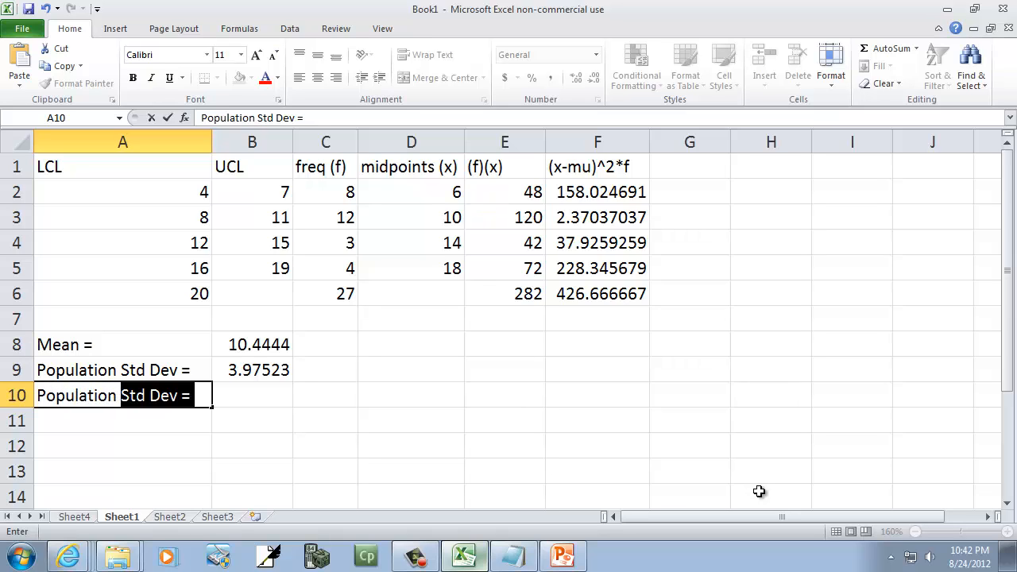
pyautogui.write('Population Variance =')
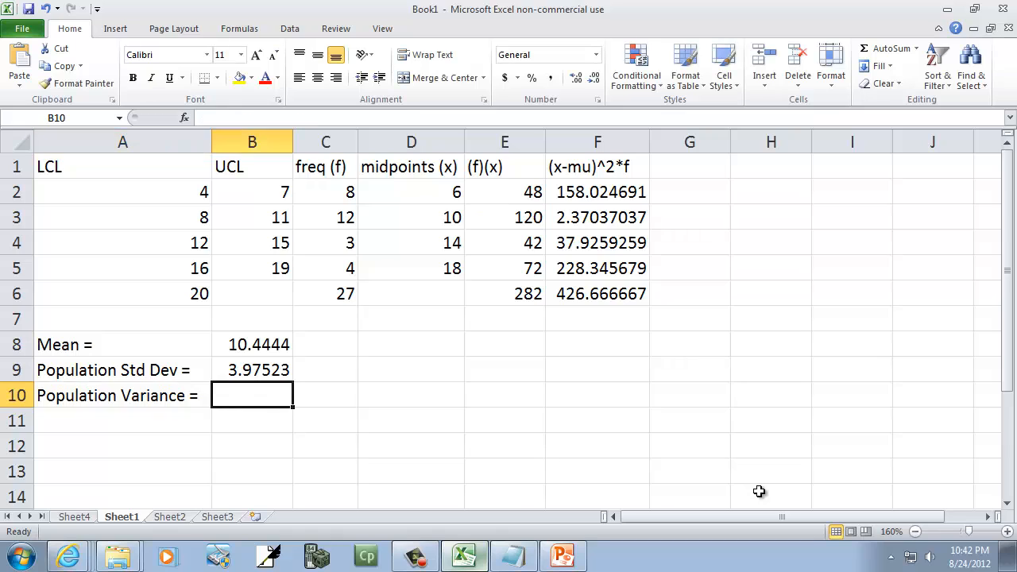
pyautogui.write('=')
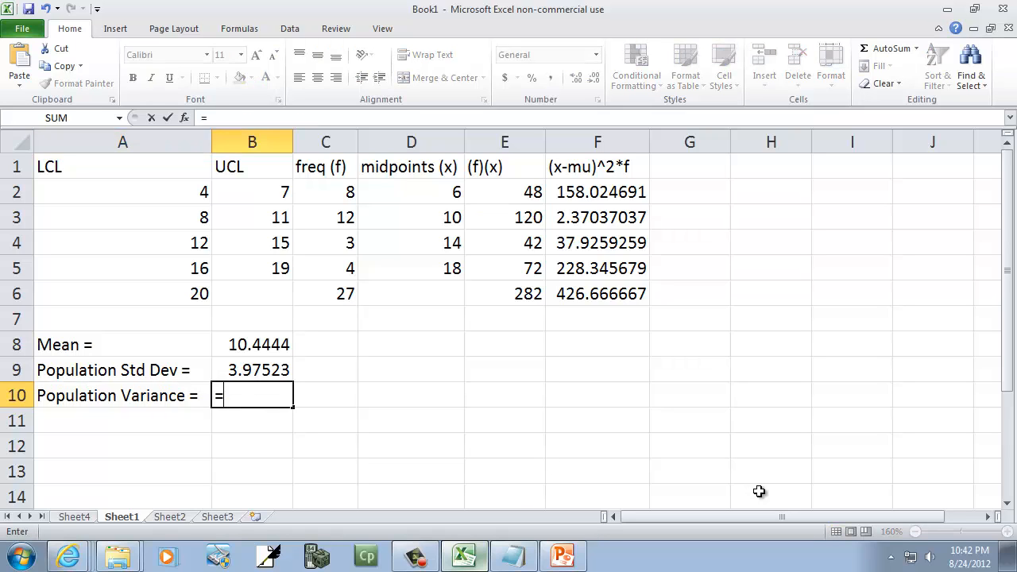
pyautogui.click(251, 369)
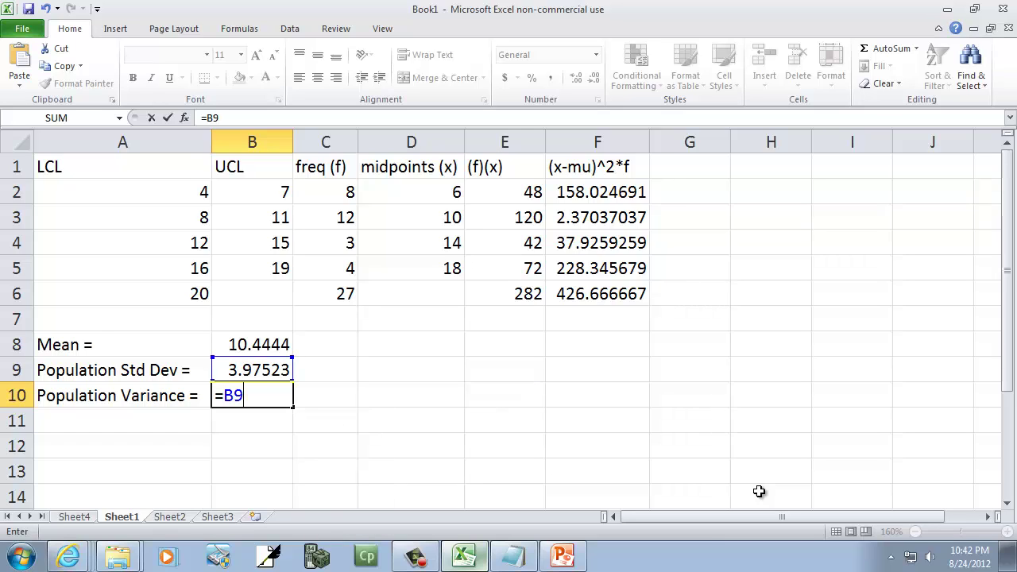
pyautogui.write('^')
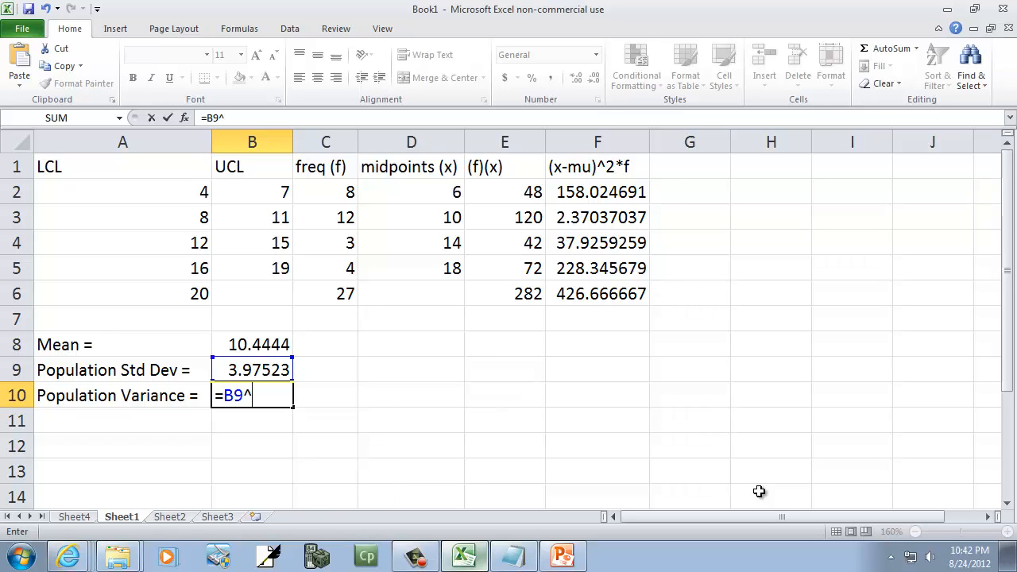
pyautogui.write('2')
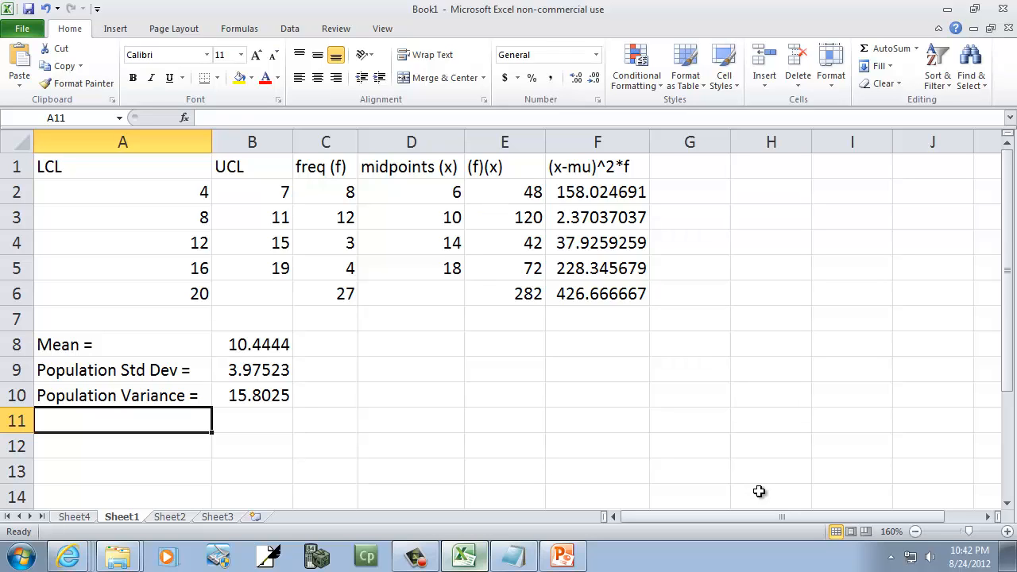
pyautogui.moveTo(738, 416)
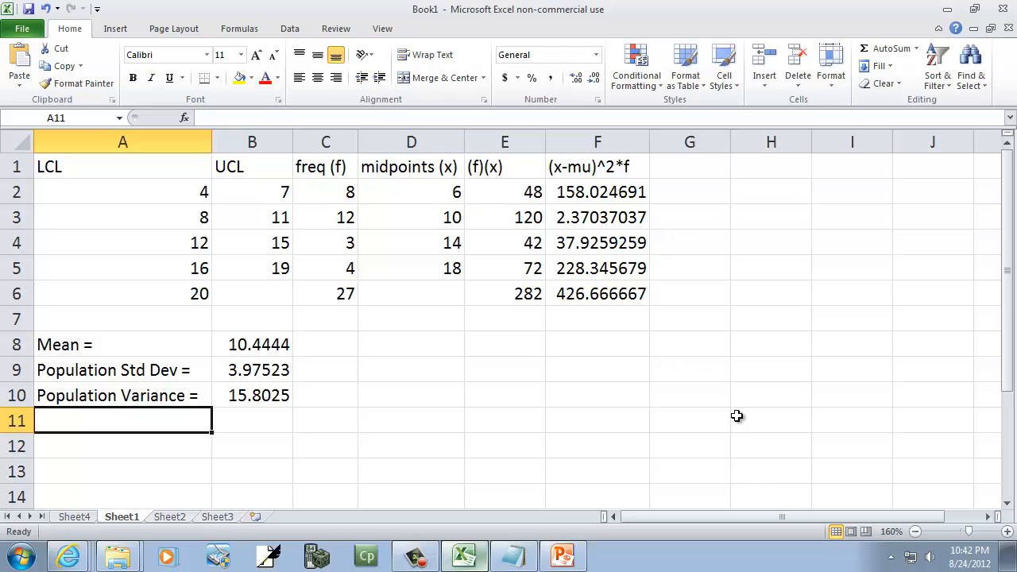